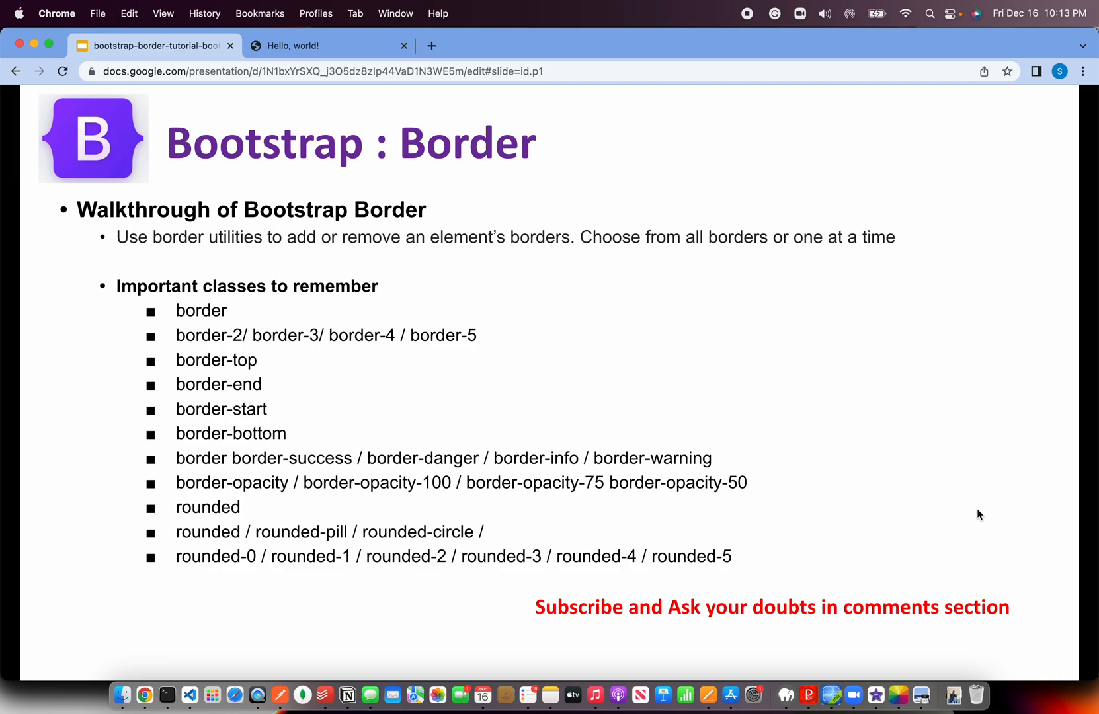
# Review the Bootstrap border classes slide, then switch to ibm-example-4.html in VS Code
pyautogui.click(191, 695)
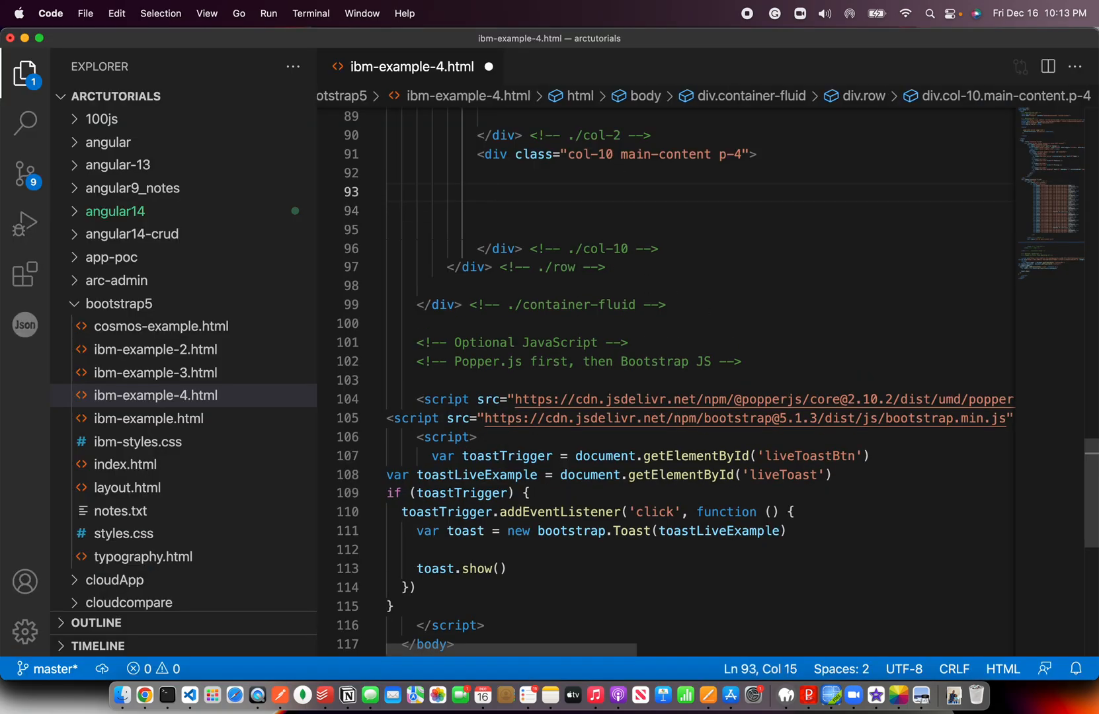
# Type <div class="border">Simple Border</div> into the main-content area
pyautogui.write('<div class=')
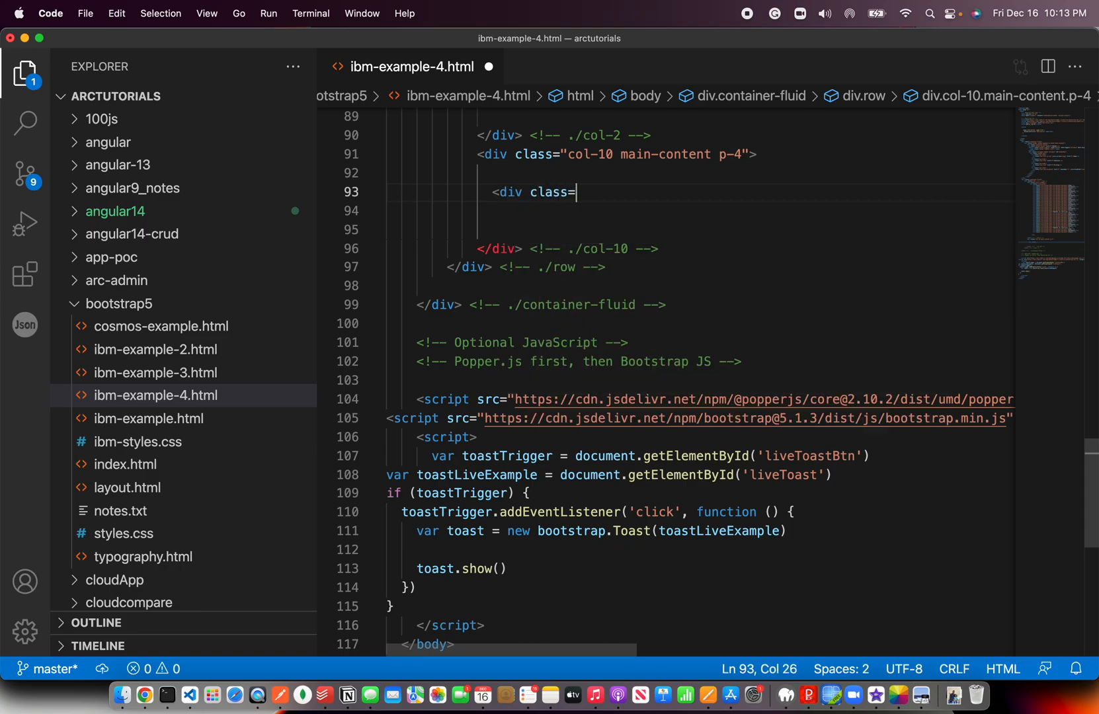
pyautogui.write('"border">')
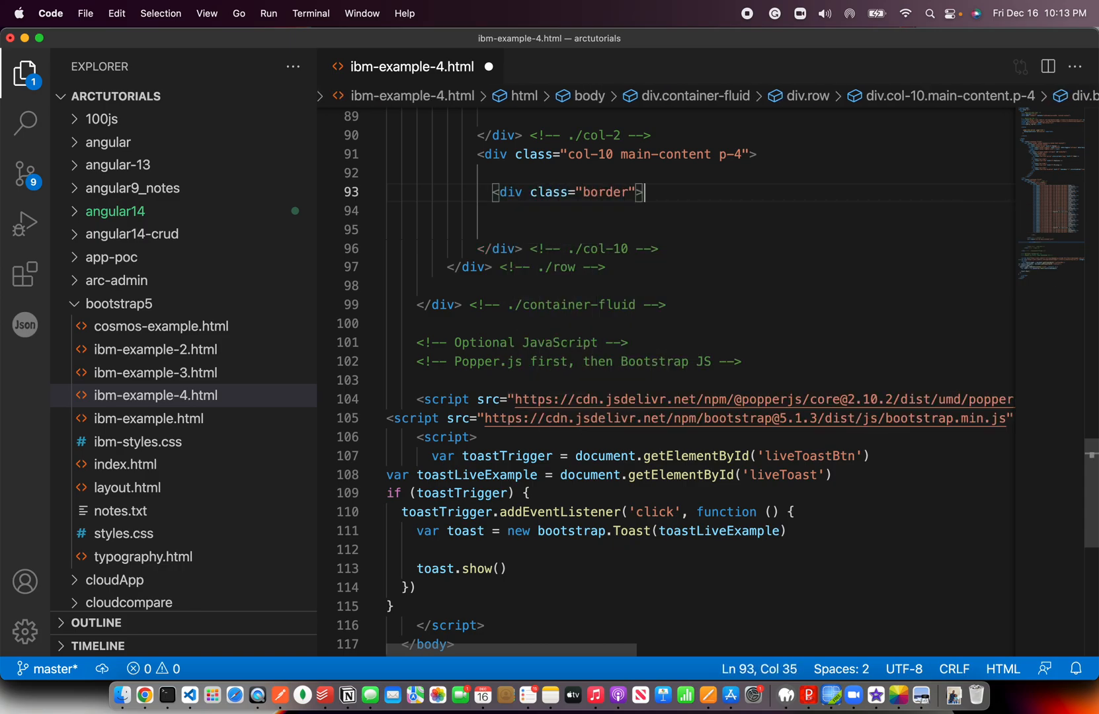
pyautogui.write('Simple </div>')
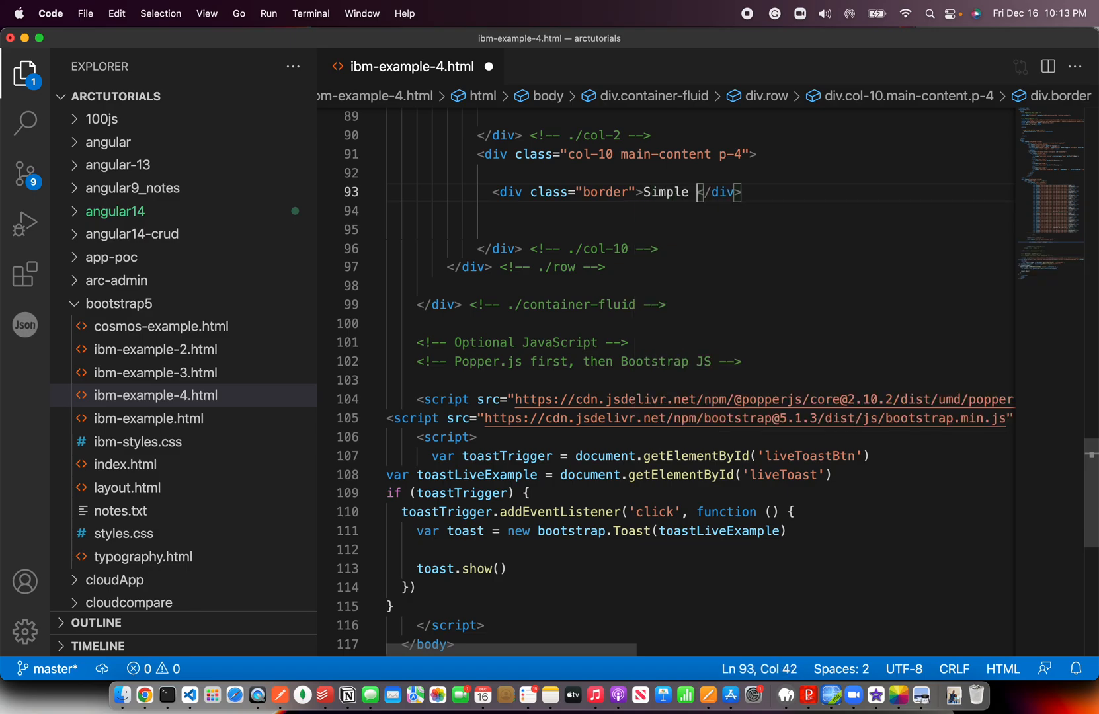
pyautogui.write('Border')
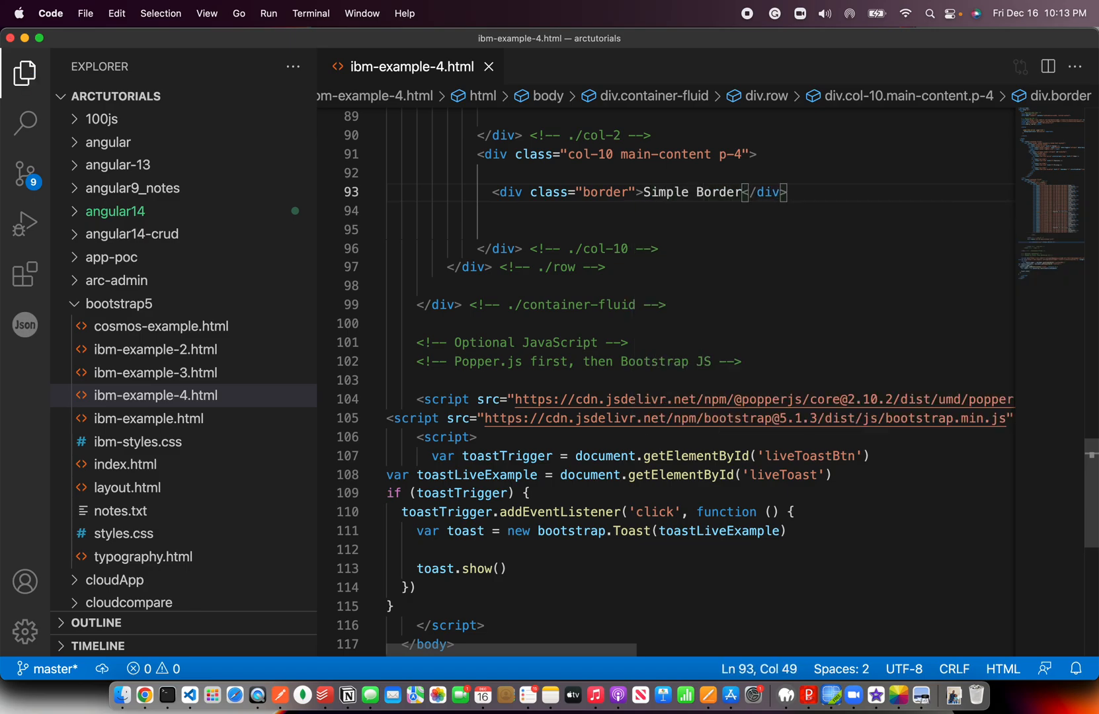
# Preview the bordered div and add the border-primary class to it
pyautogui.click(143, 695)
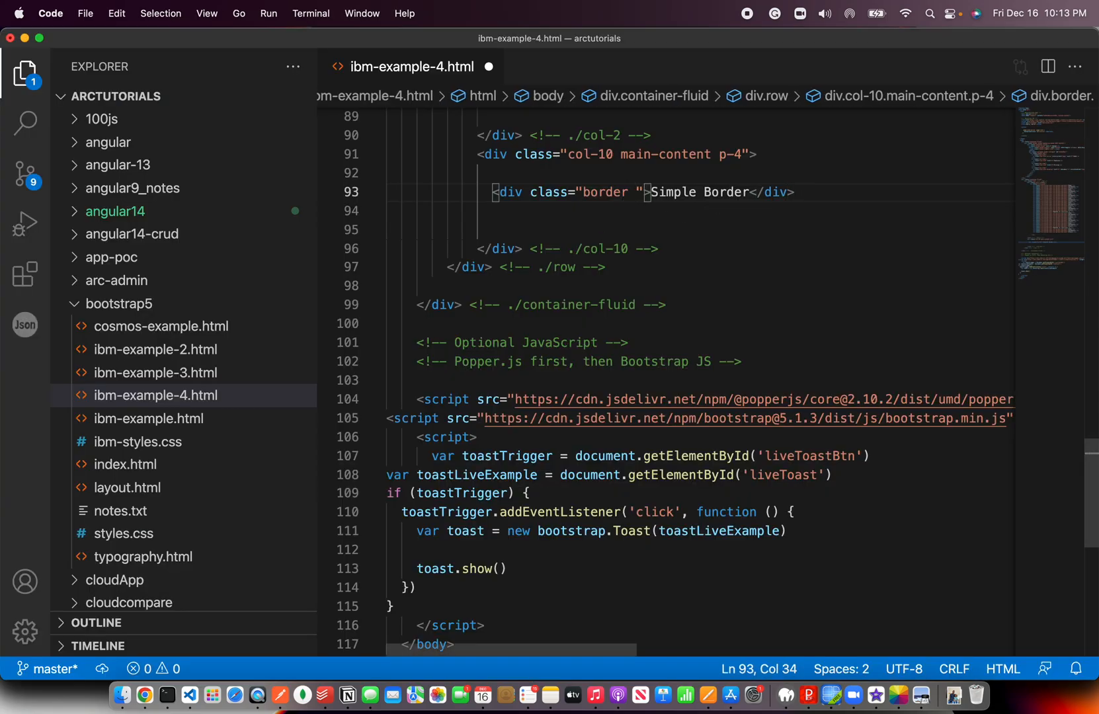
pyautogui.write('border-pri')
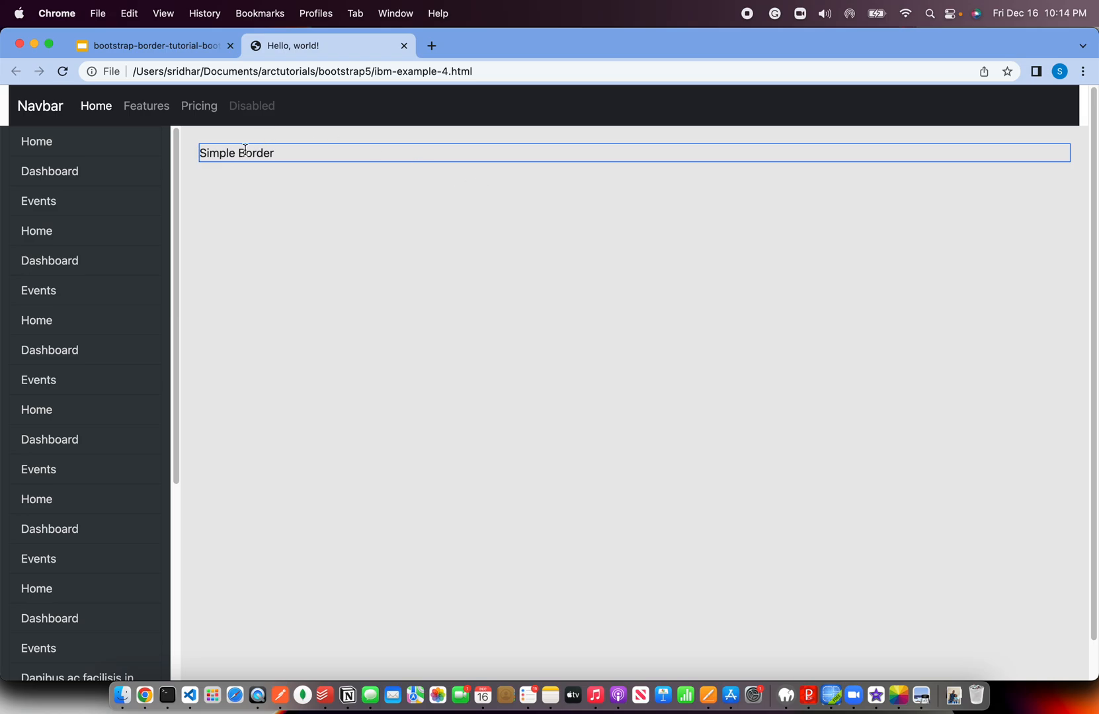
pyautogui.moveTo(530, 168)
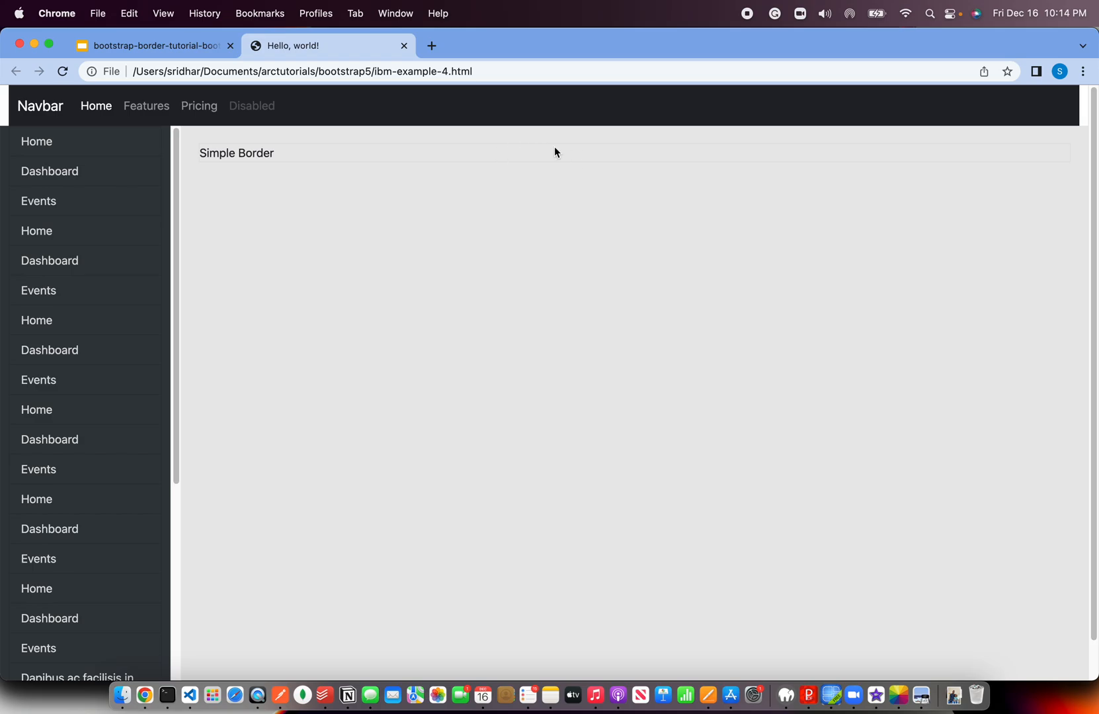
pyautogui.click(191, 695)
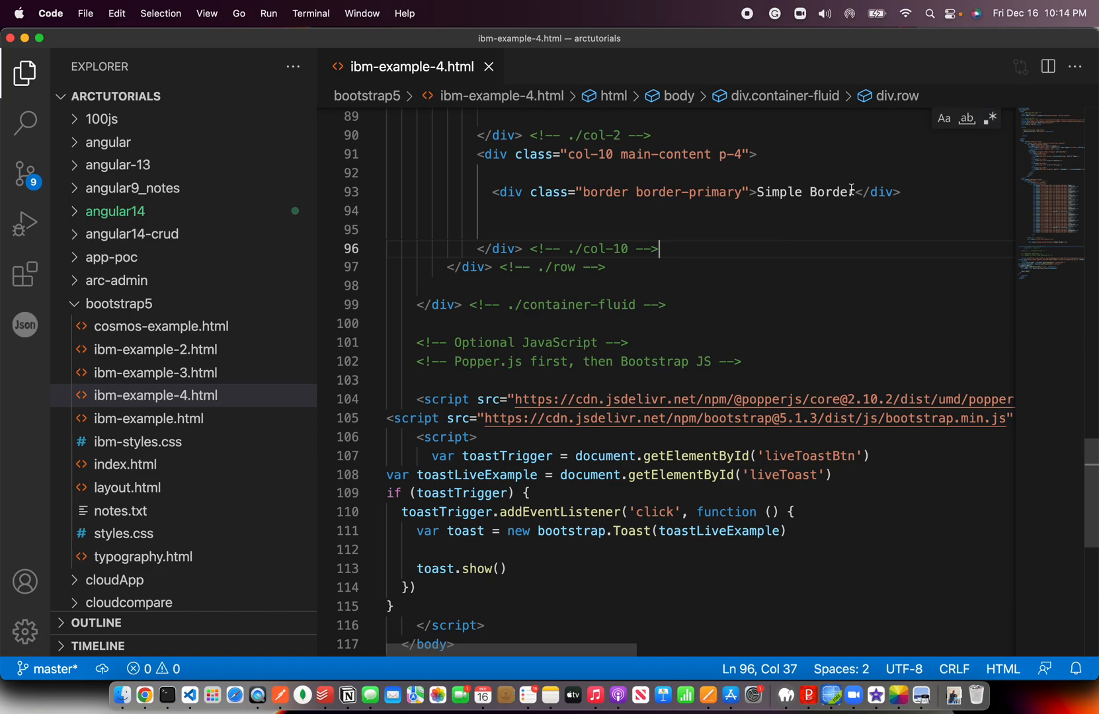
# Duplicate the div with border-secondary, info, success, danger, warning and default colour classes
pyautogui.moveTo(492, 191); pyautogui.dragTo(900, 191)
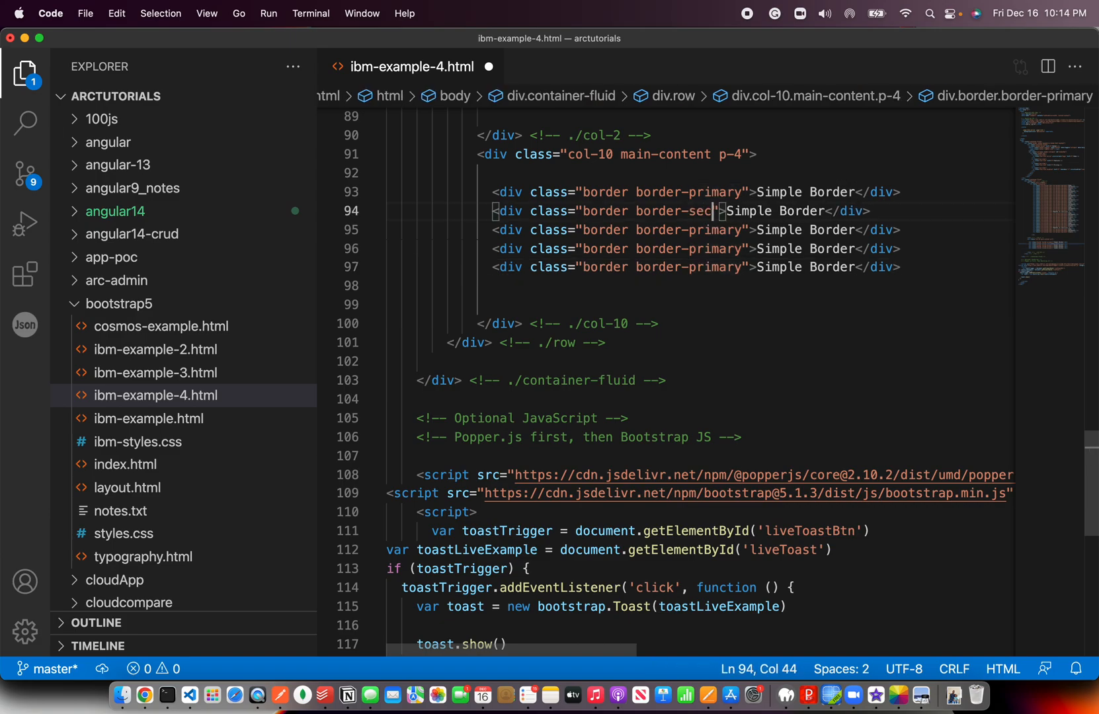
pyautogui.write('ondary')
pyautogui.click(700, 267)
pyautogui.write('dange')
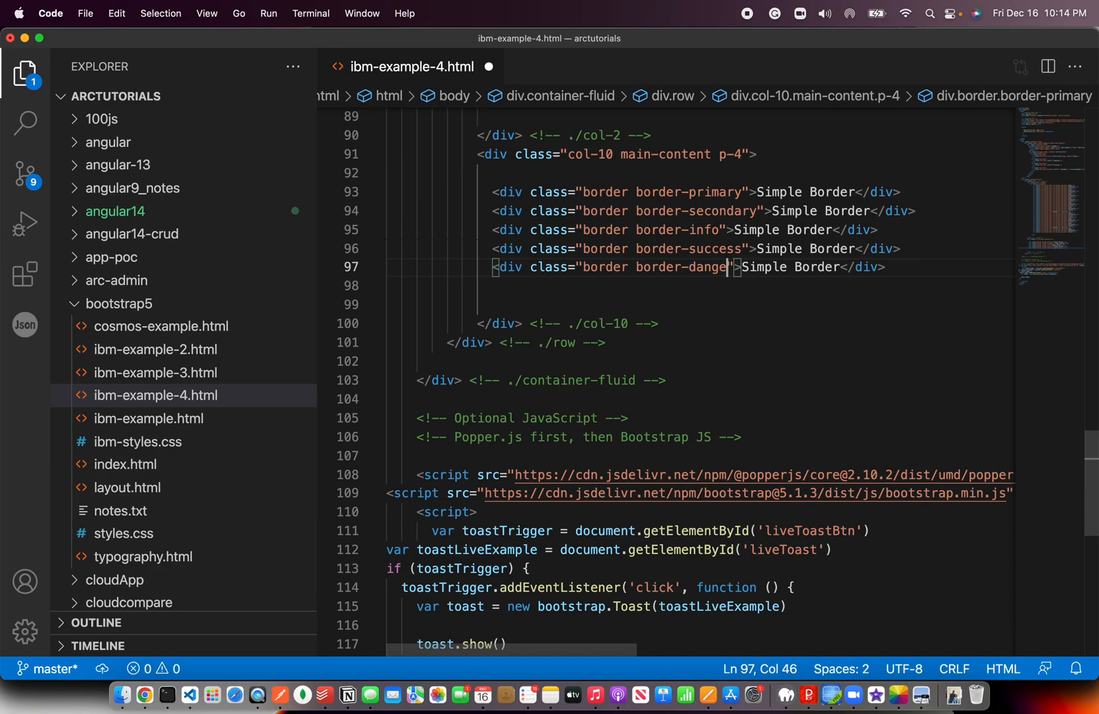
pyautogui.write('r')
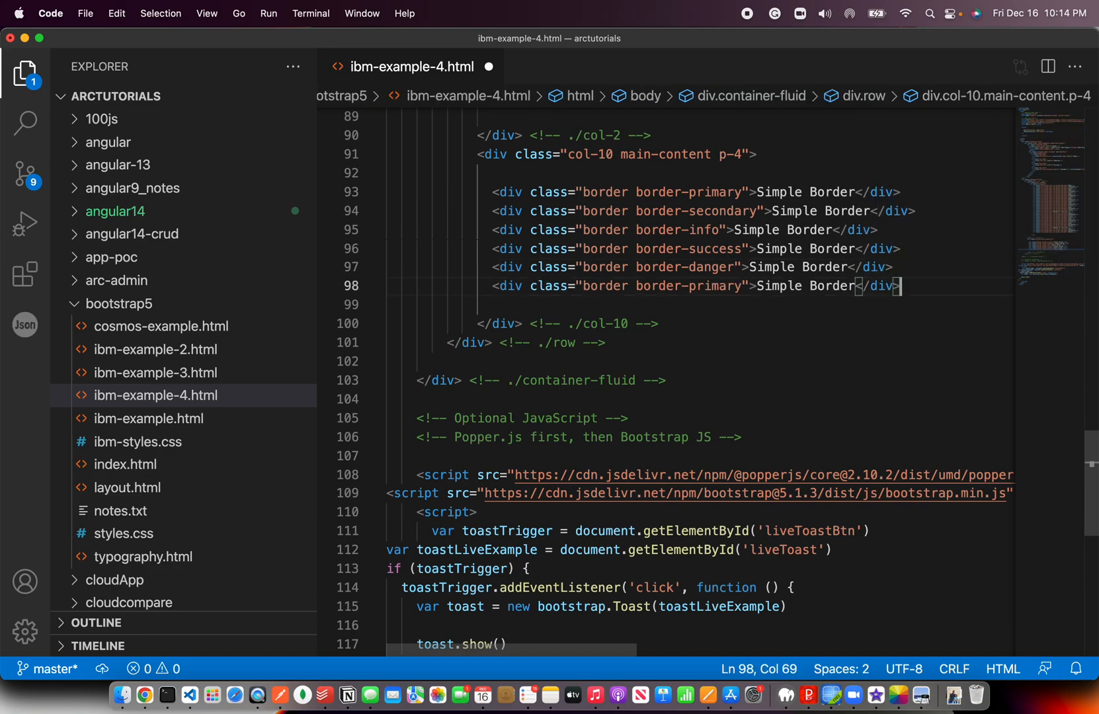
pyautogui.doubleClick(714, 286)
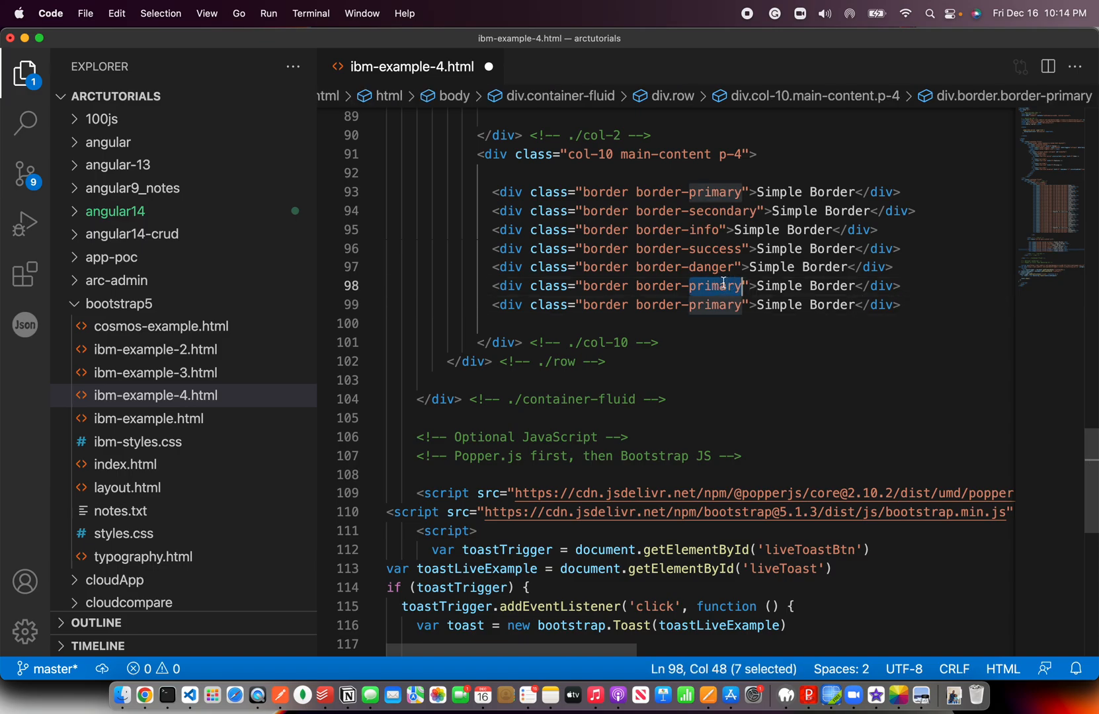
pyautogui.write('warning')
pyautogui.click(700, 305)
pyautogui.write('de')
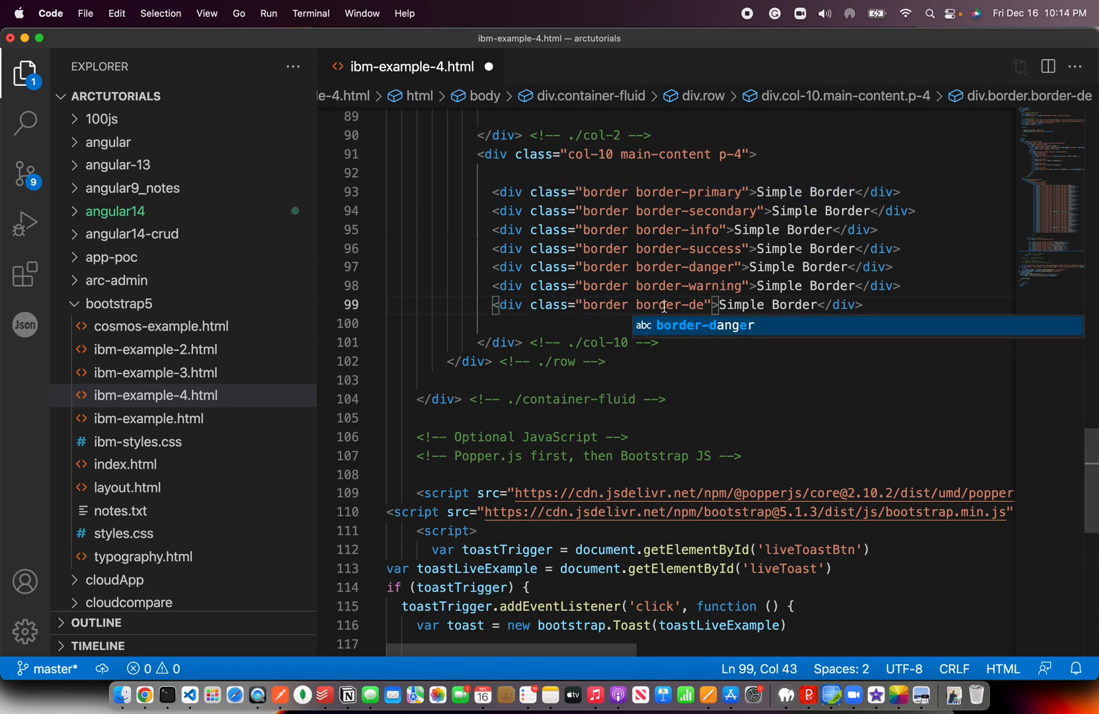
pyautogui.write('fa')
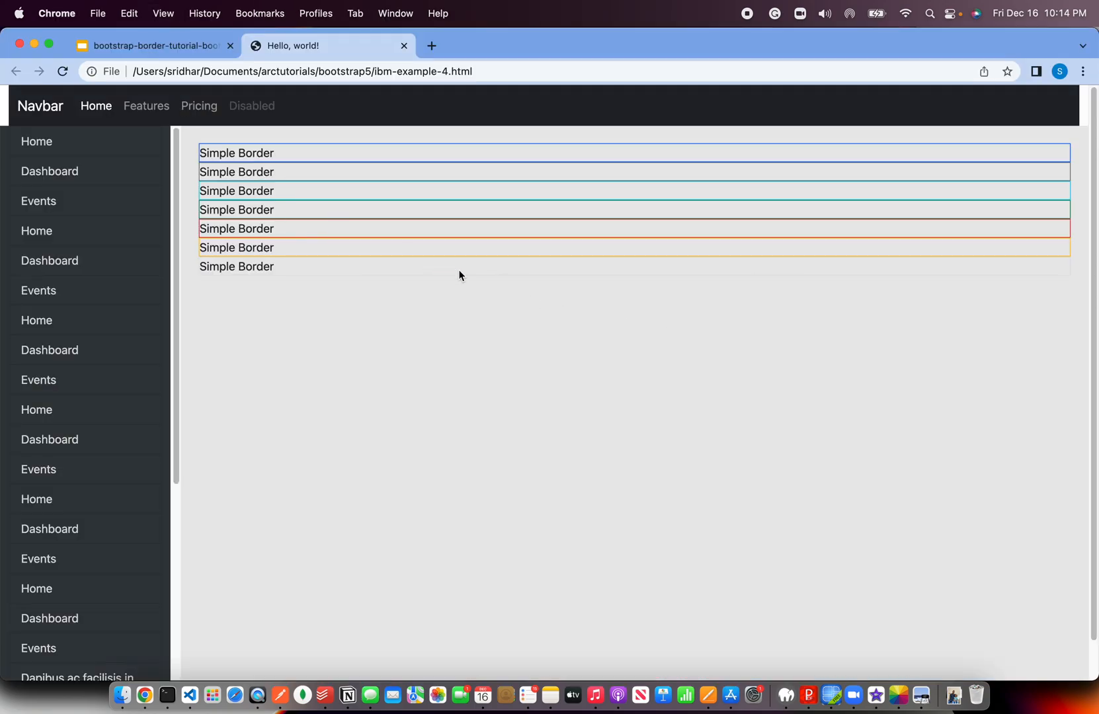
# Add p-2 and m-2 classes to all seven coloured divs and preview the spacing
pyautogui.click(192, 694)
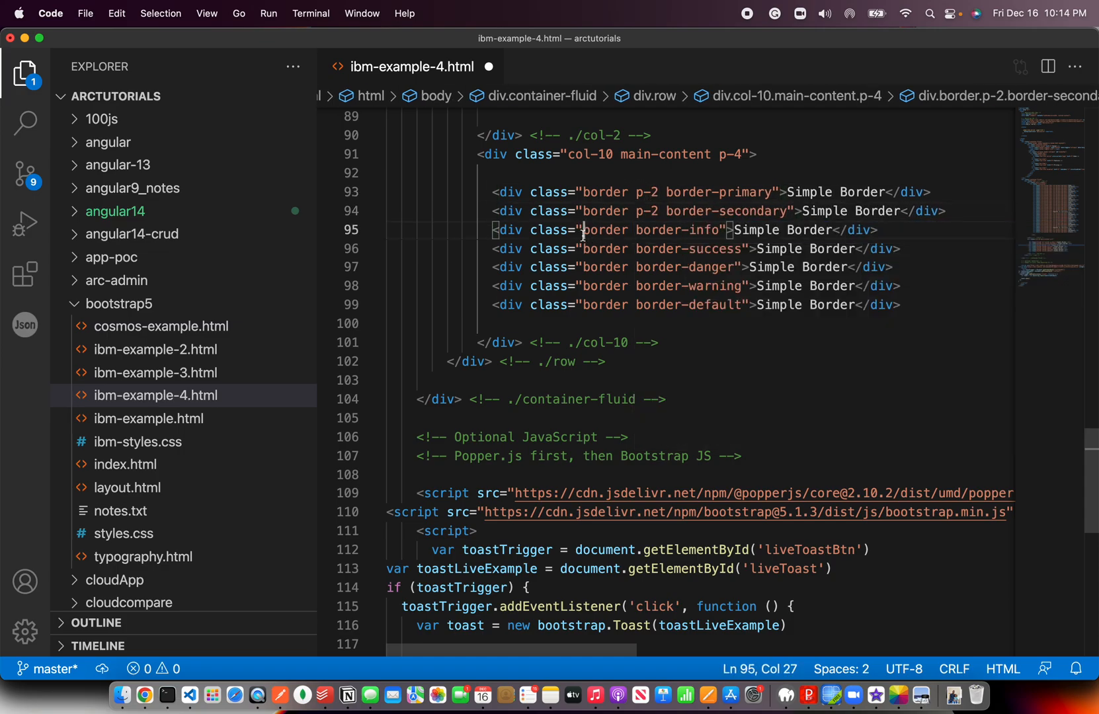
pyautogui.write('p-2')
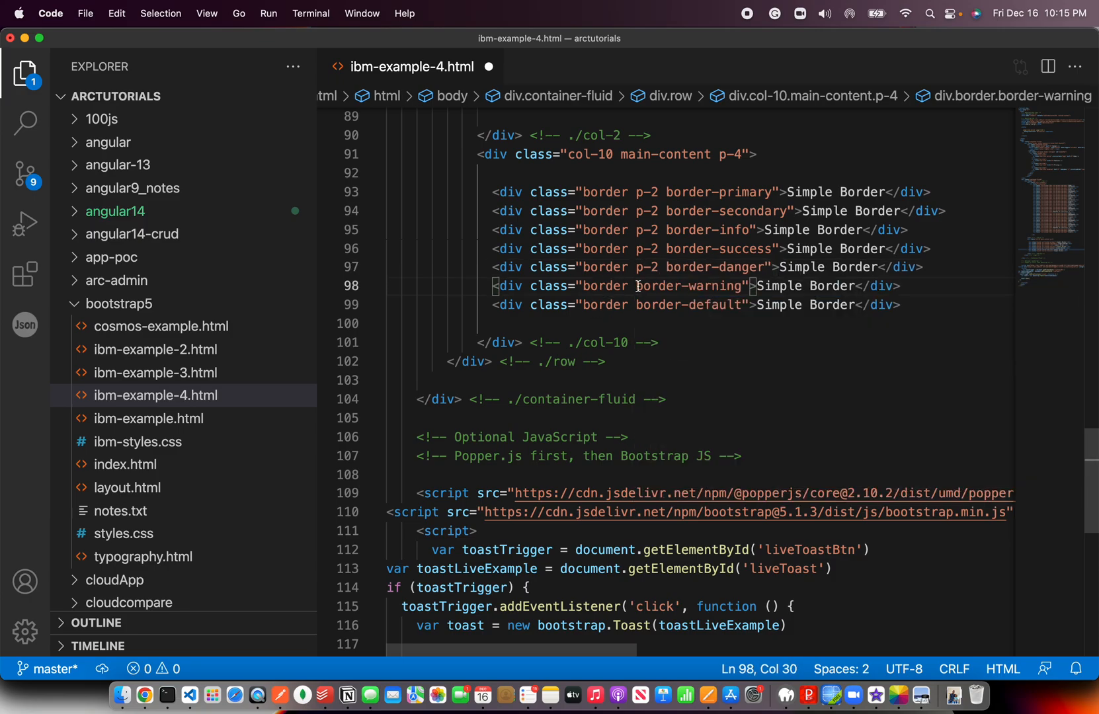
pyautogui.write('p-2')
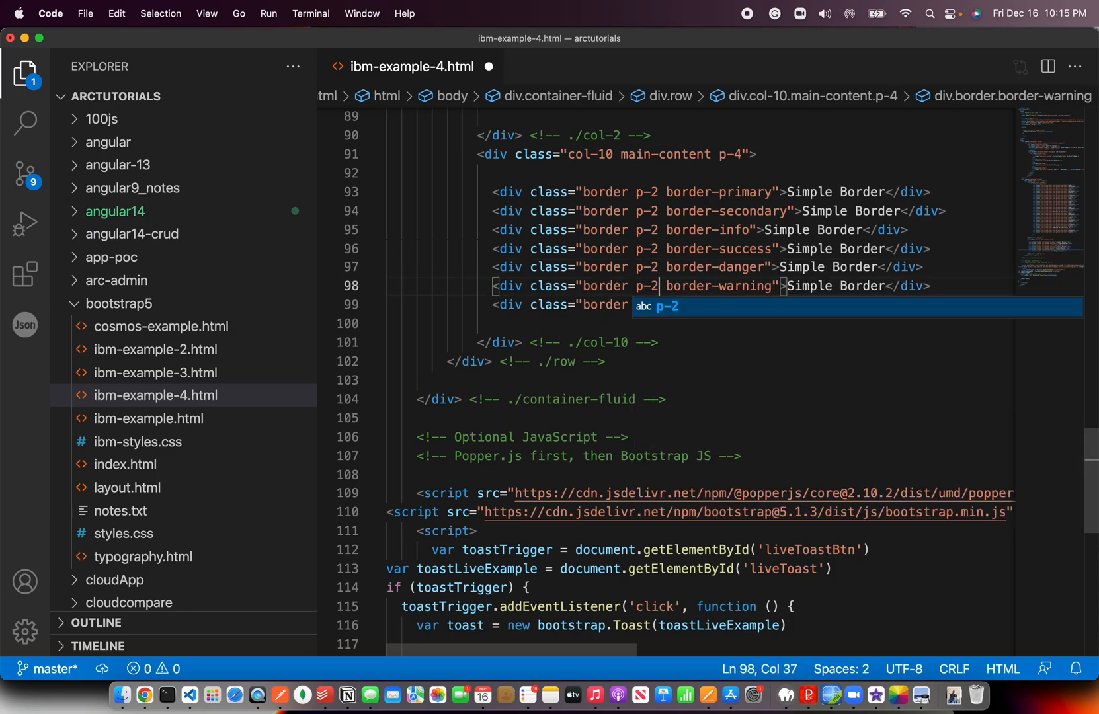
pyautogui.write('border-default">Simple Border</div>')
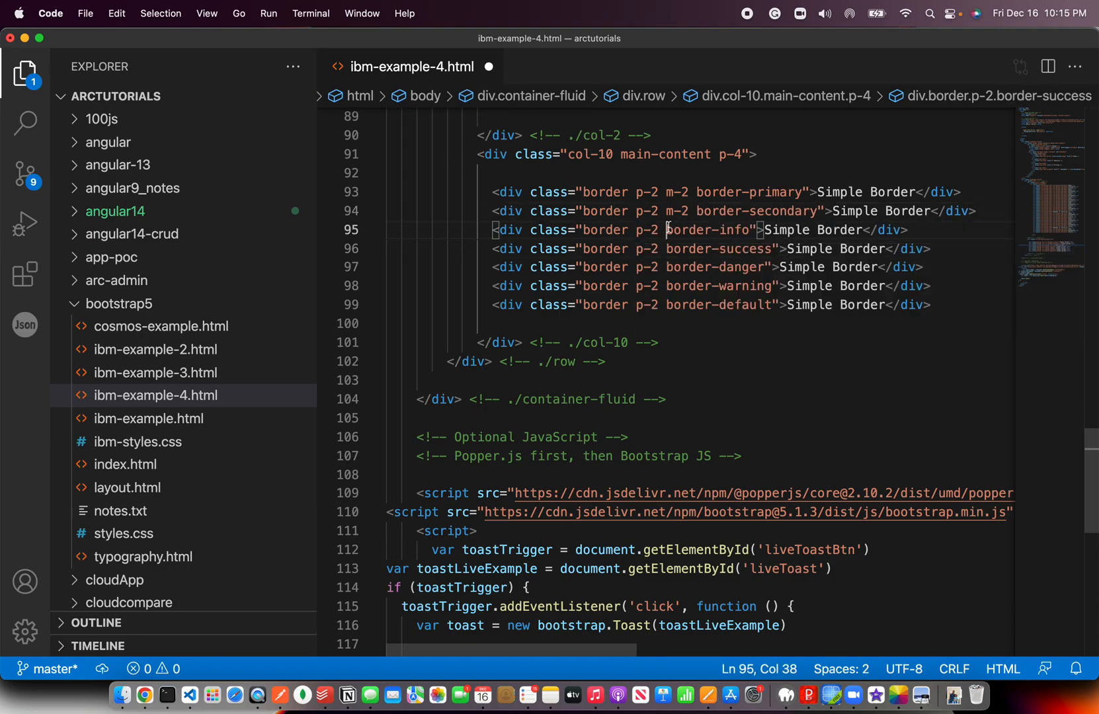
pyautogui.write('m-2')
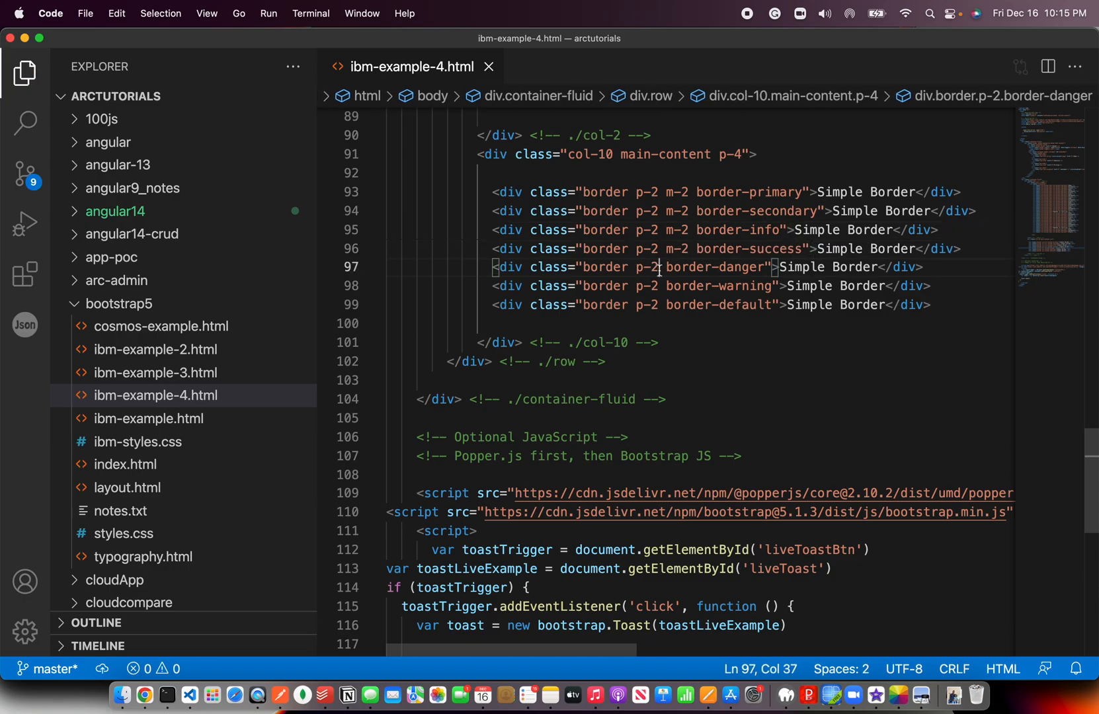
pyautogui.write('m-2')
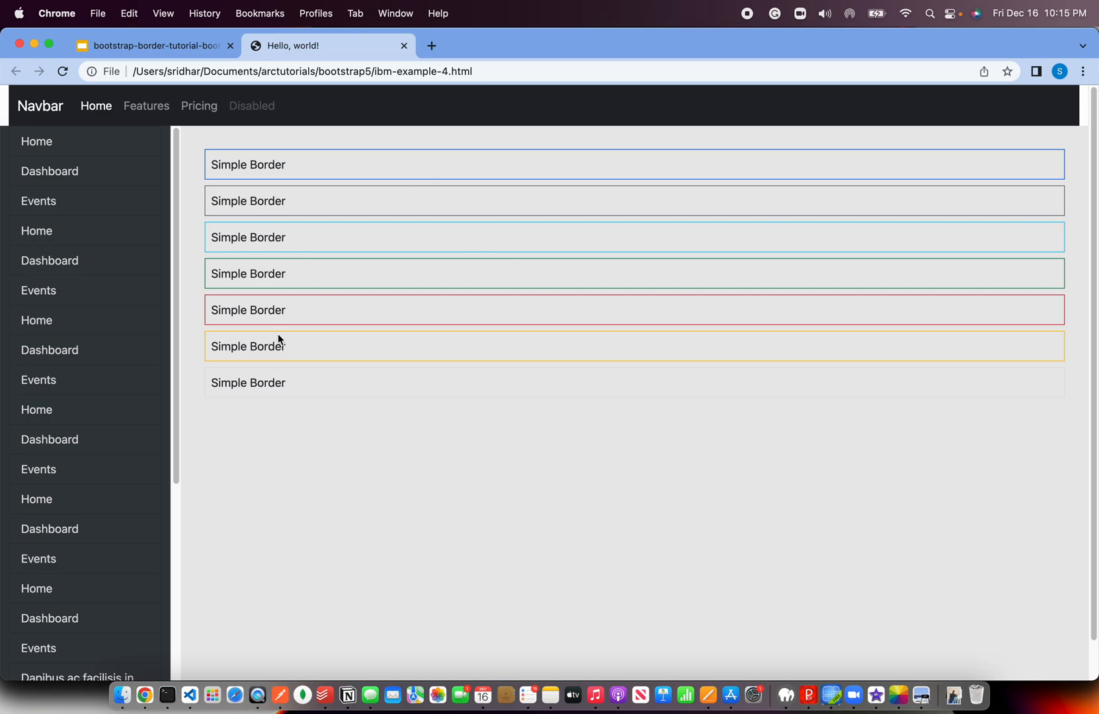
pyautogui.moveTo(483, 354)
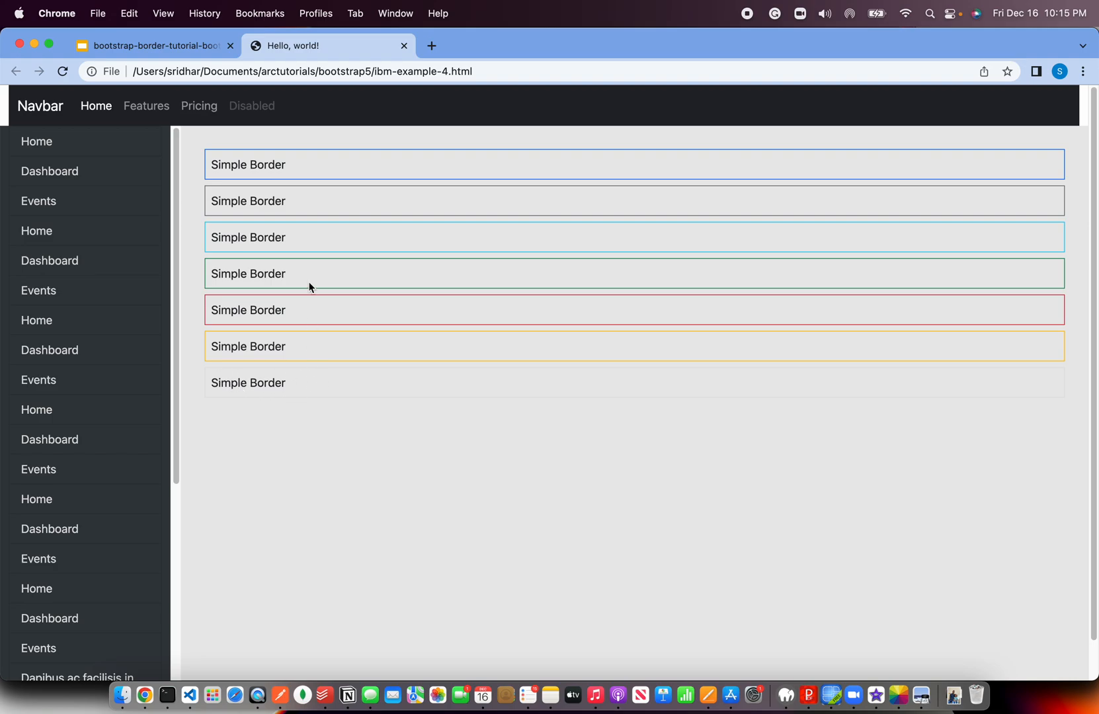
pyautogui.click(191, 694)
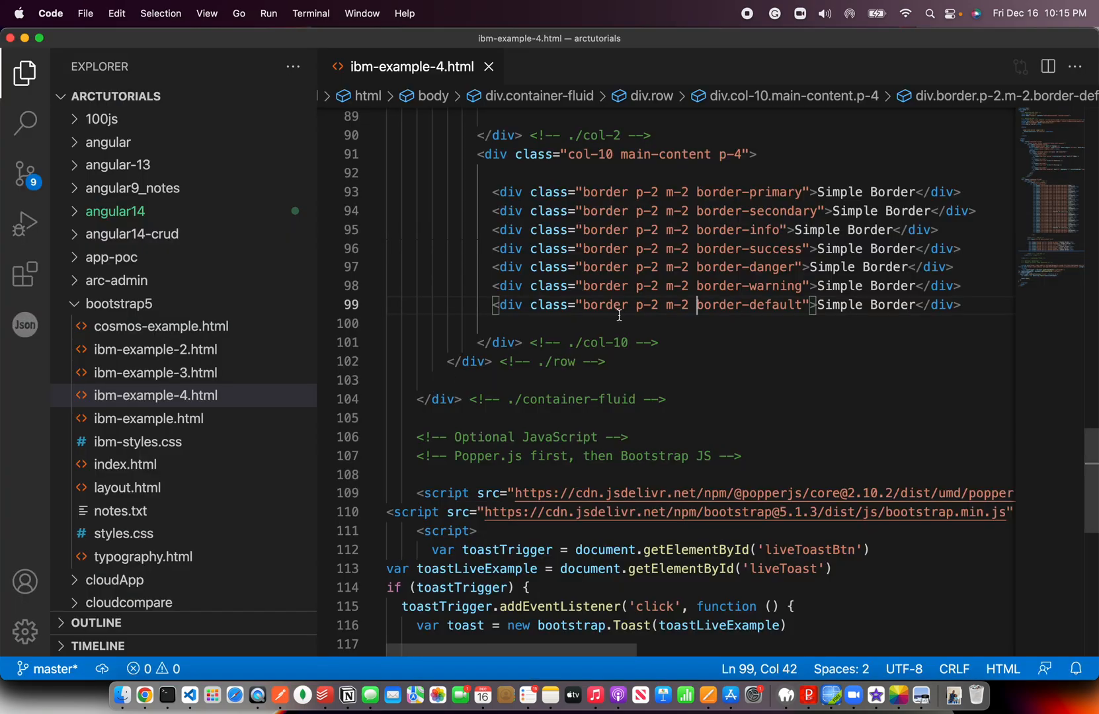
# Add primary divs with border-2 to border-5 thicknesses and m-2 margins, then duplicate the set
pyautogui.press('Enter')
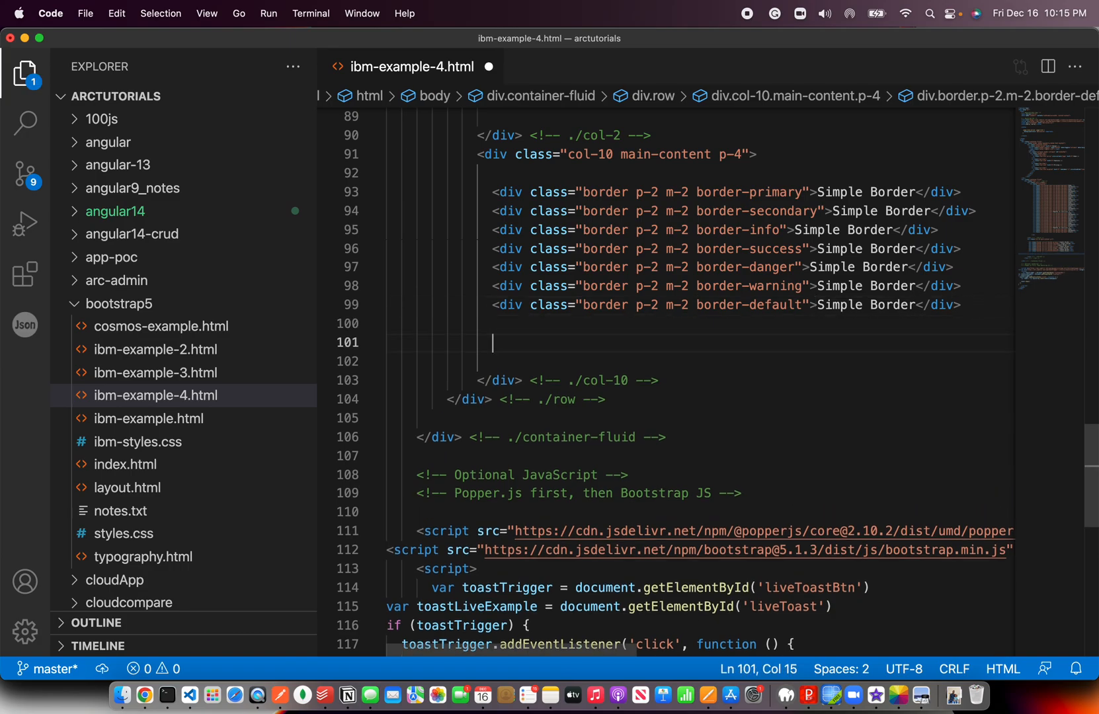
pyautogui.write('<div class="border border-primary">Simple Border</div>')
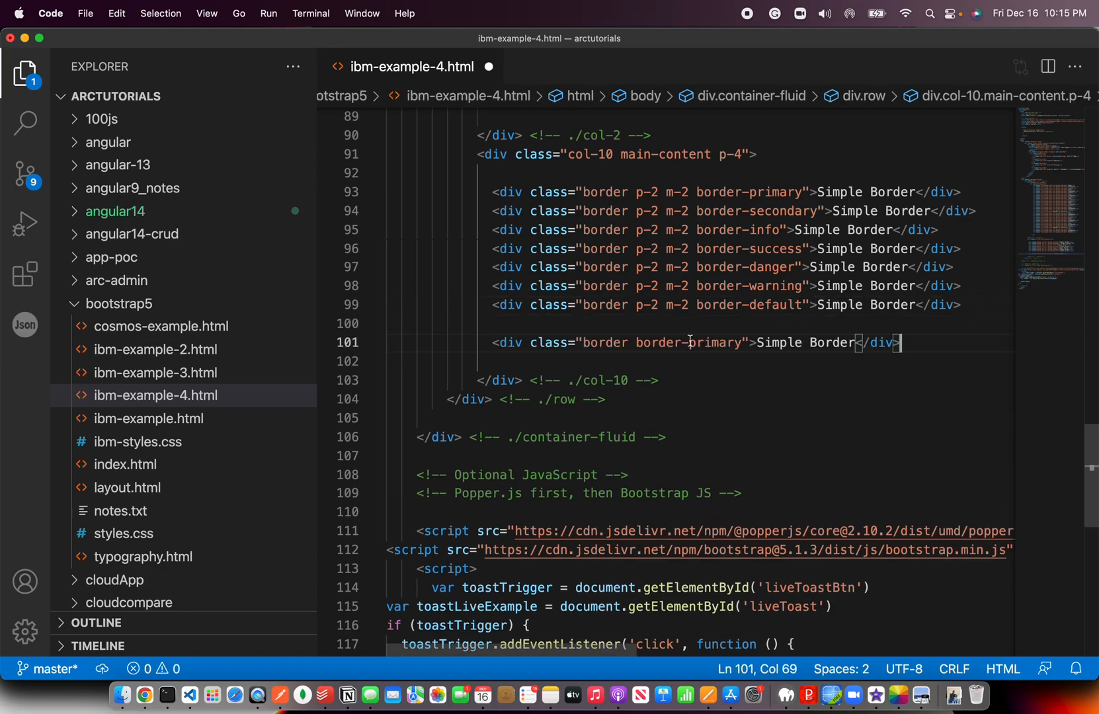
pyautogui.doubleClick(714, 343)
pyautogui.write(' border-2')
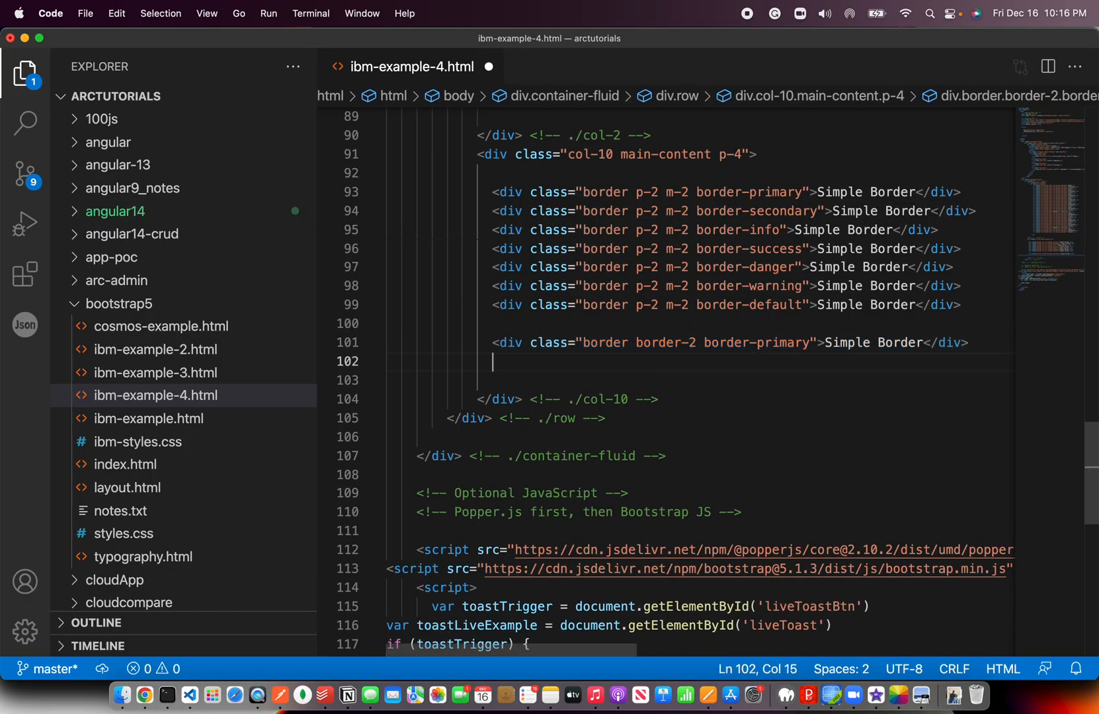
pyautogui.write('<div class="border border-2 border-primary">Simple Border</div>')
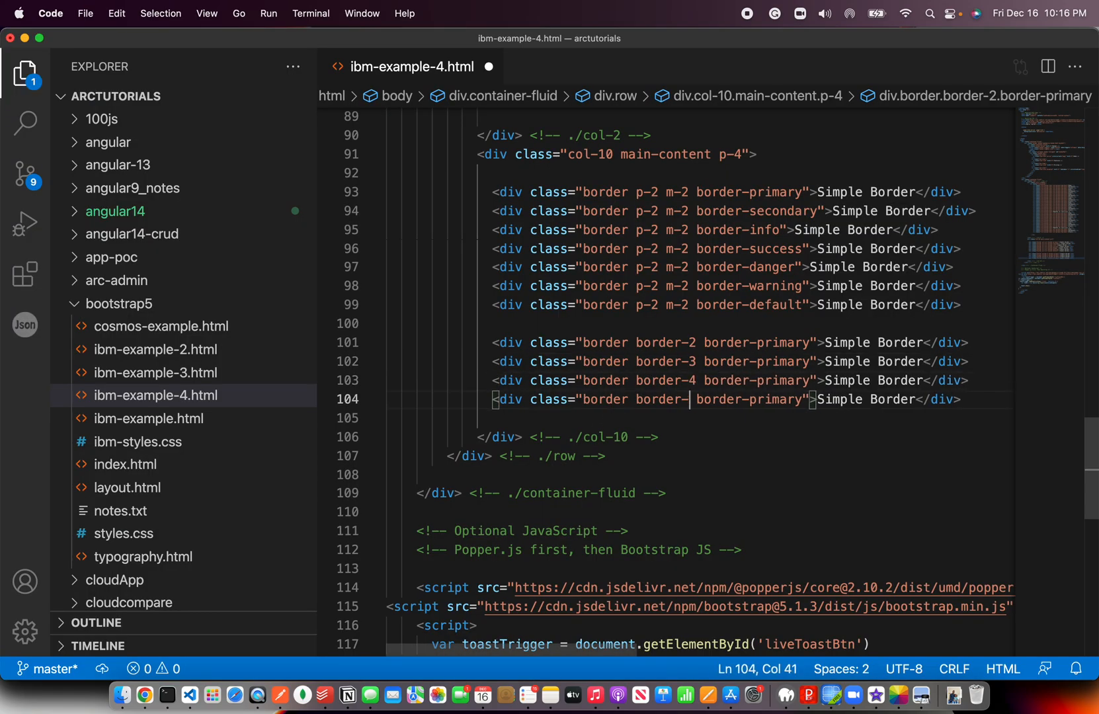
pyautogui.write('m')
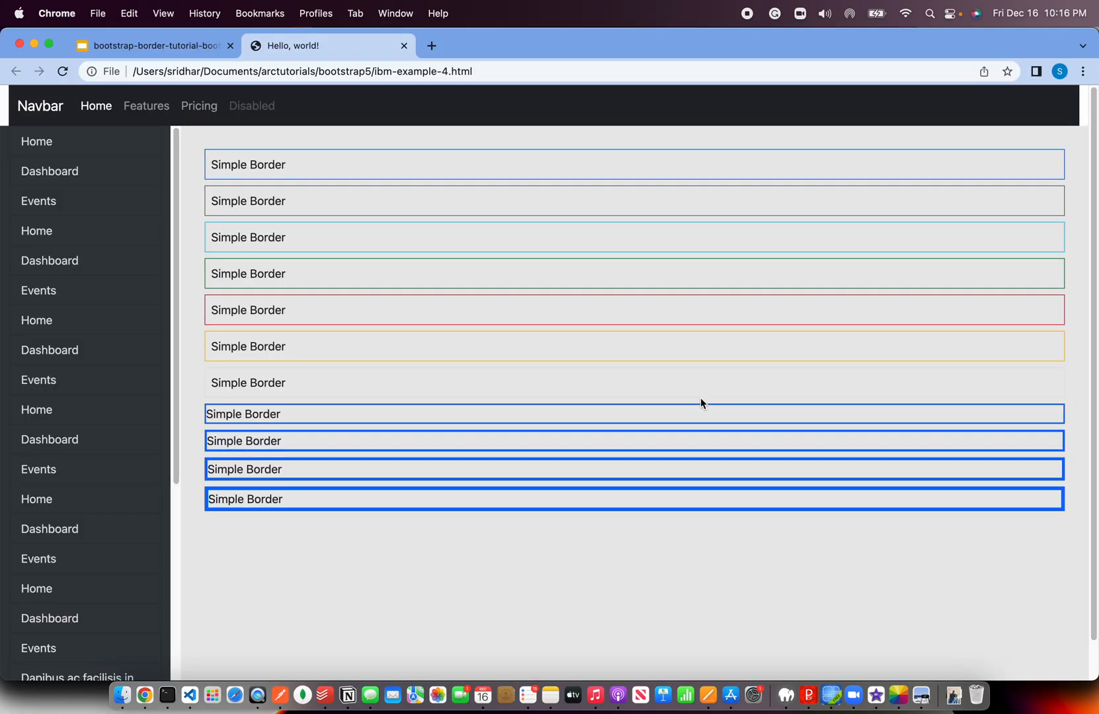
pyautogui.moveTo(286, 480)
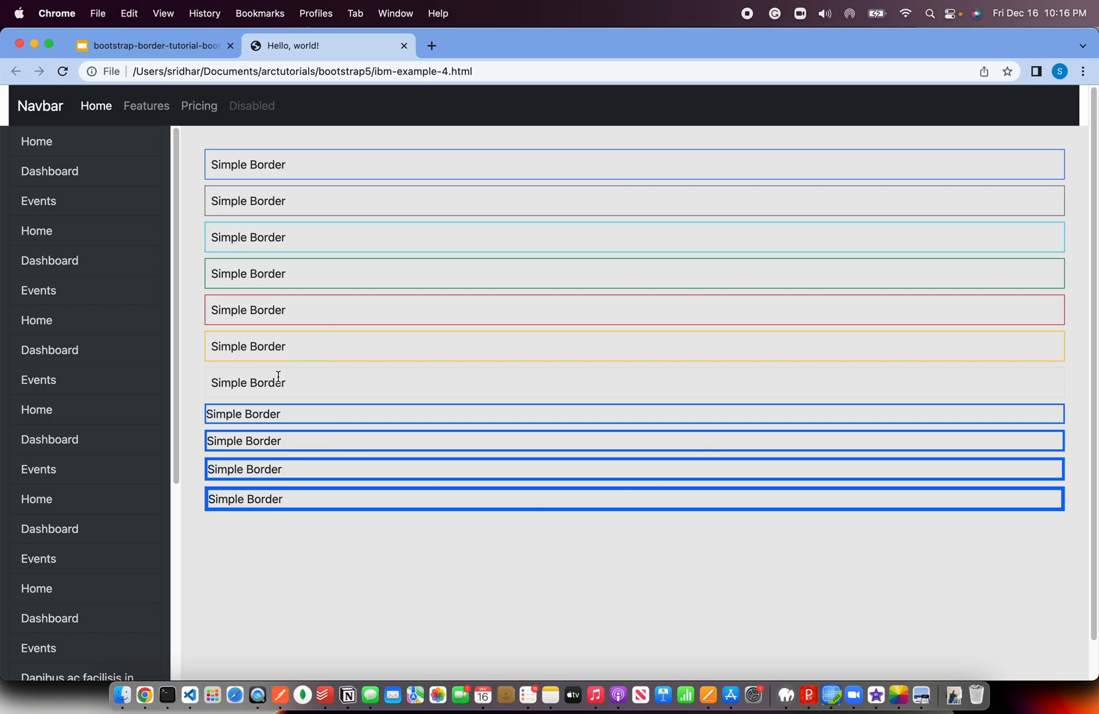
pyautogui.moveTo(315, 441)
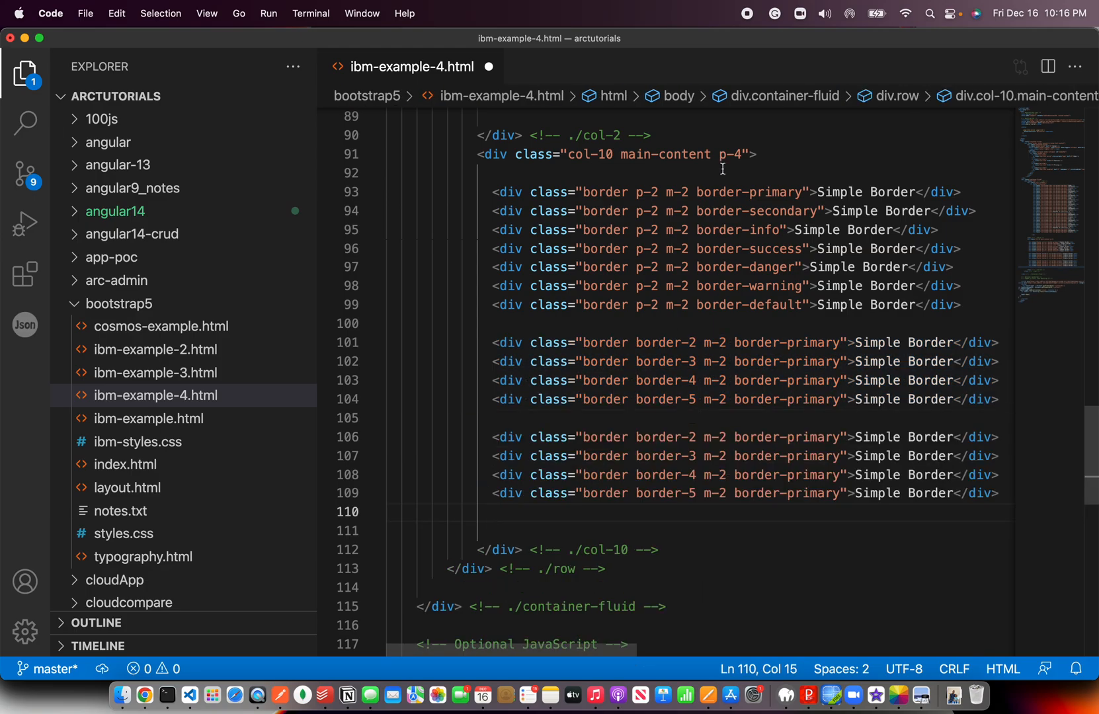
# Drop the width class on a div labelled 'Border all sides'; set the next to border-top-0
pyautogui.doubleClick(604, 192)
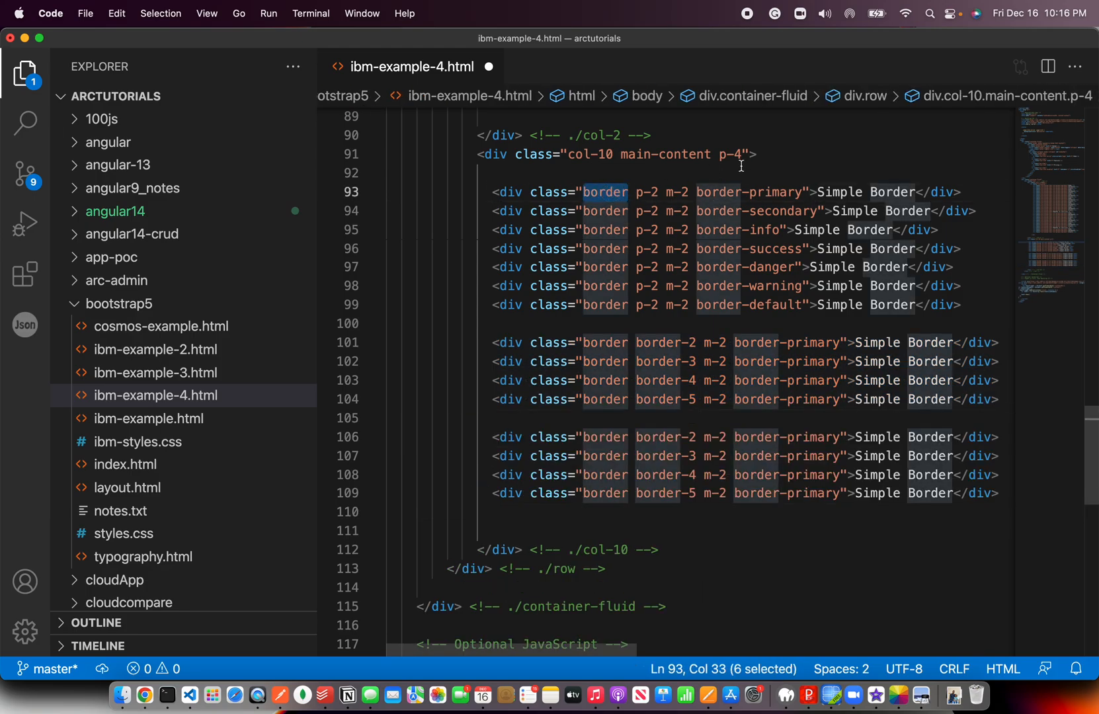
pyautogui.doubleClick(748, 191)
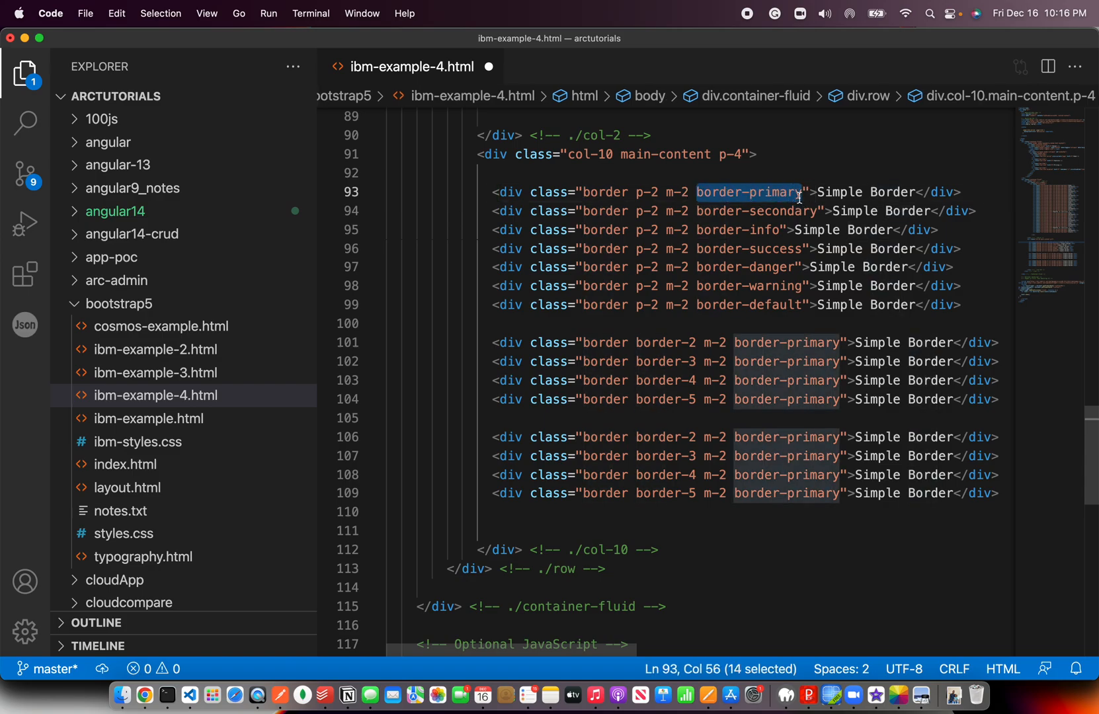
pyautogui.doubleClick(667, 343)
pyautogui.write('top-0')
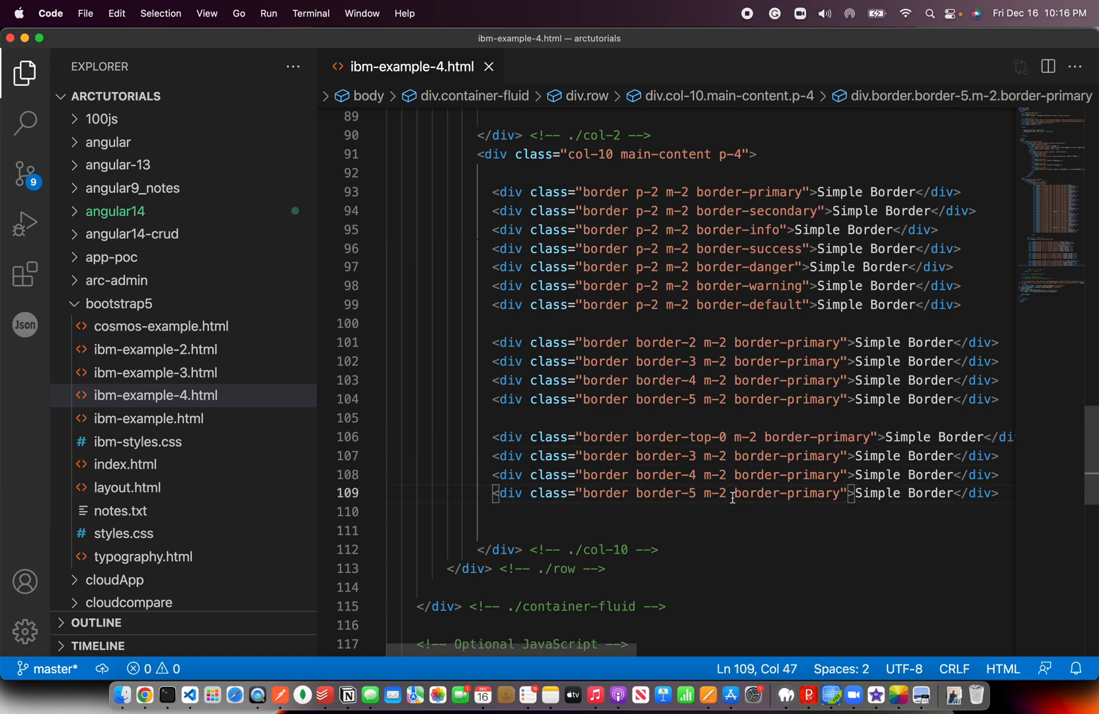
pyautogui.doubleClick(604, 437)
pyautogui.write('<div class="border m-2 border-primary">Simple Border</div>')
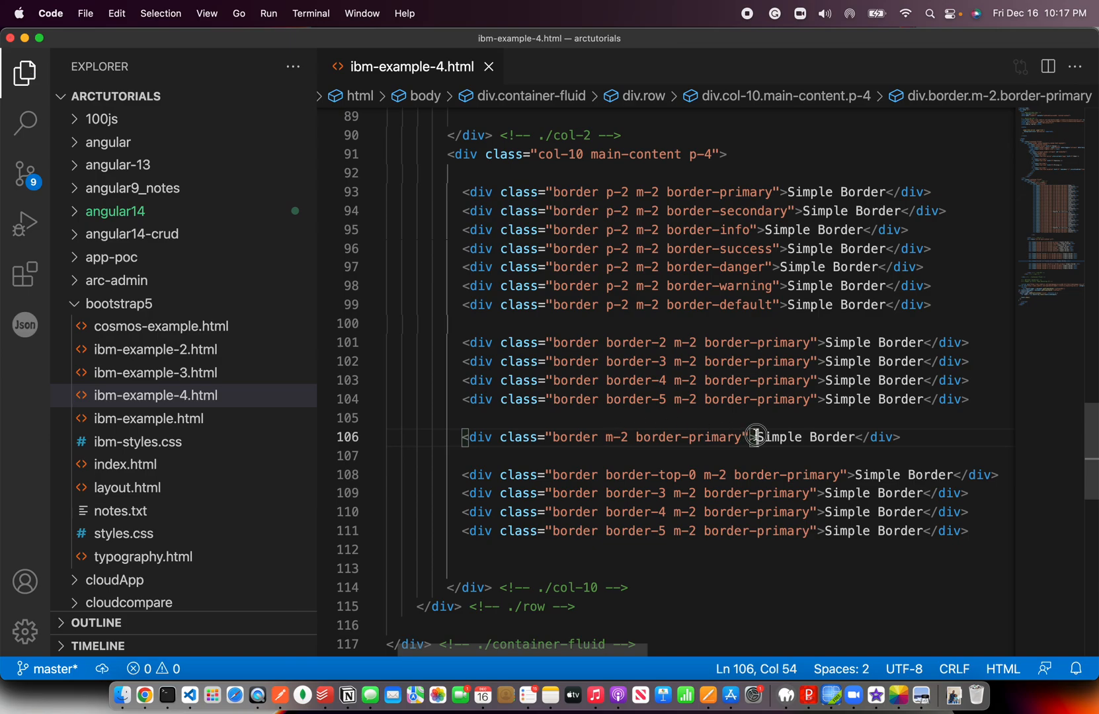
pyautogui.write('B')
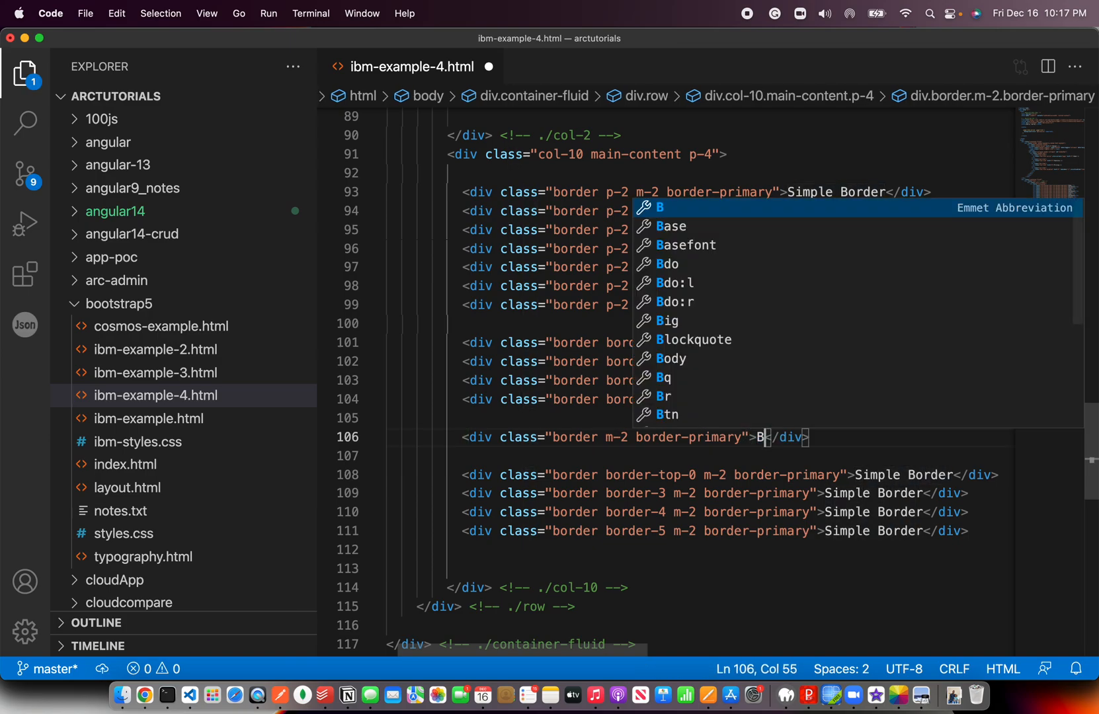
pyautogui.write('order all side')
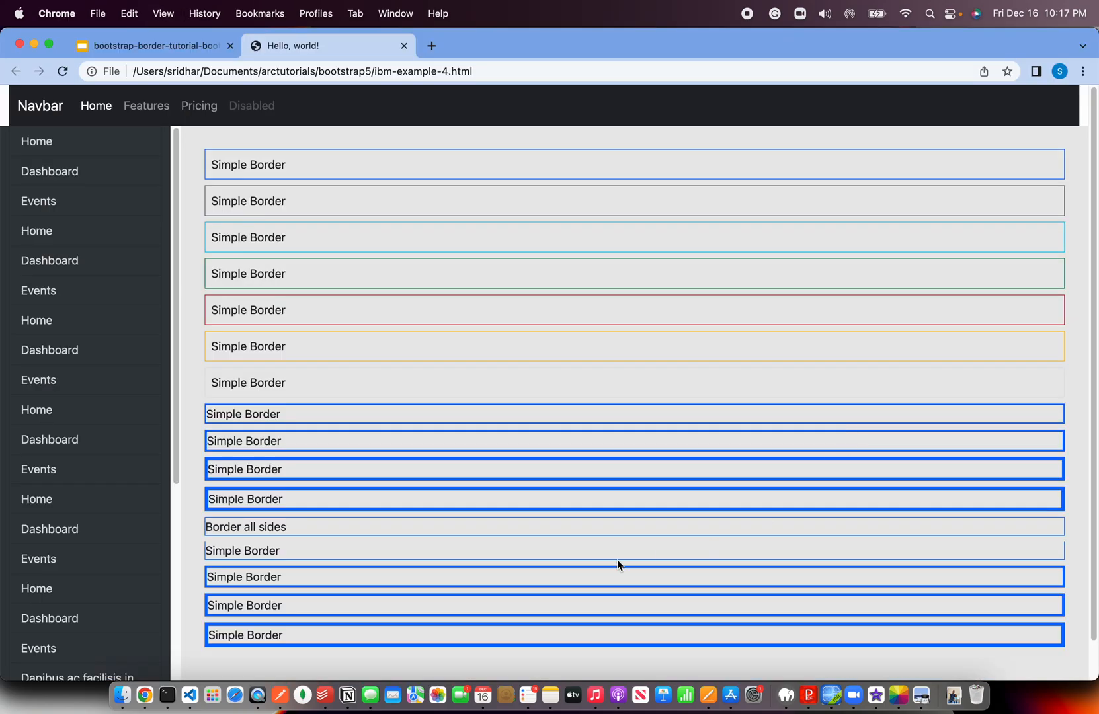
pyautogui.moveTo(380, 537)
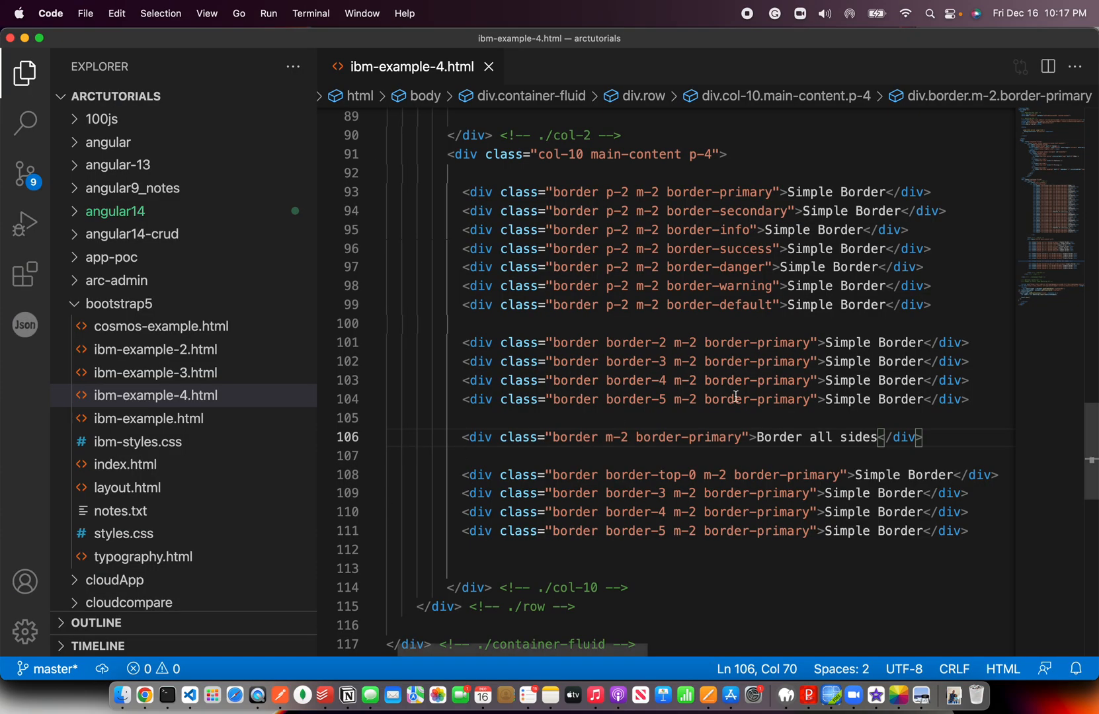
# Change line 109's border width class to border-bottom-0
pyautogui.doubleClick(650, 475)
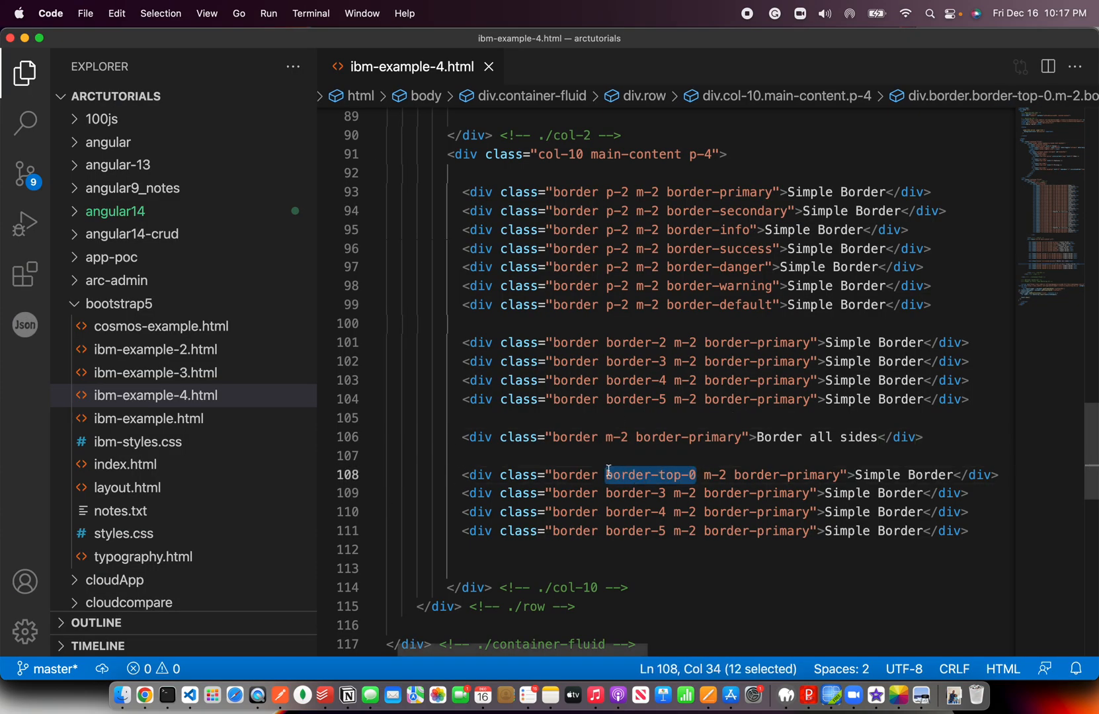
pyautogui.click(682, 493)
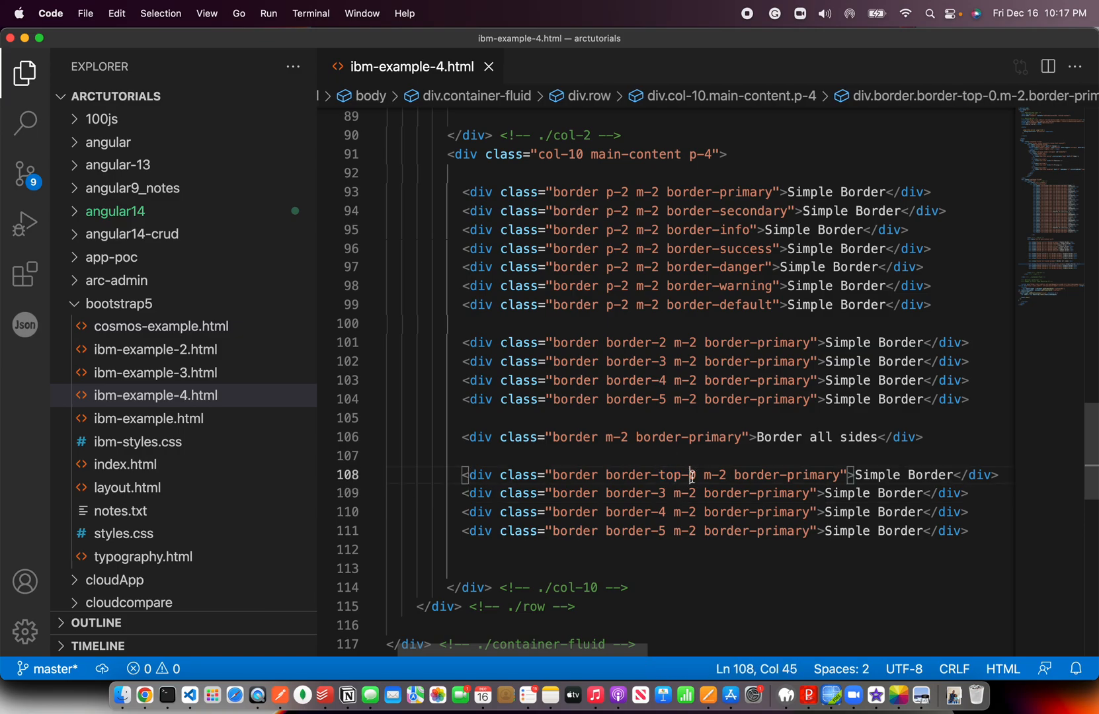
pyautogui.write('0')
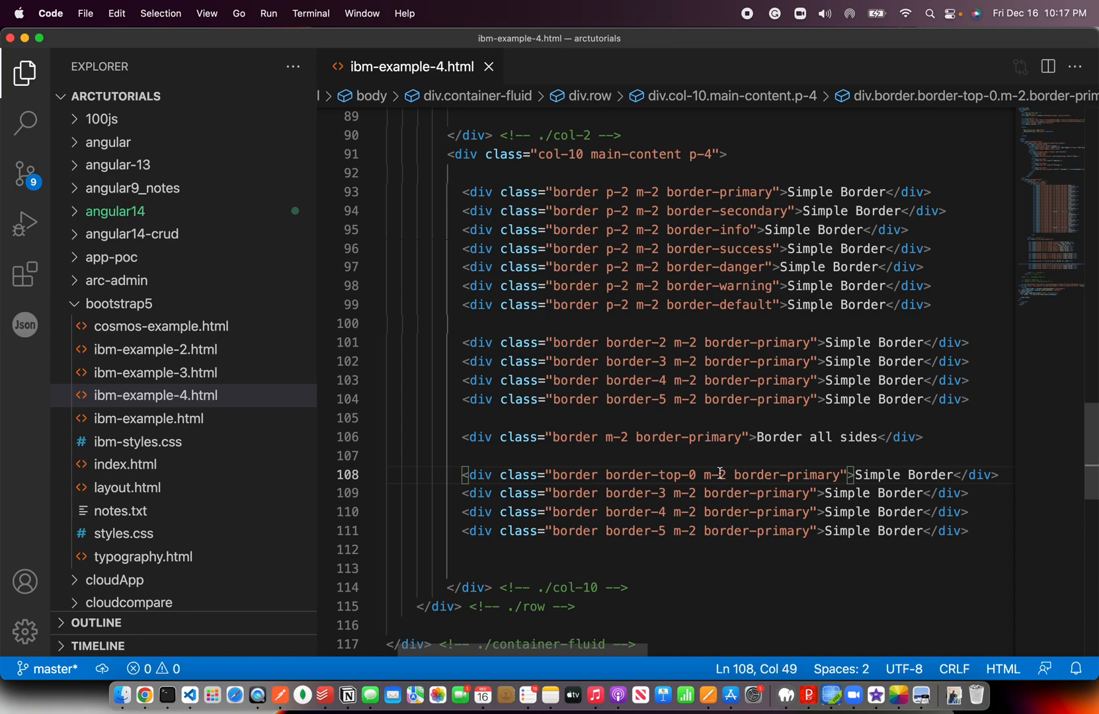
pyautogui.moveTo(679, 465)
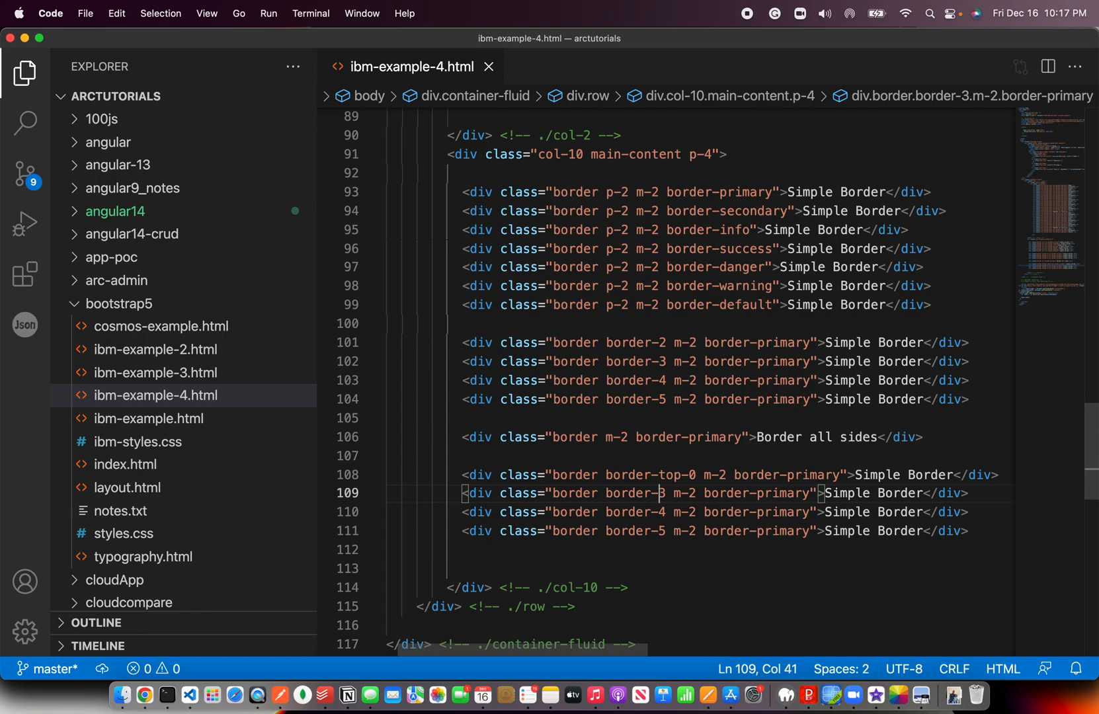
pyautogui.press('Backspace')
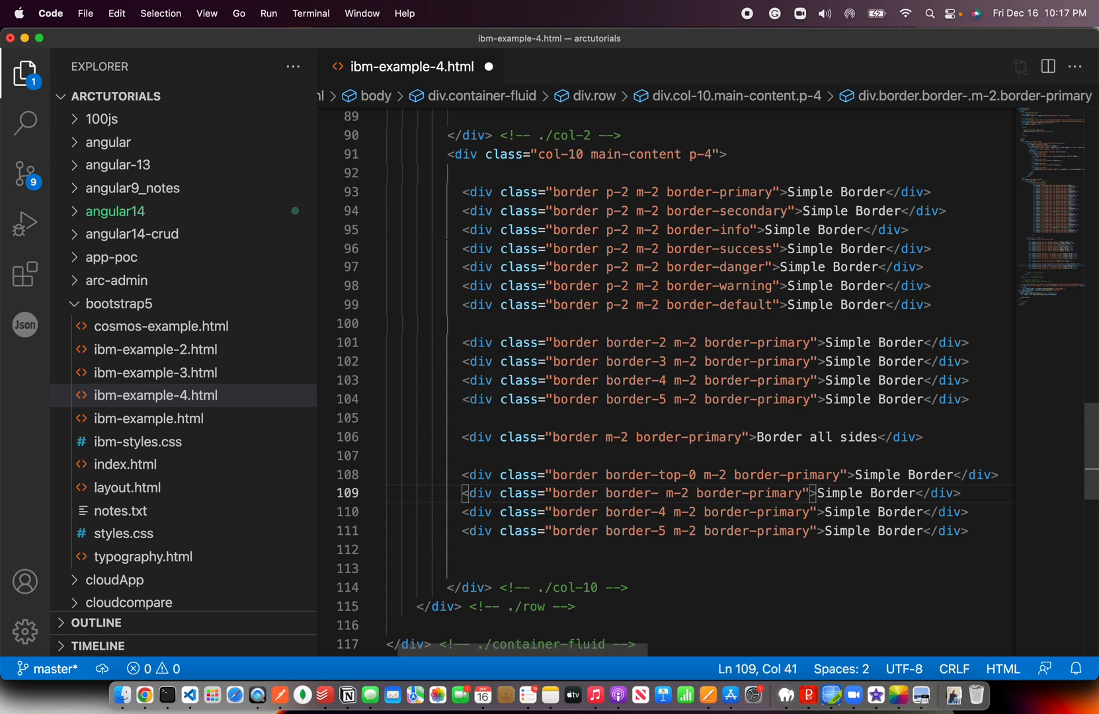
pyautogui.write('botto')
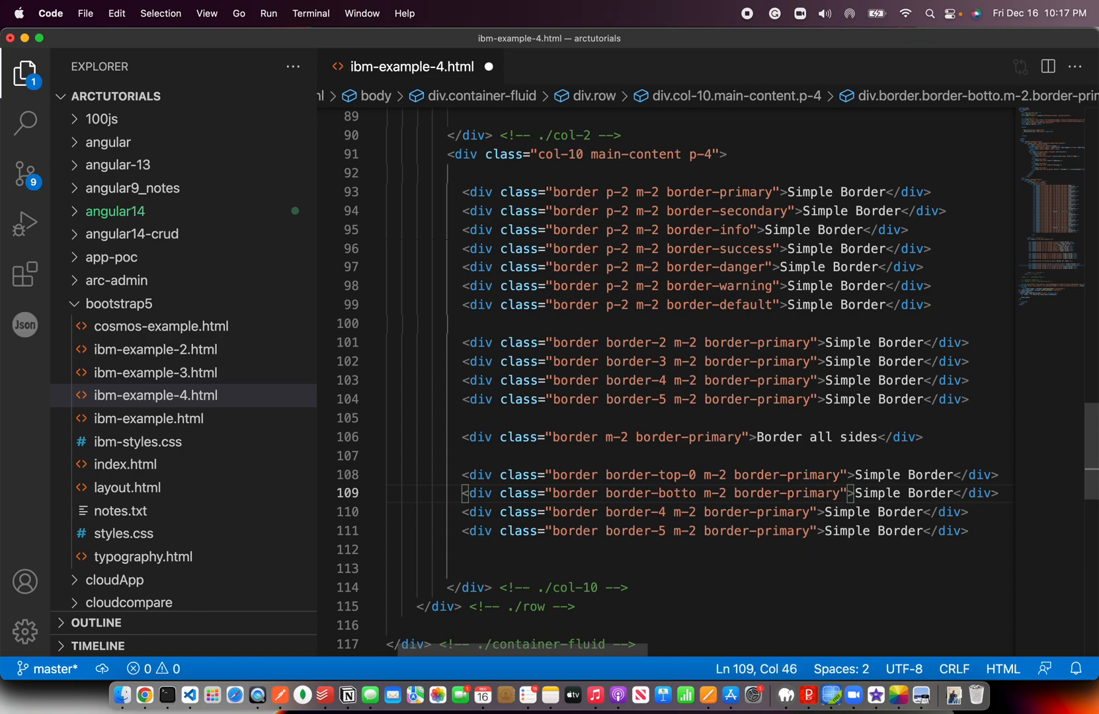
pyautogui.write('m-0')
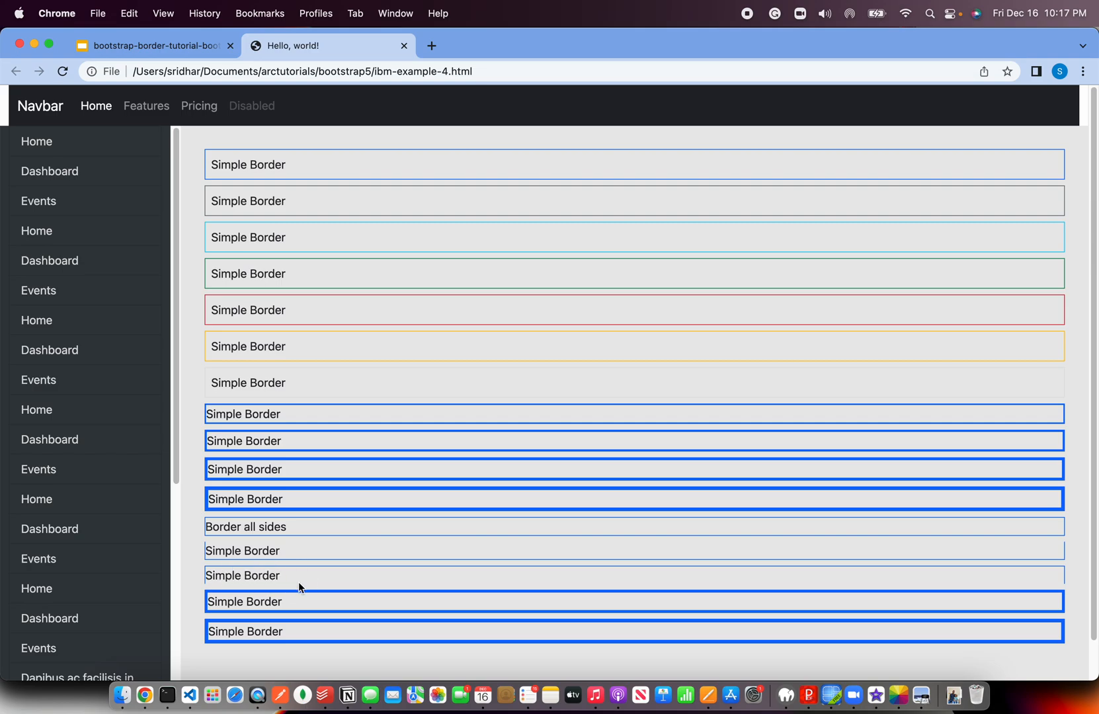
# Label that div 'No bottom' and give the following divs border-start-0 and border-end-0
pyautogui.click(187, 713)
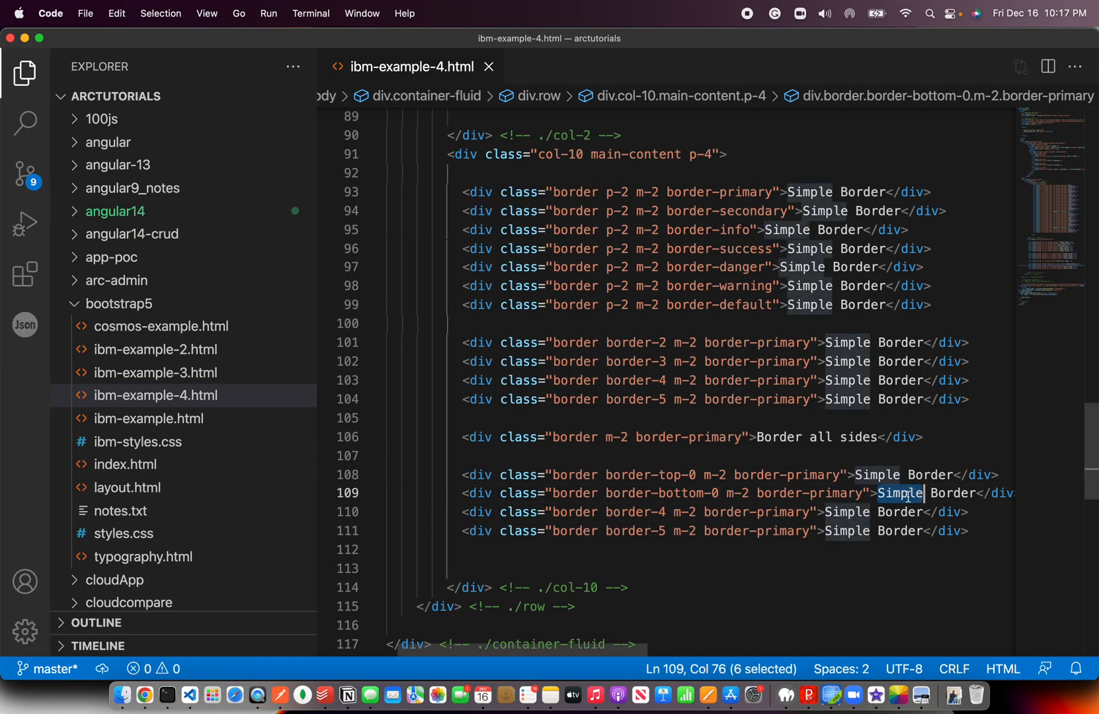
pyautogui.write('No n')
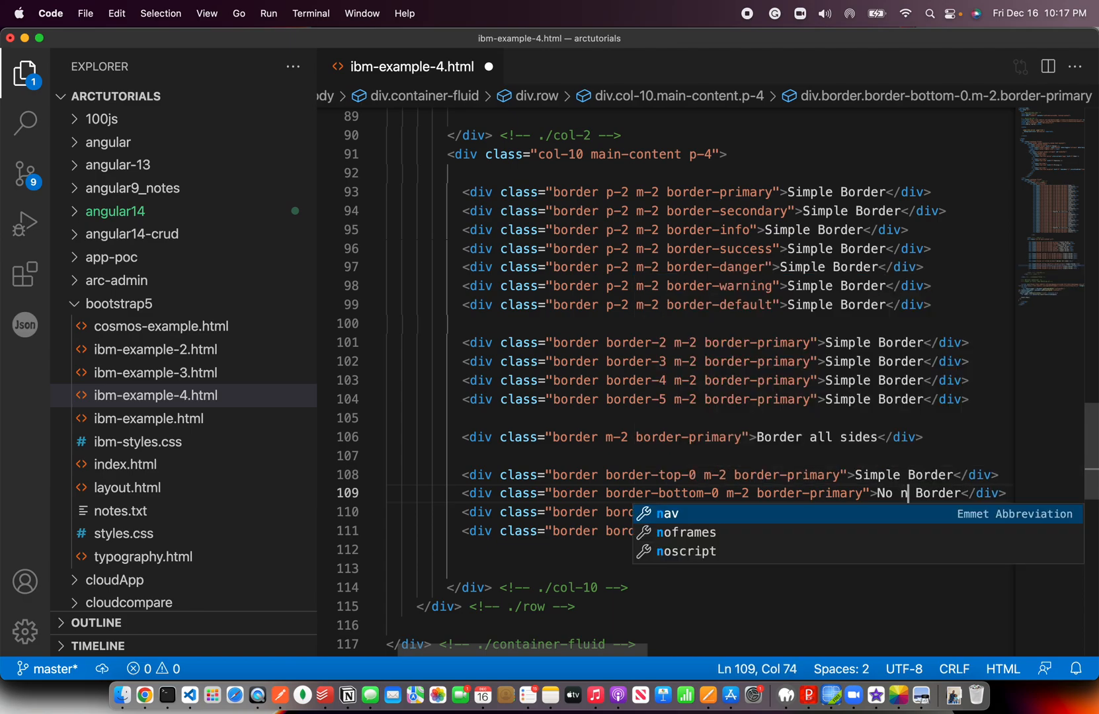
pyautogui.write('ottom')
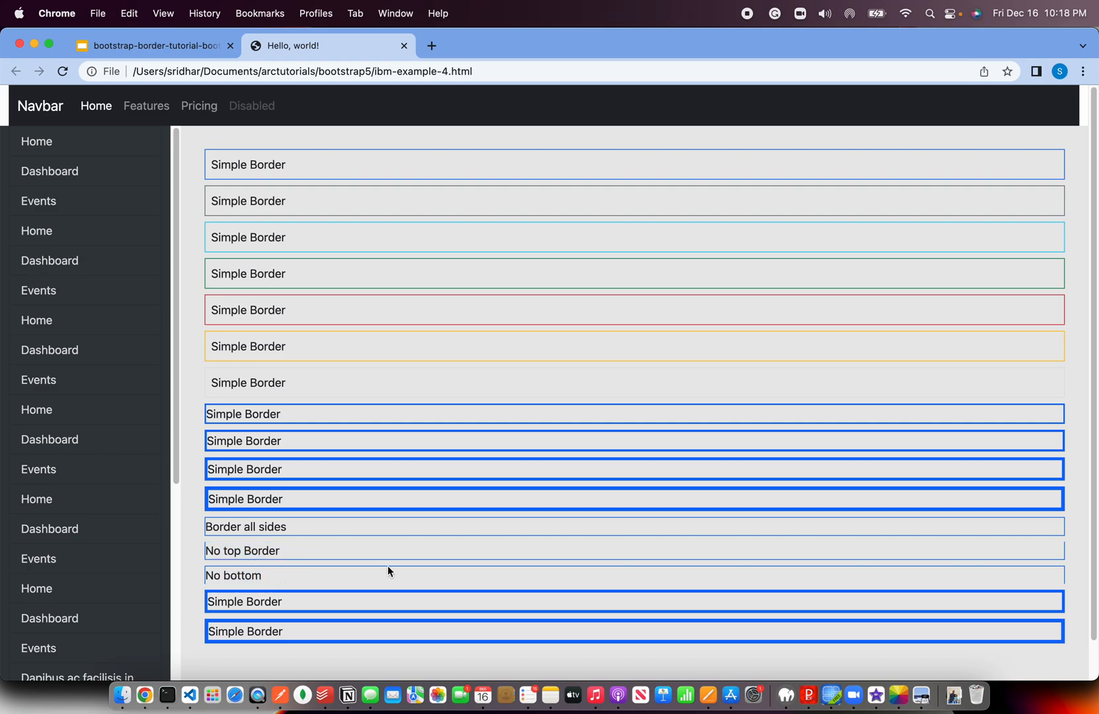
pyautogui.click(191, 710)
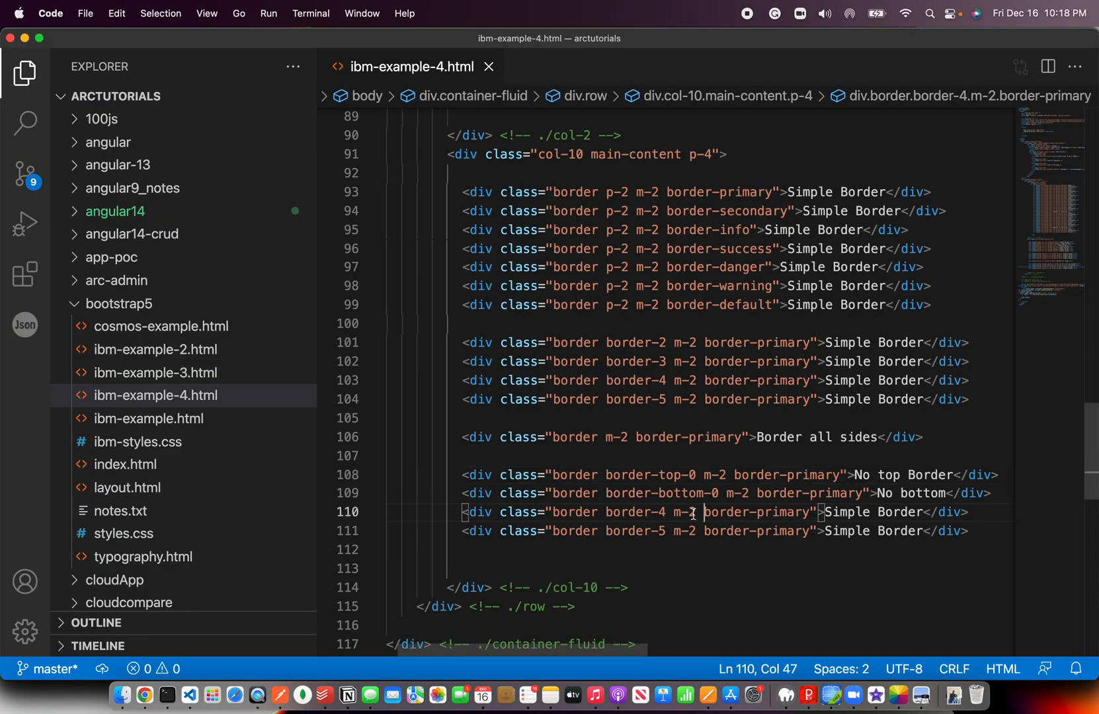
pyautogui.write('border-')
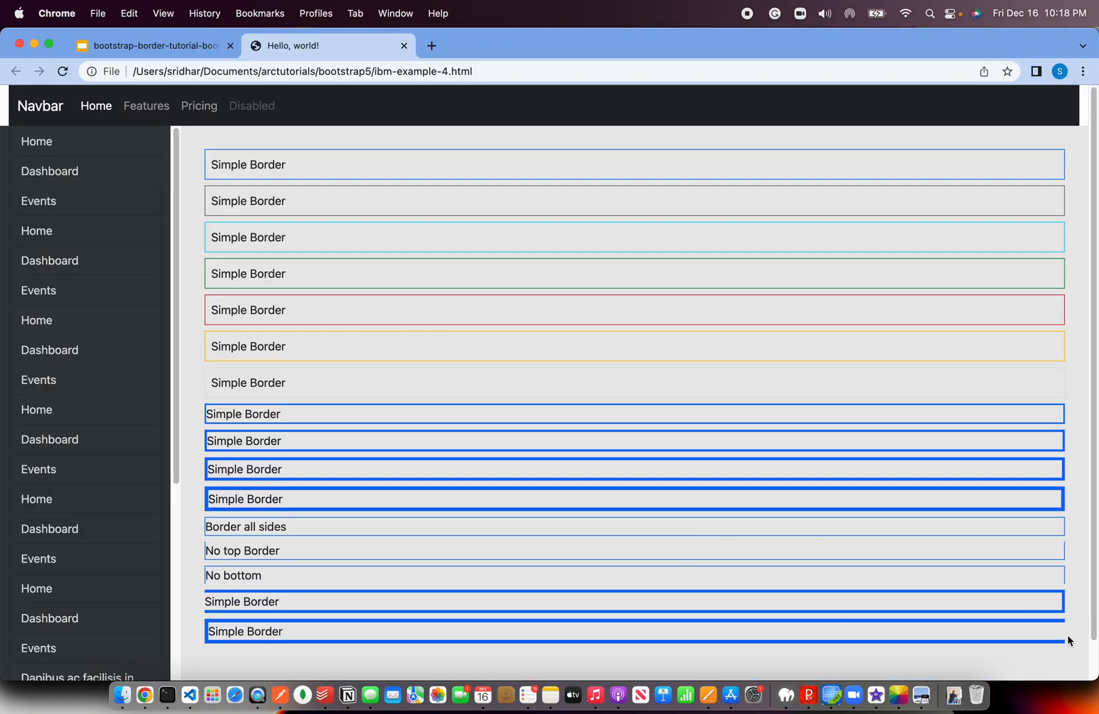
pyautogui.scroll(-3)
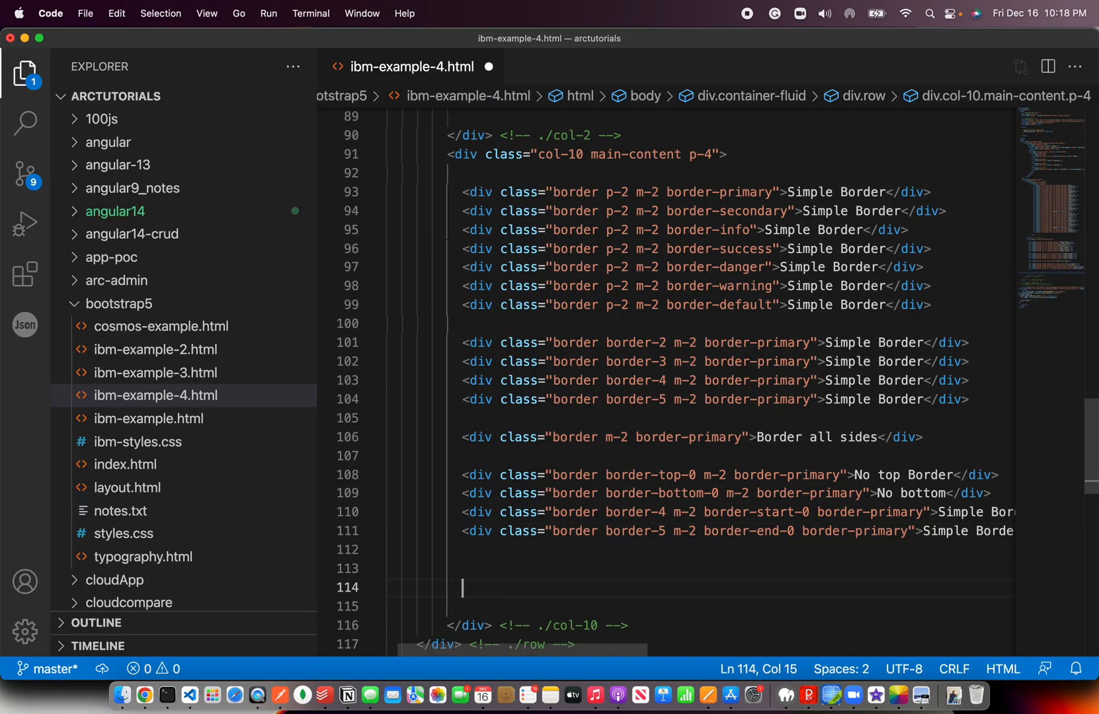
# Duplicate the four side-removal divs and turn line 113 into a rounded-2 'Rounded border' div
pyautogui.moveTo(490, 475); pyautogui.dragTo(491, 493)
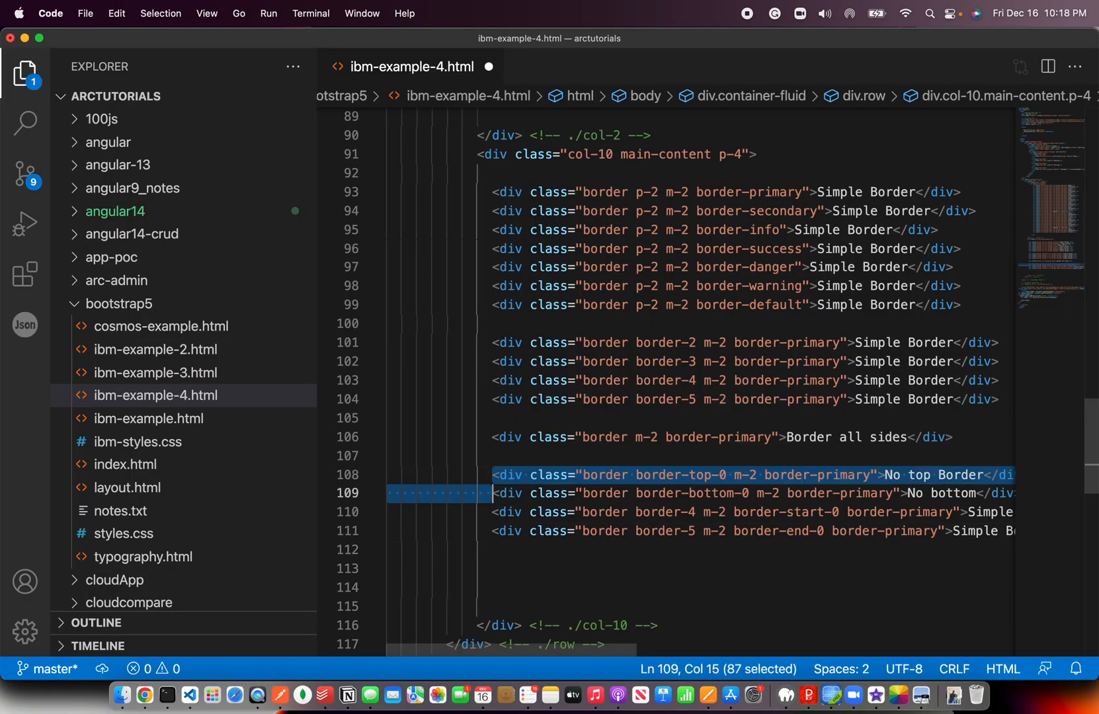
pyautogui.press('cmd+v')
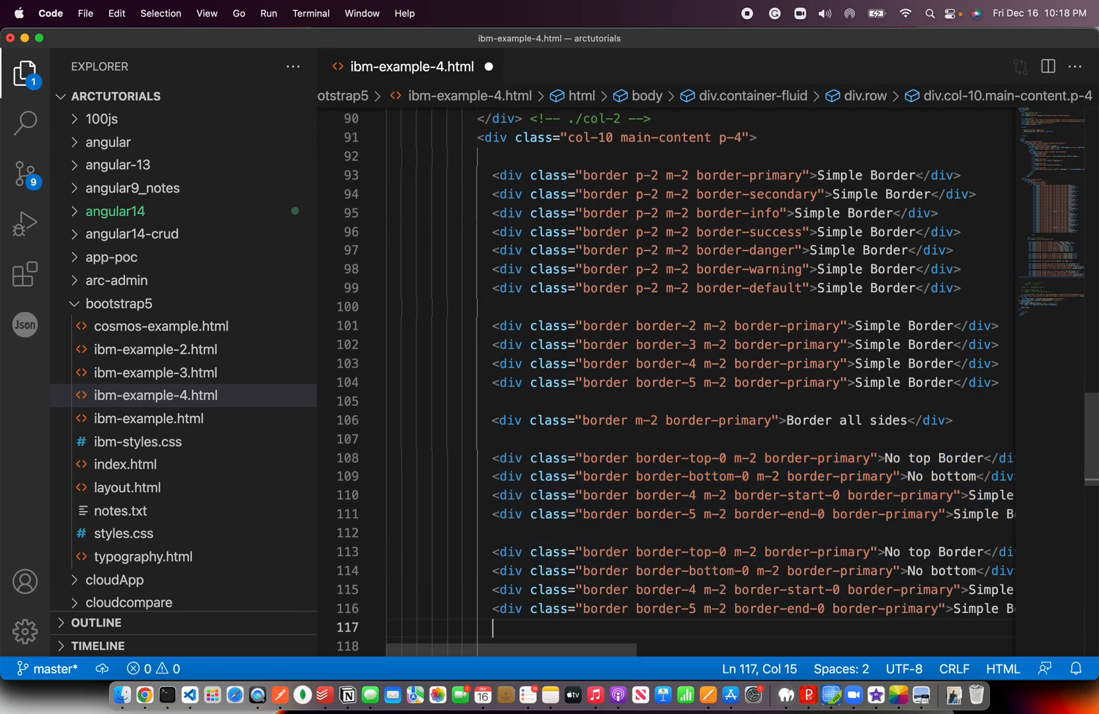
pyautogui.doubleClick(658, 552)
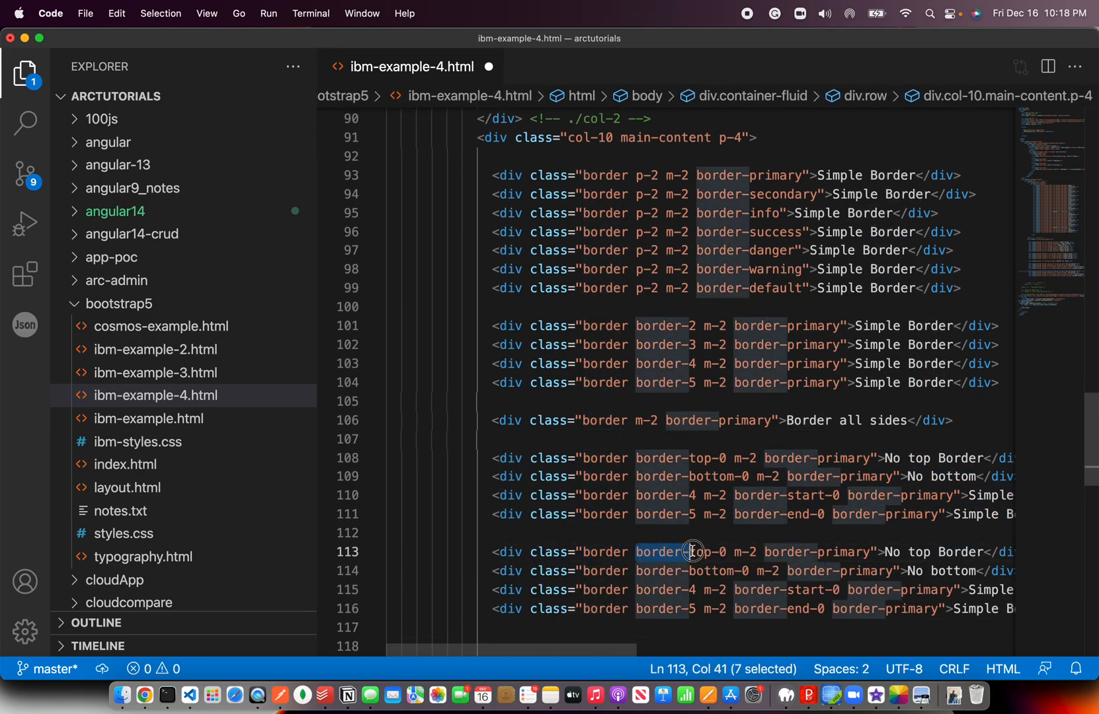
pyautogui.moveTo(690, 551); pyautogui.dragTo(790, 556)
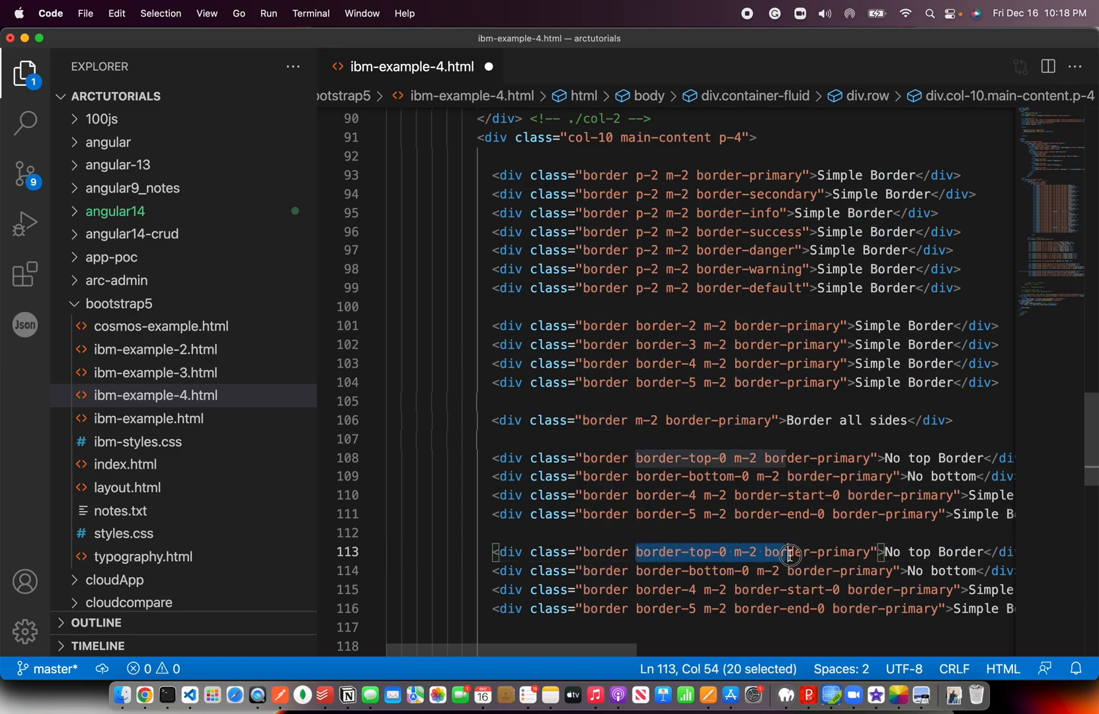
pyautogui.press('Delete')
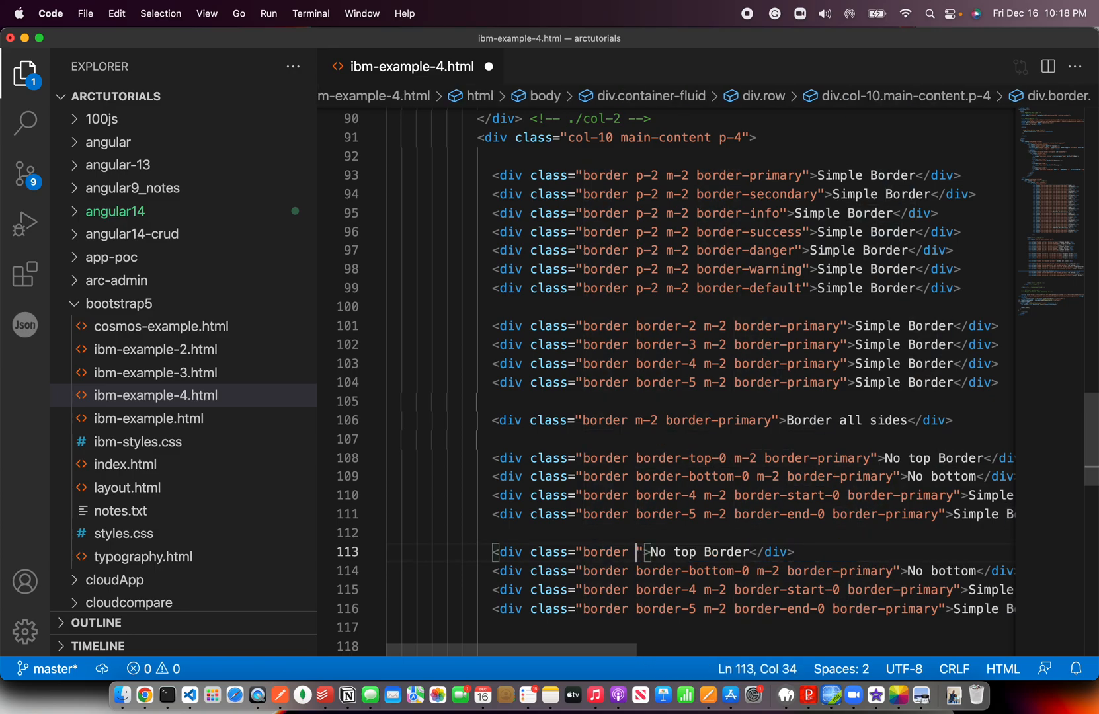
pyautogui.write('rounded-2')
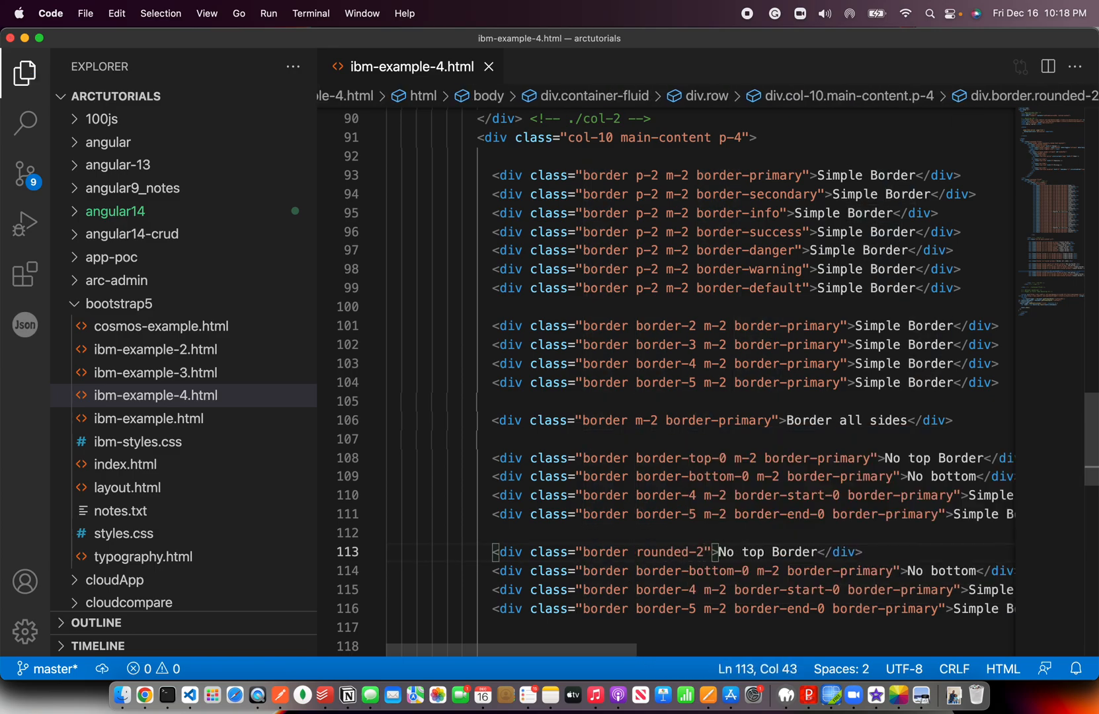
pyautogui.moveTo(717, 552); pyautogui.dragTo(820, 552)
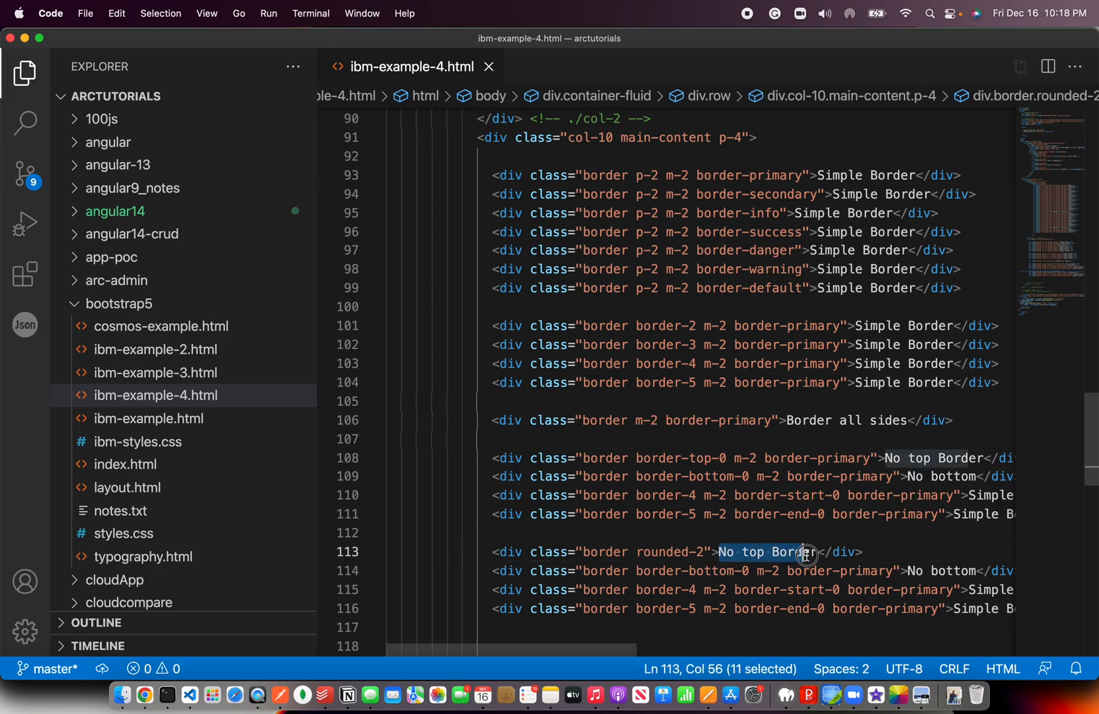
pyautogui.write('ROun')
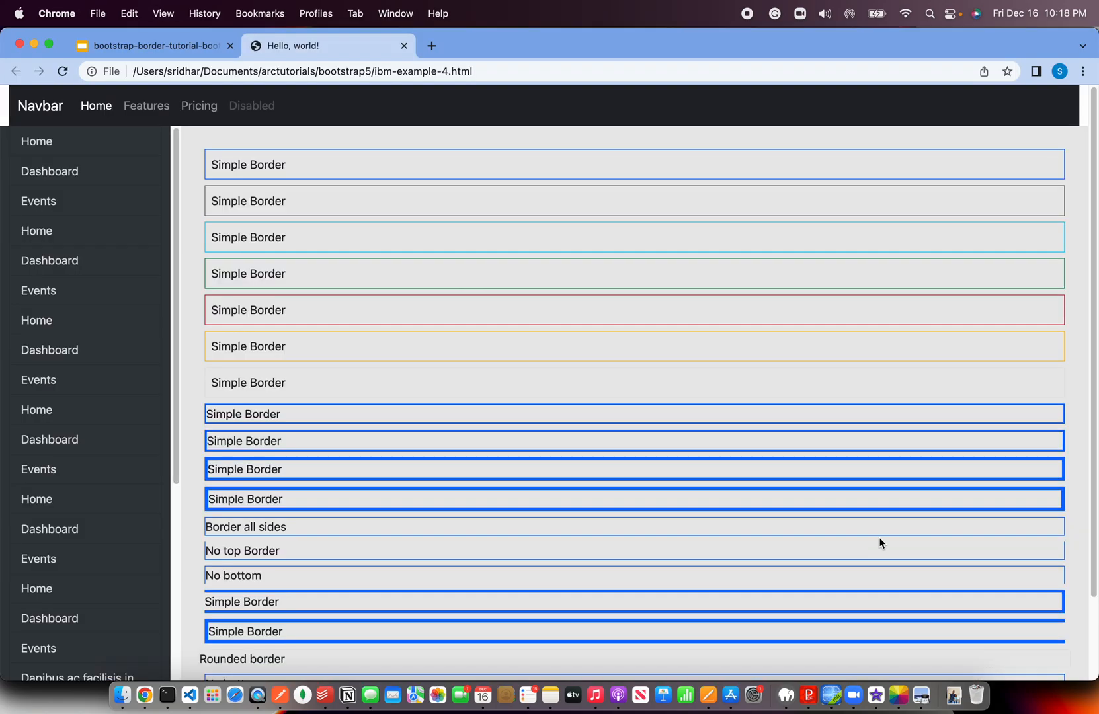
# Add border-2 to the Rounded border div and check it in Chrome
pyautogui.scroll(-3)
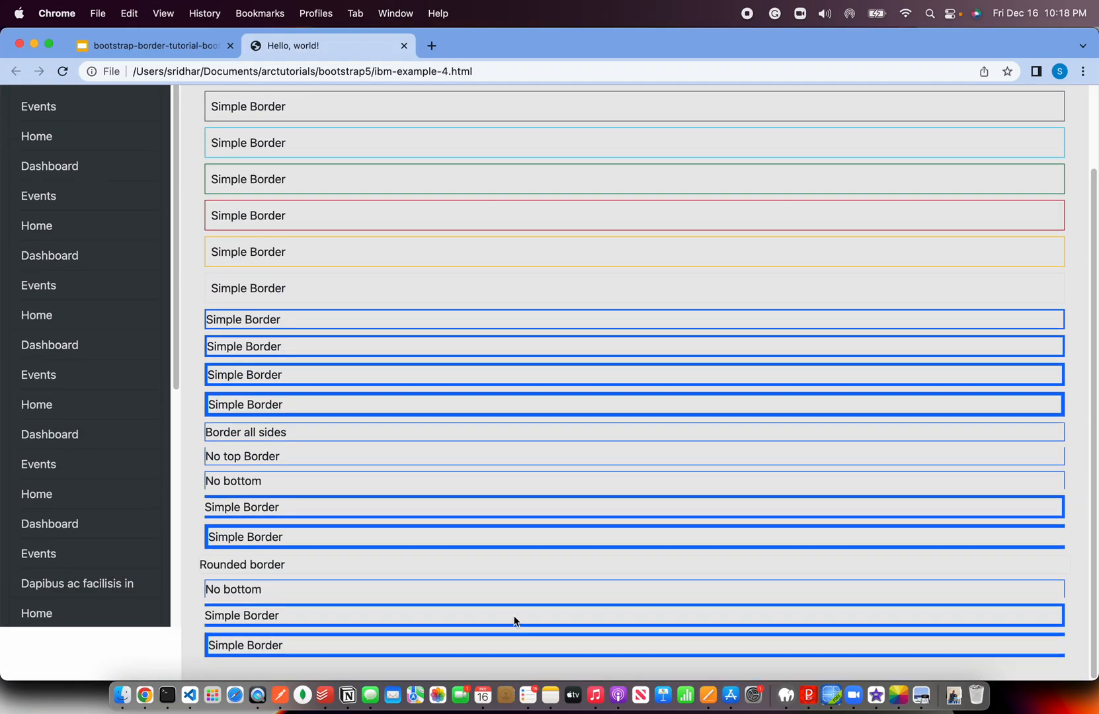
pyautogui.moveTo(510, 549)
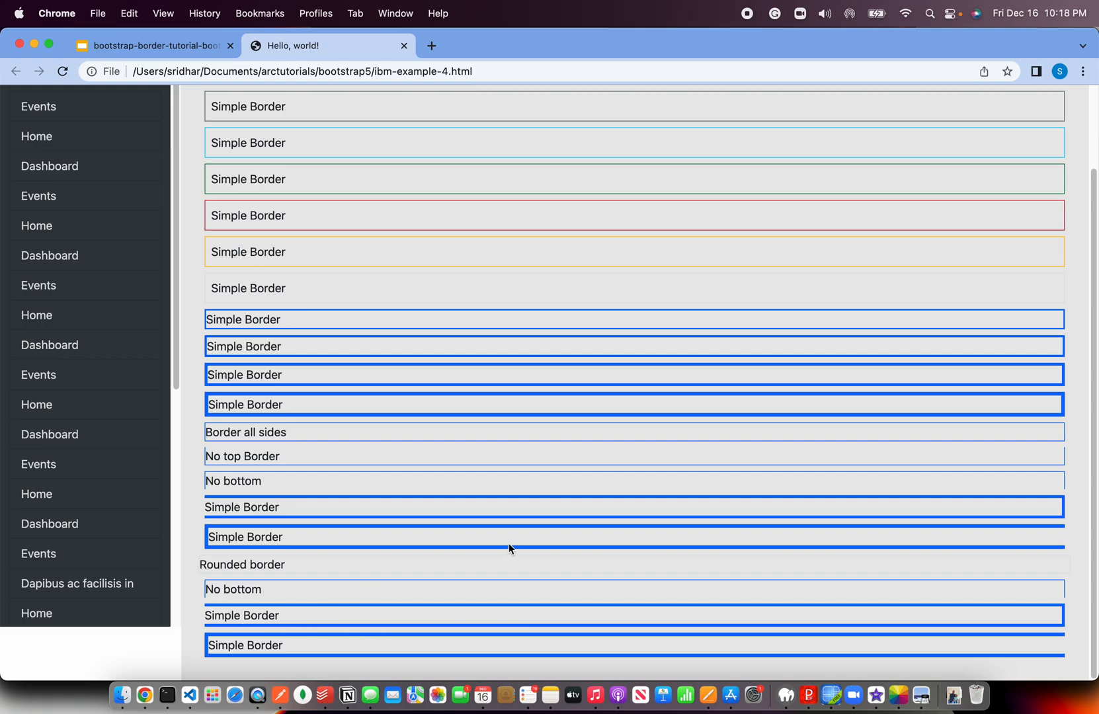
pyautogui.click(191, 693)
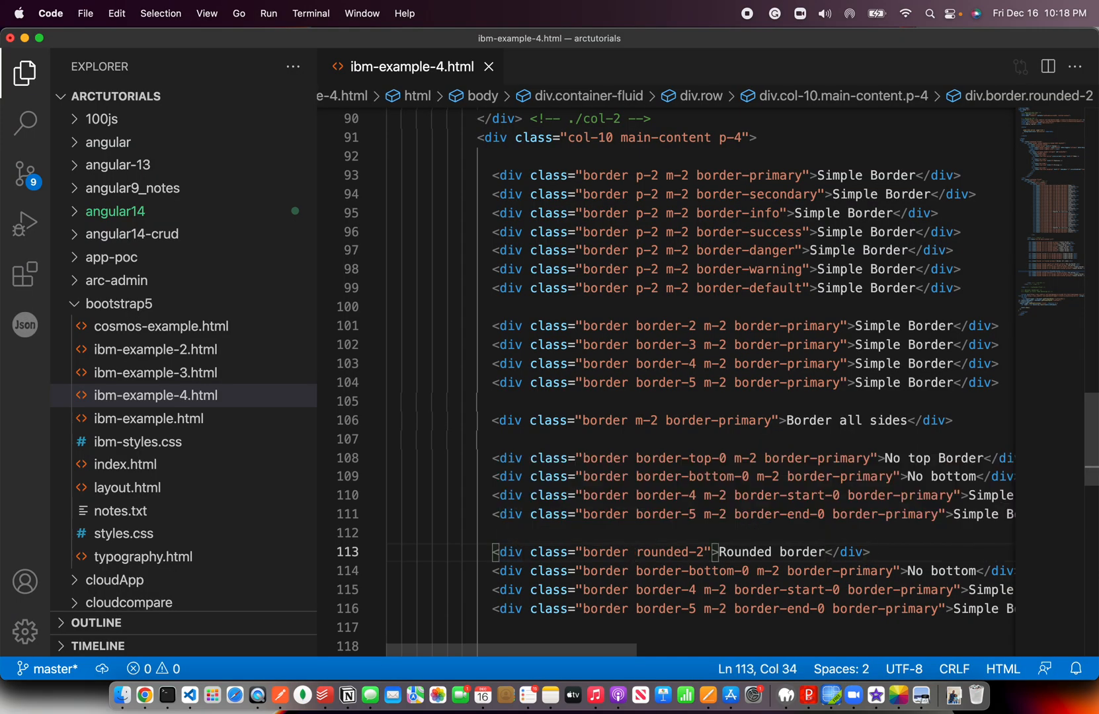
pyautogui.write('border-')
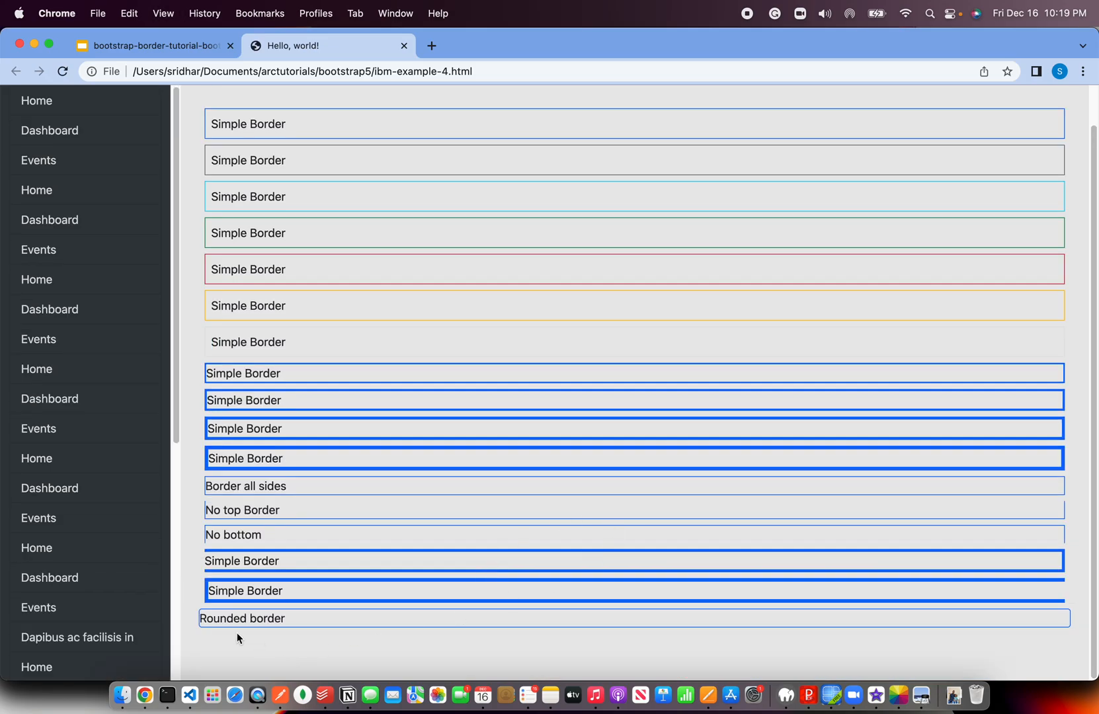
pyautogui.moveTo(983, 617)
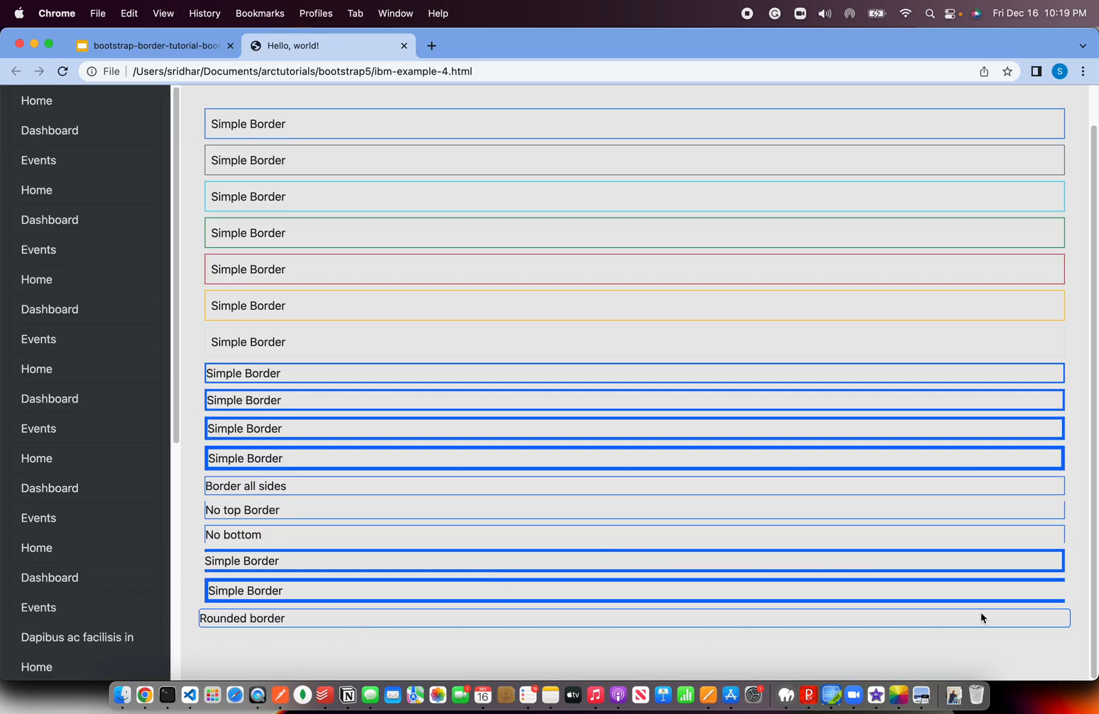
pyautogui.moveTo(763, 583)
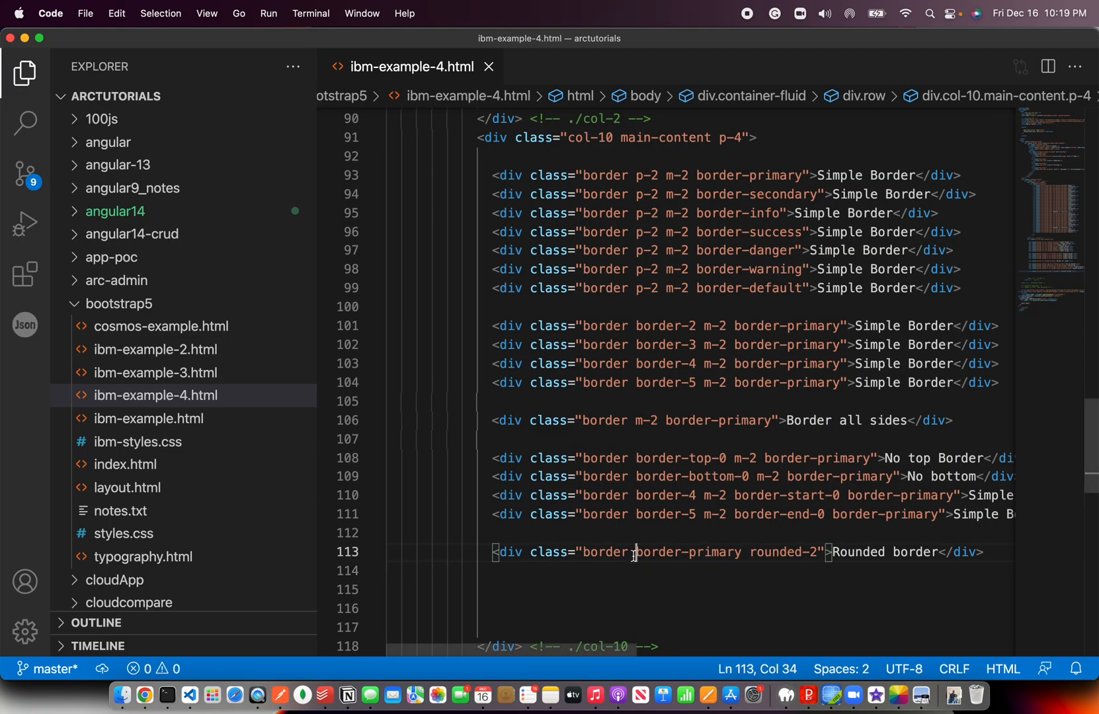
pyautogui.write('border-2')
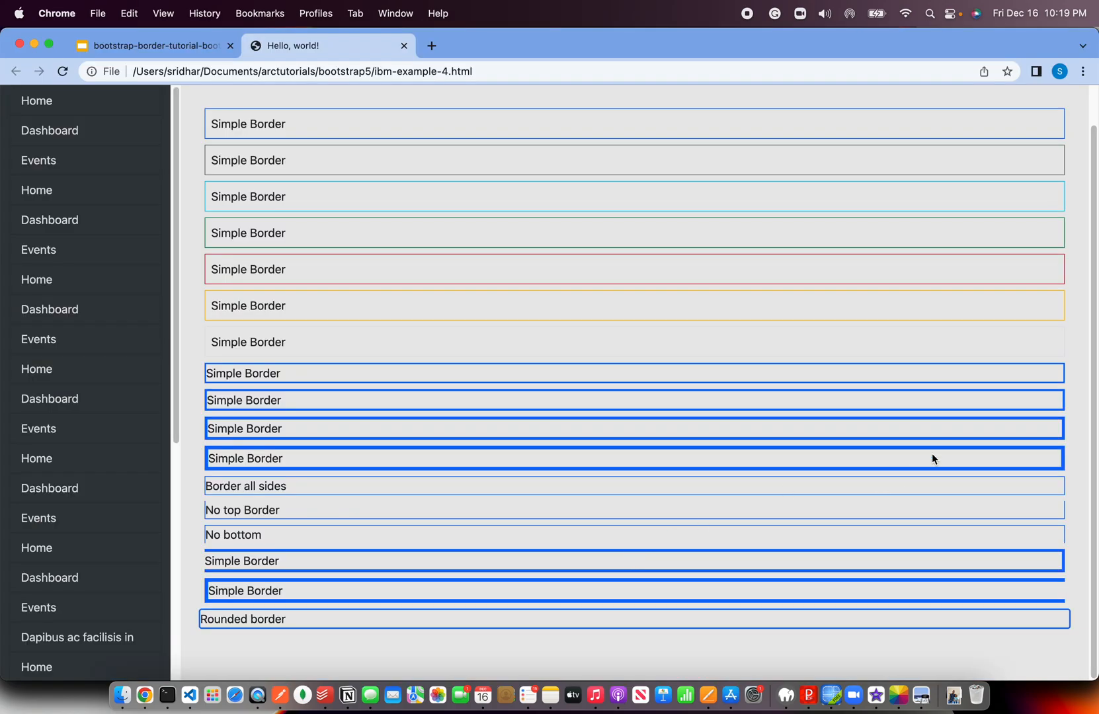
pyautogui.moveTo(1071, 616)
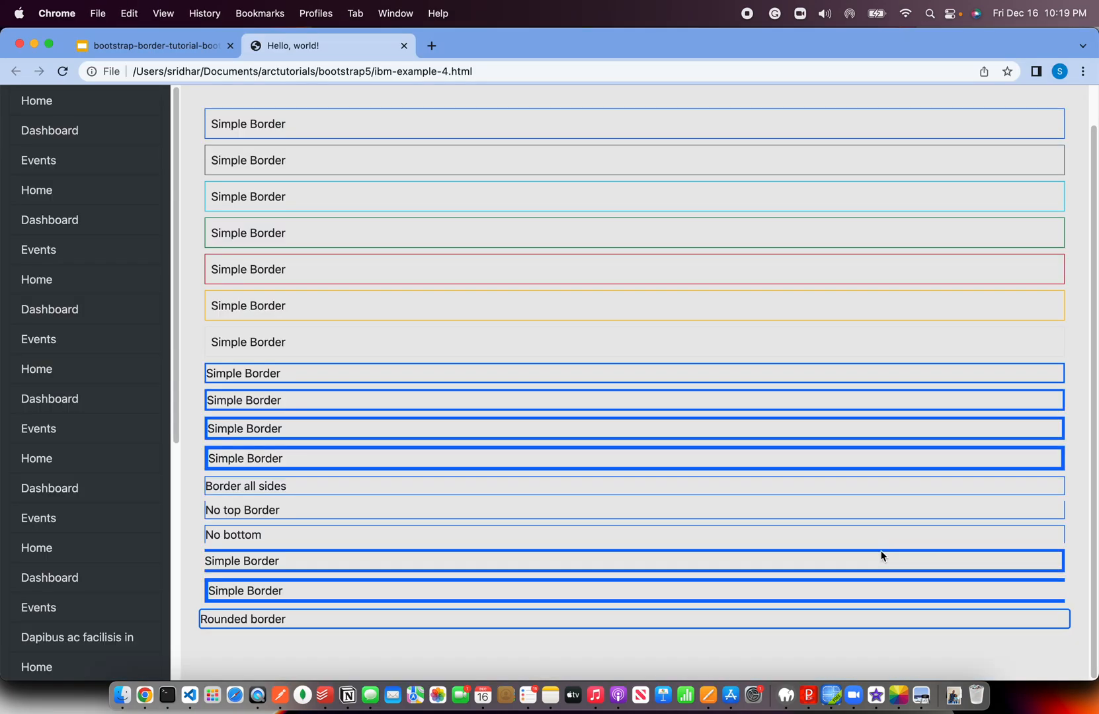
pyautogui.moveTo(1058, 623)
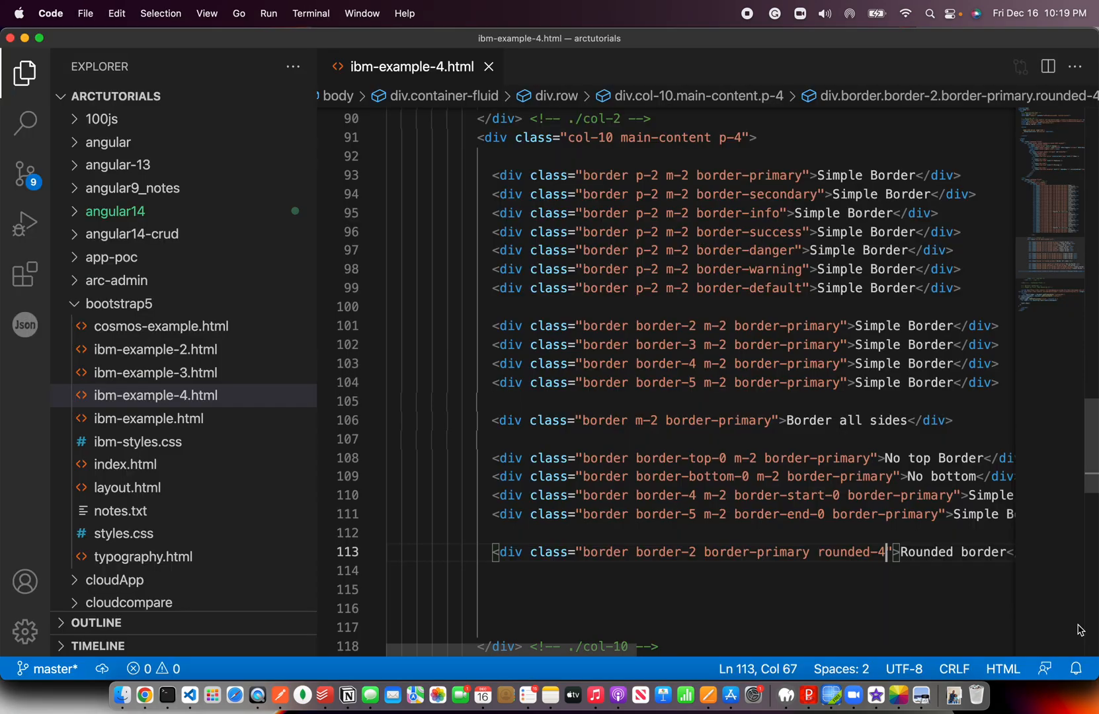
# Add a border-2 Rounded border div copy and set it to rounded-circle
pyautogui.press('Backspace')
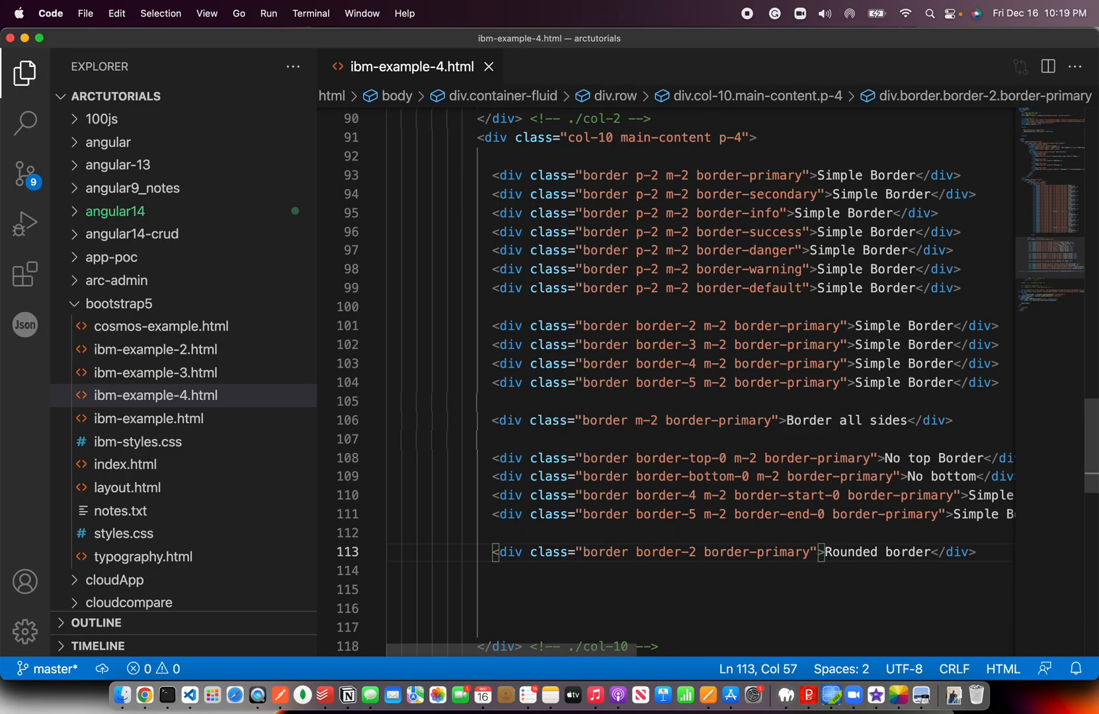
pyautogui.write('<div class="border border-2 border-primary">Rounded border</div>')
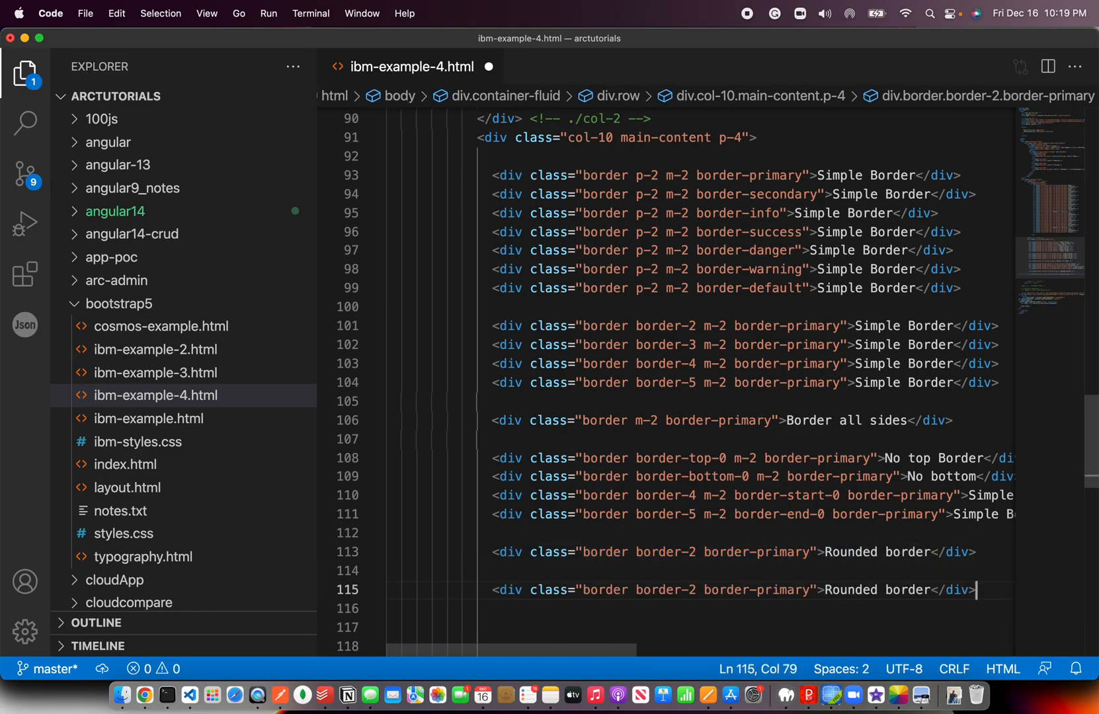
pyautogui.write('r')
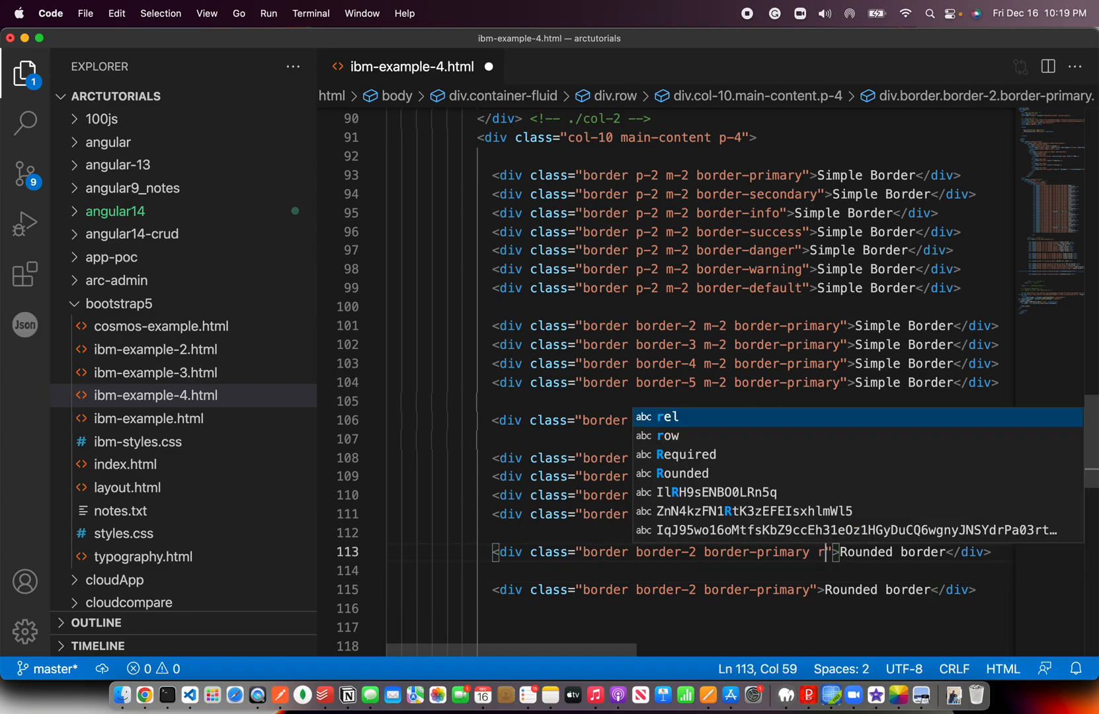
pyautogui.write('ounded-2')
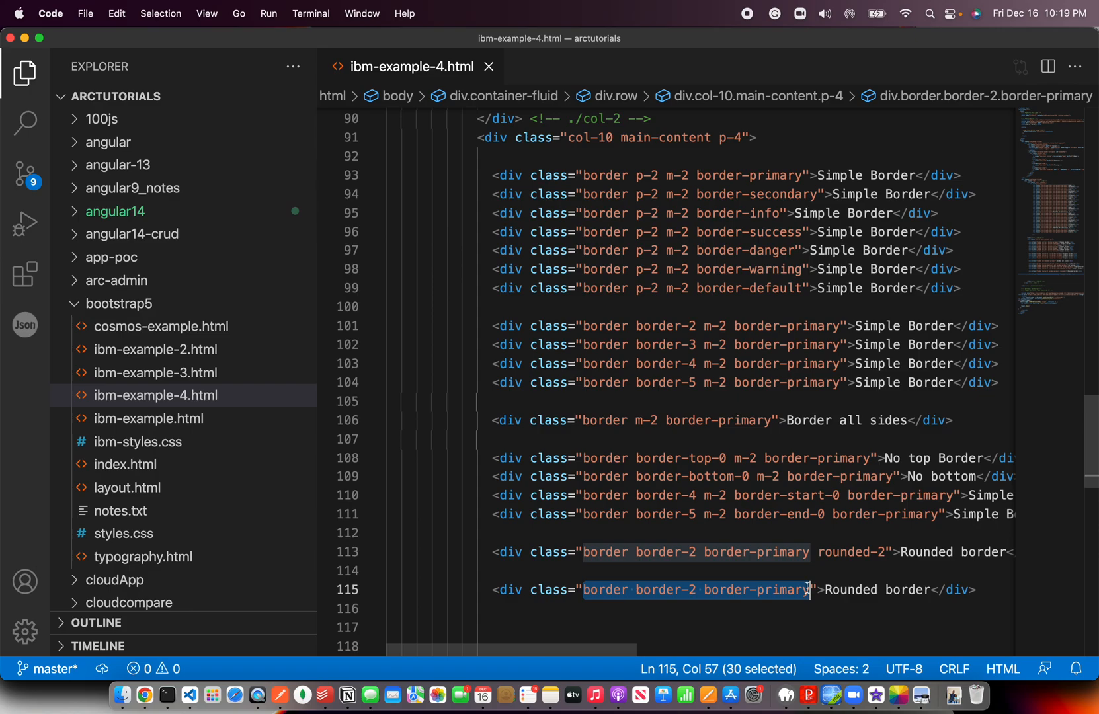
pyautogui.write('rounded-')
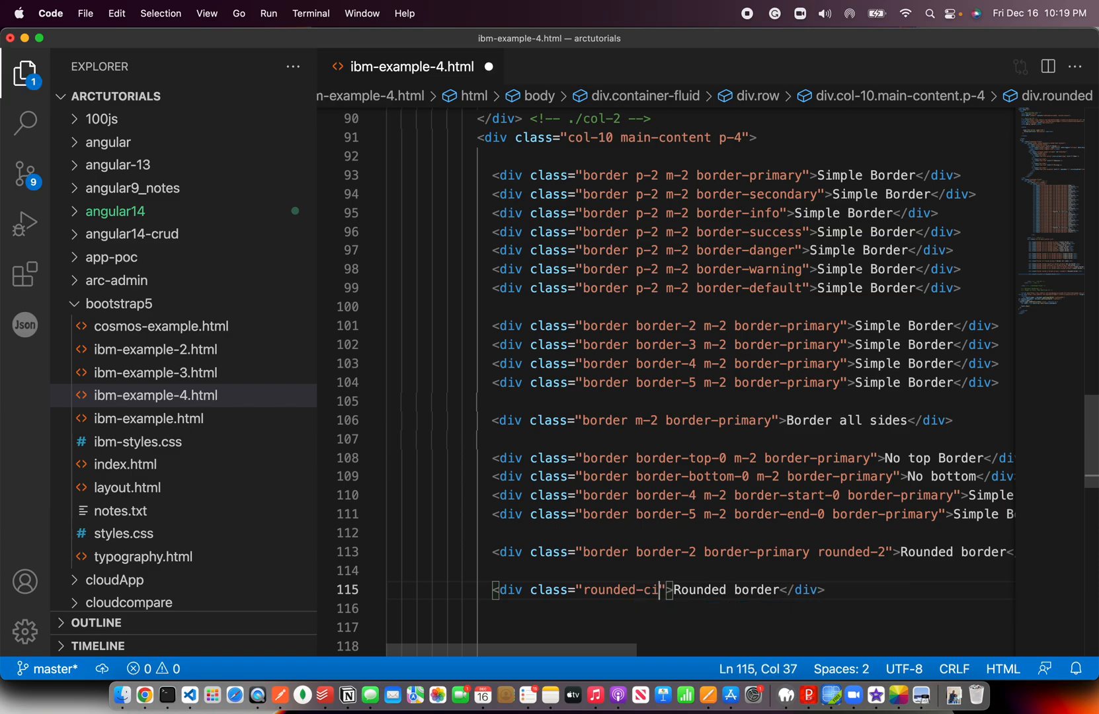
pyautogui.write('rcle')
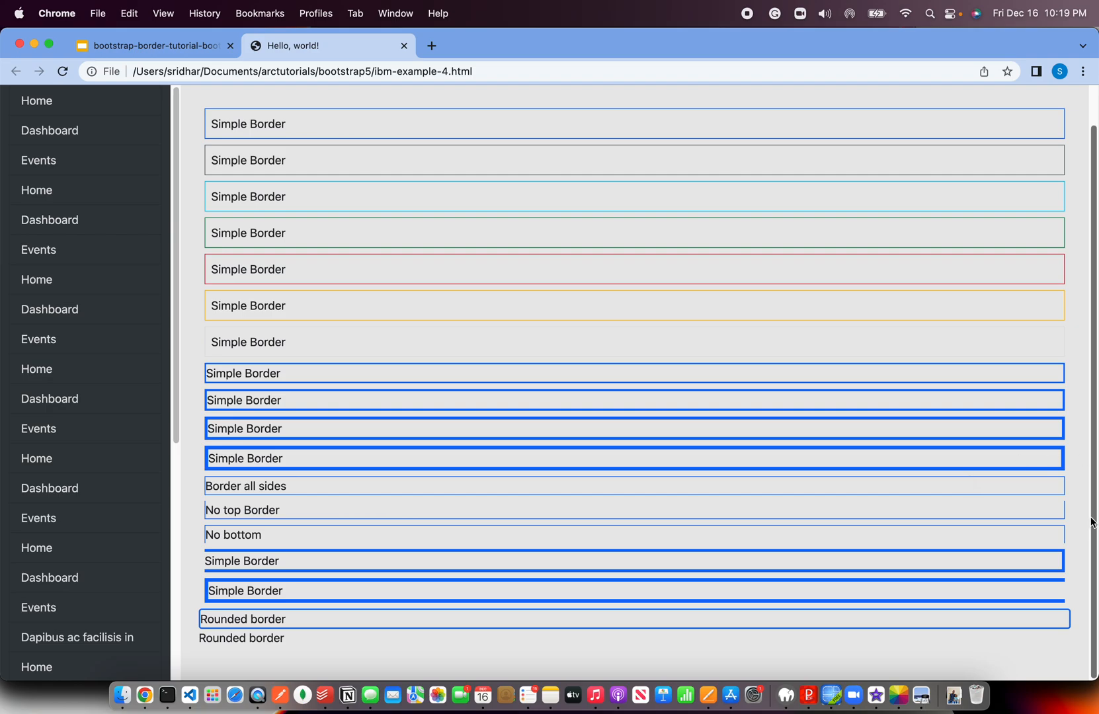
pyautogui.moveTo(631, 618)
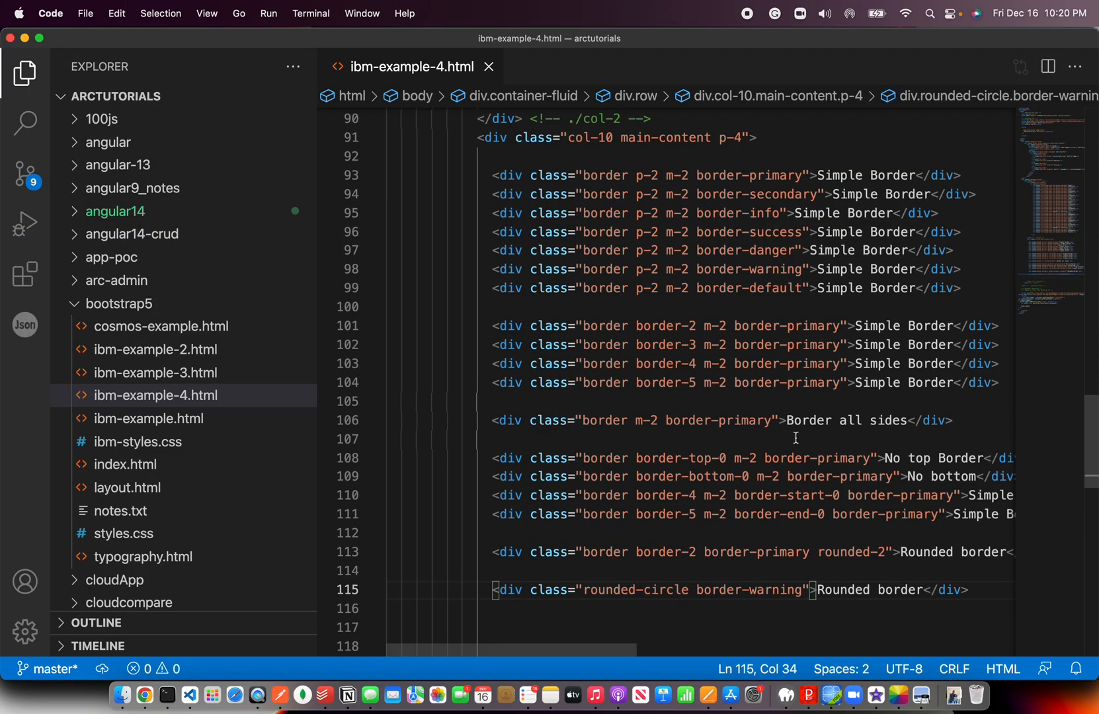
# Preview the circle border in Chrome, then edit the next copy into rounded-pill
pyautogui.scroll(-3)
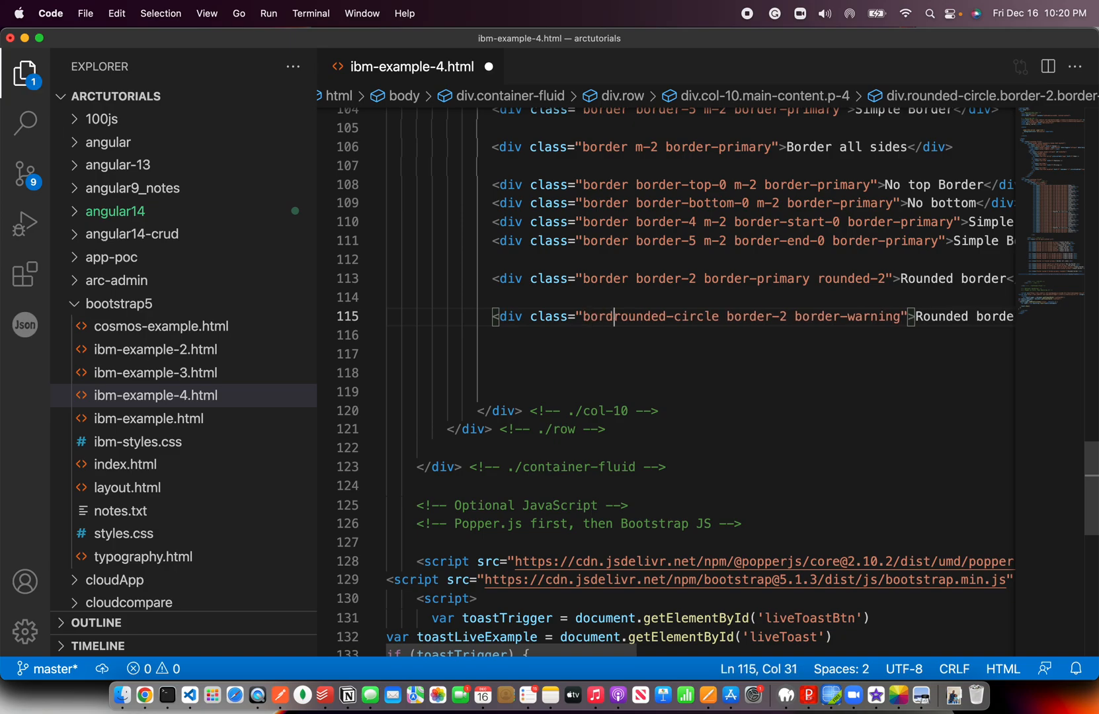
pyautogui.click(141, 695)
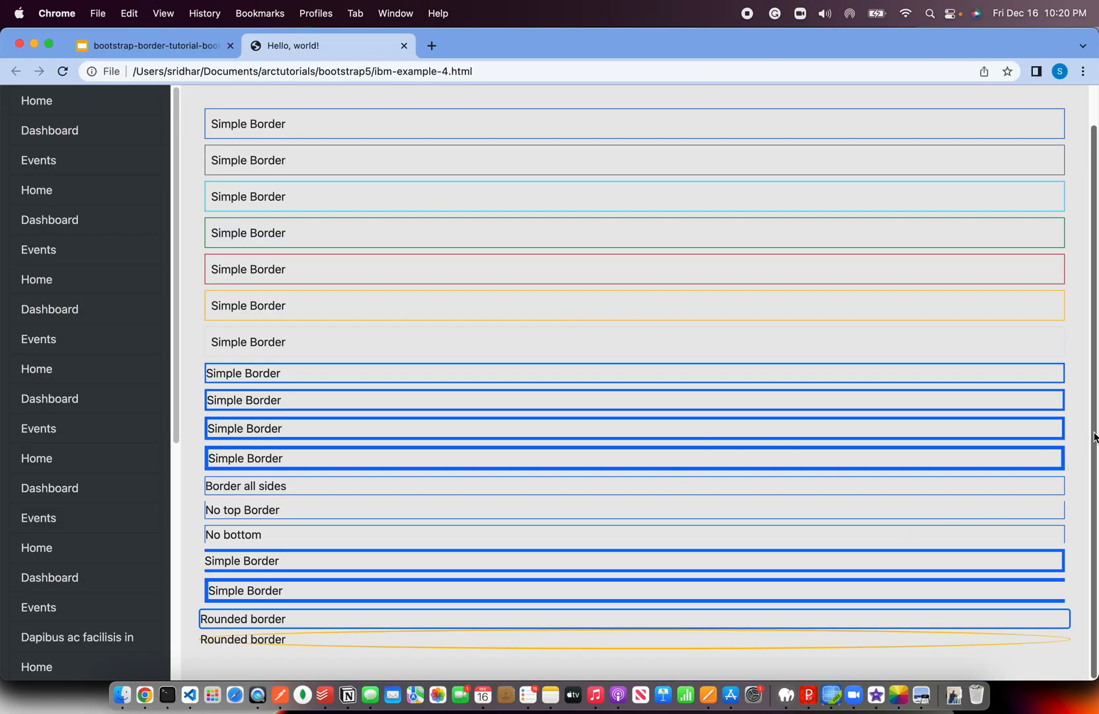
pyautogui.moveTo(707, 652)
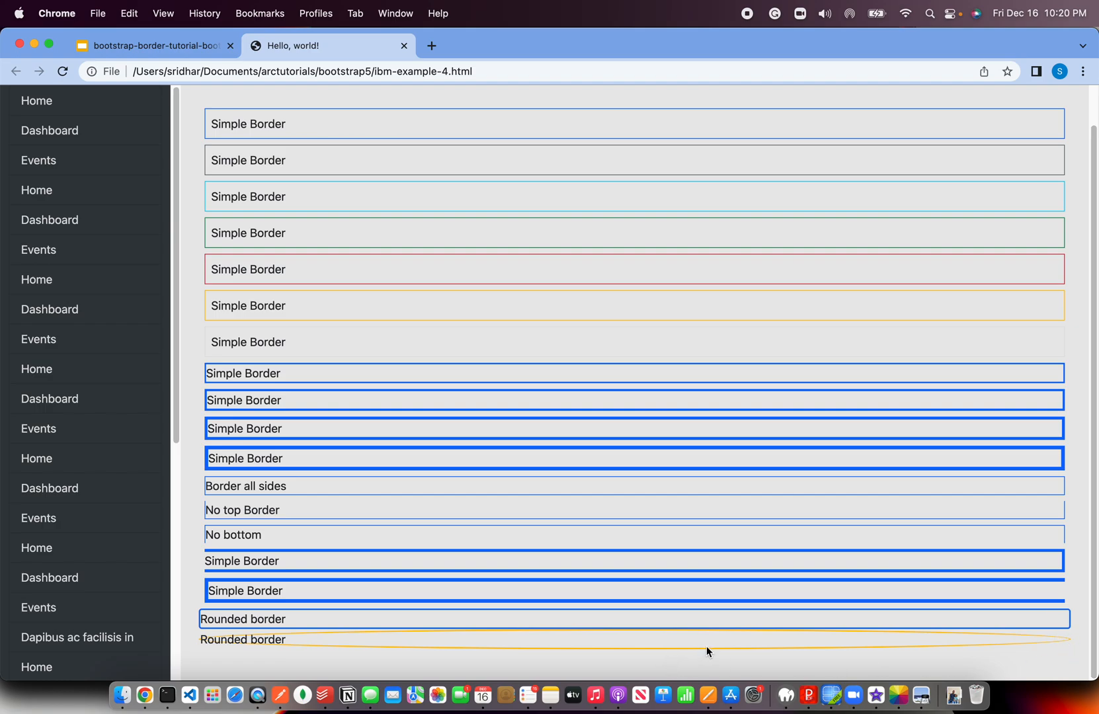
pyautogui.click(190, 694)
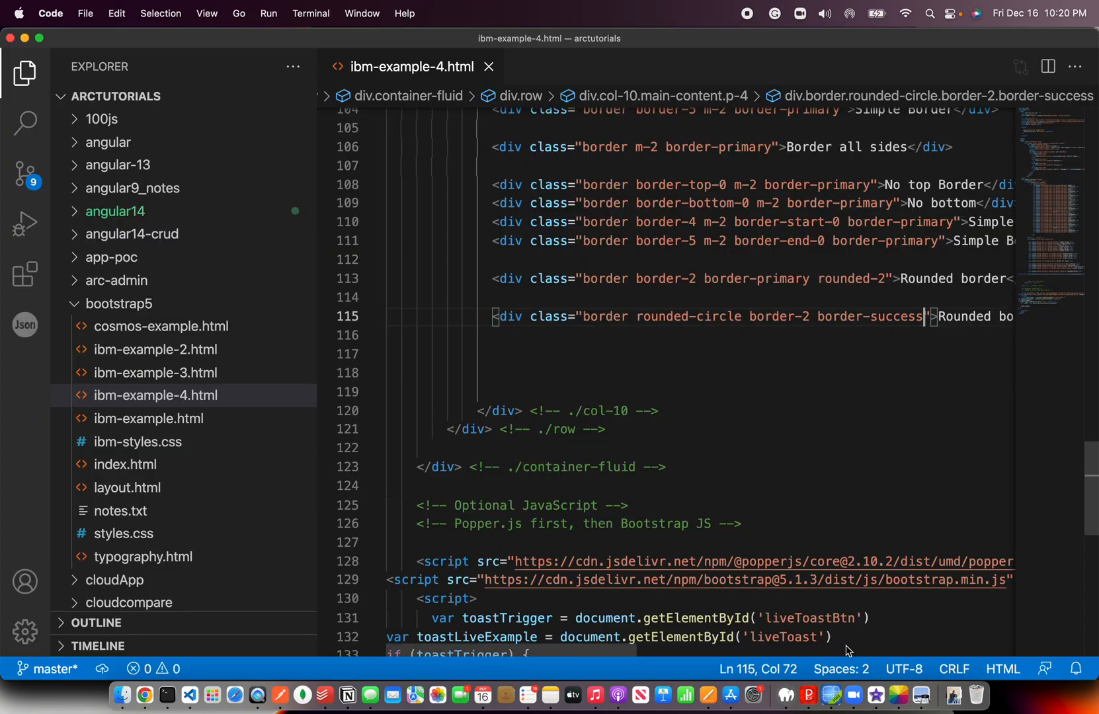
pyautogui.doubleClick(718, 317)
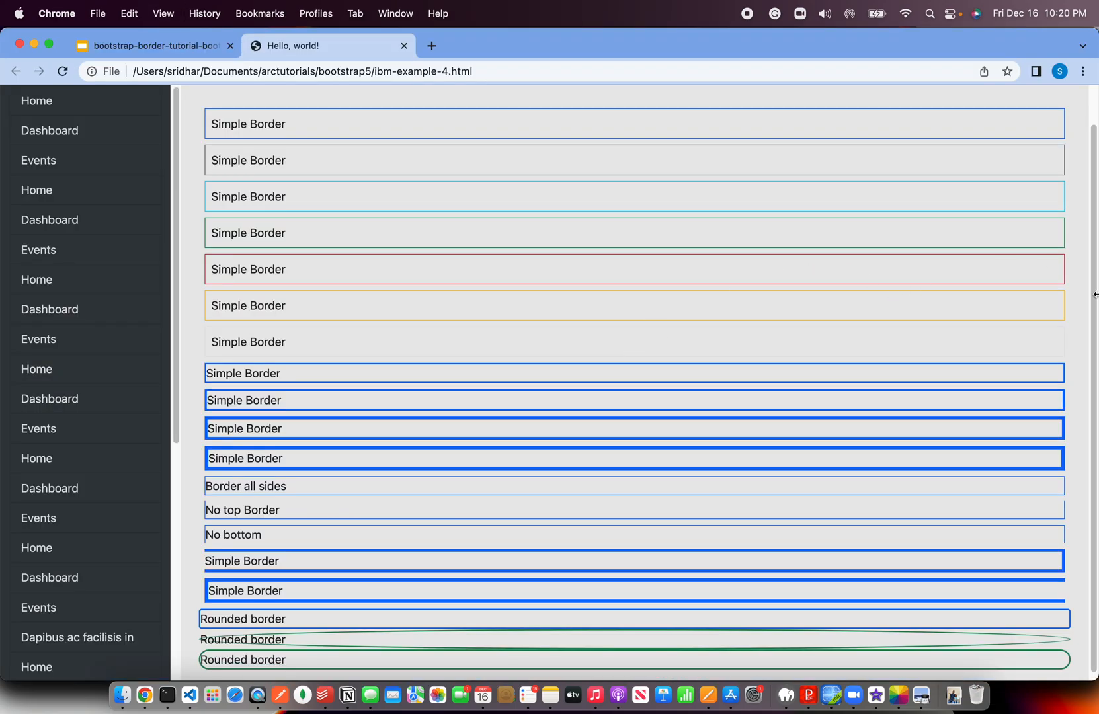
pyautogui.scroll(-3)
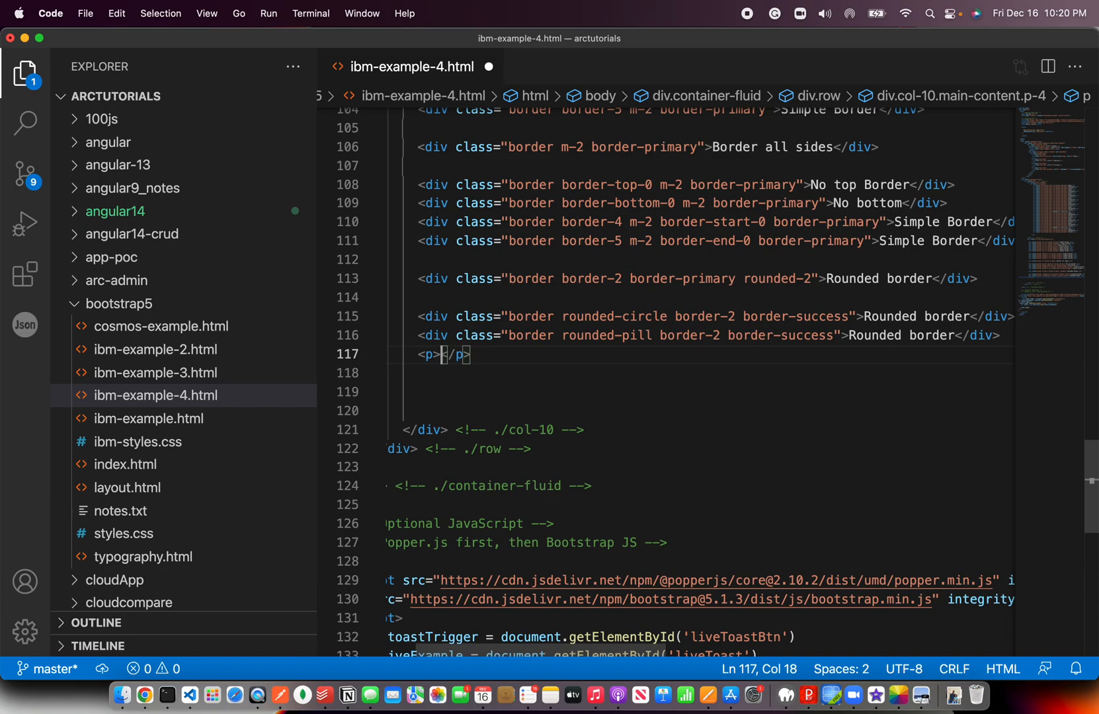
# Add dot paragraphs below the pill div, reload Chrome and scroll through all bordered divs
pyautogui.write('.')
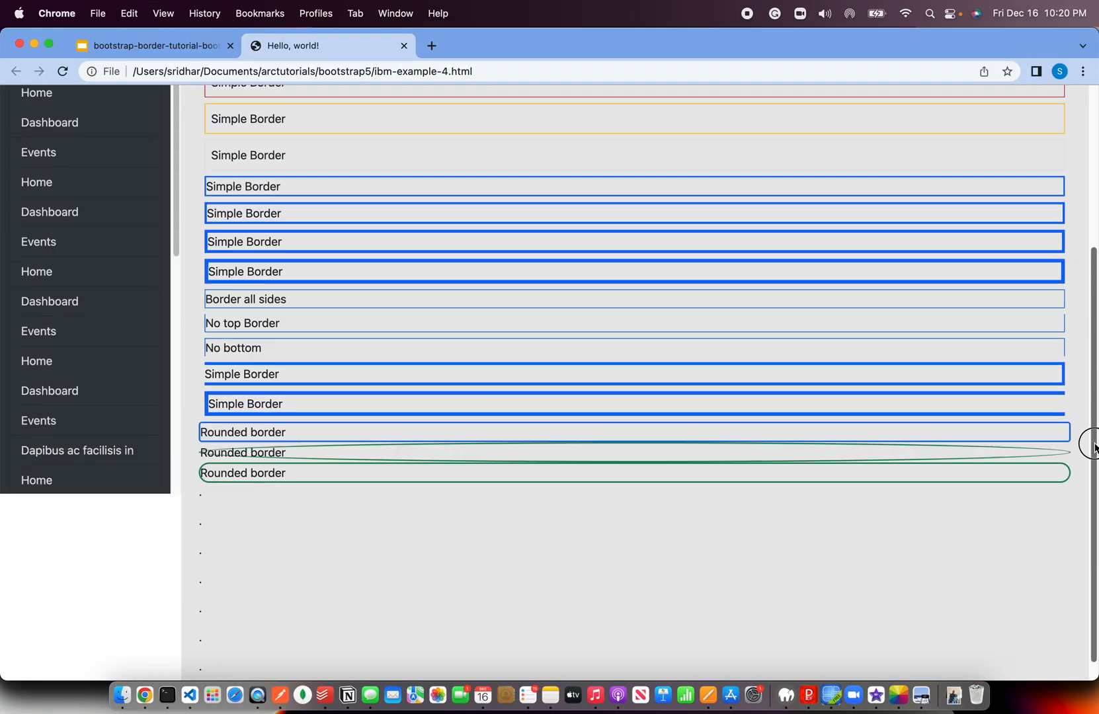
pyautogui.scroll(-3)
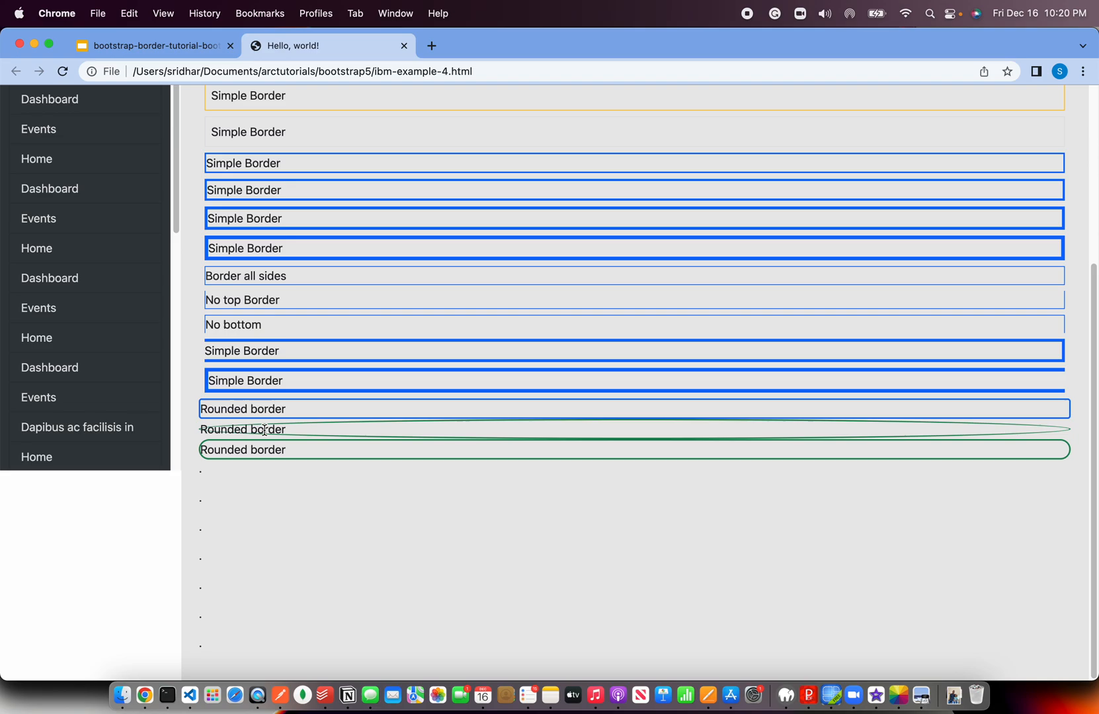
pyautogui.moveTo(555, 445)
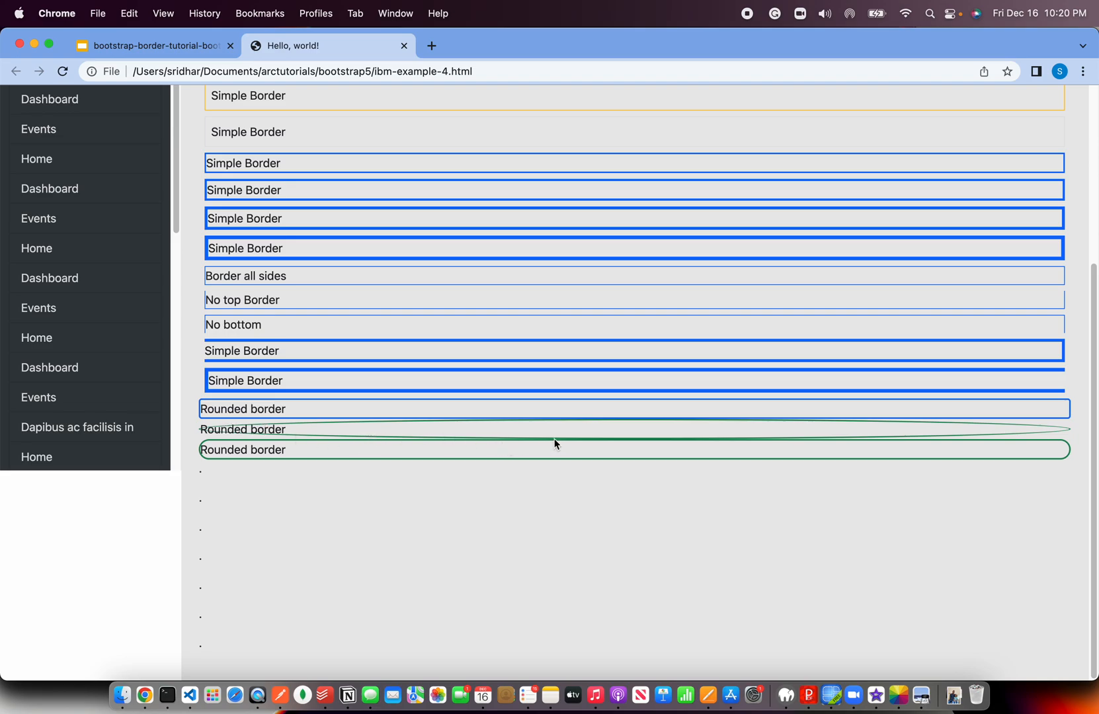
pyautogui.moveTo(208, 483)
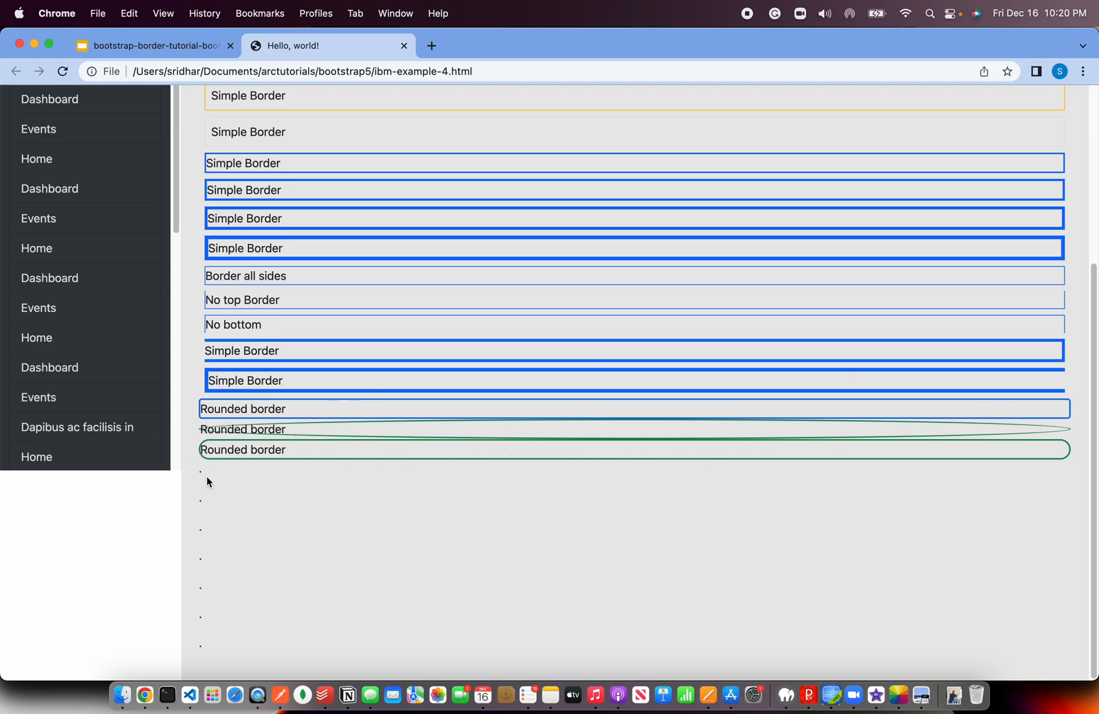
pyautogui.moveTo(1053, 465)
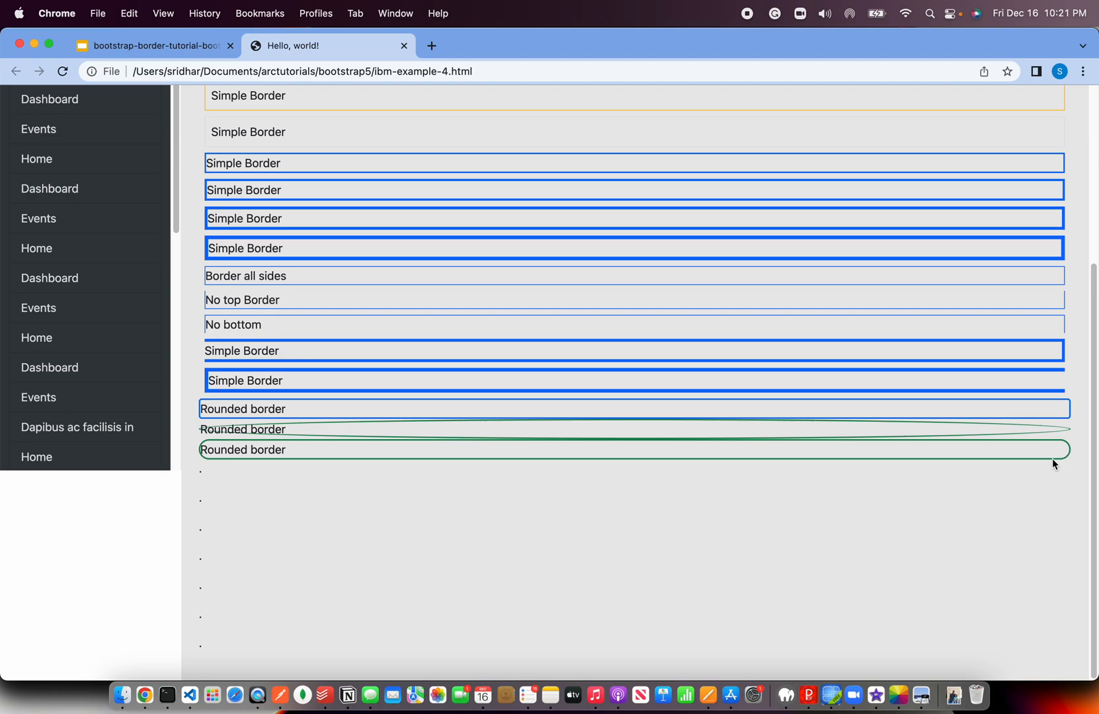
pyautogui.moveTo(1067, 441)
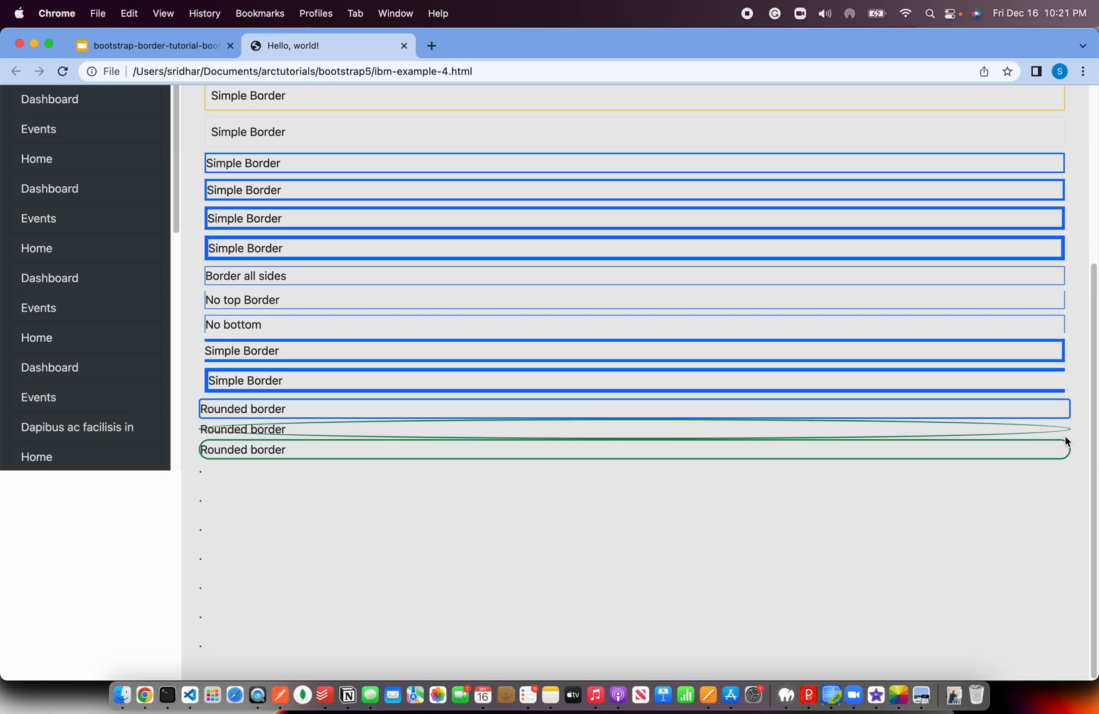
pyautogui.click(191, 695)
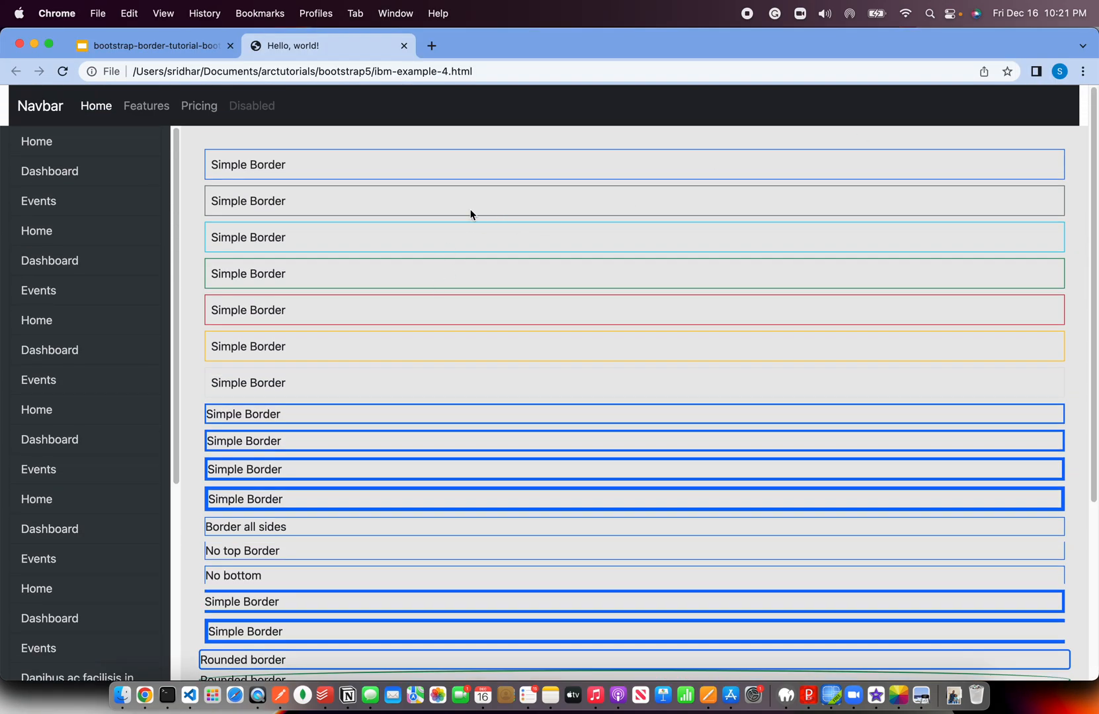
pyautogui.moveTo(561, 423)
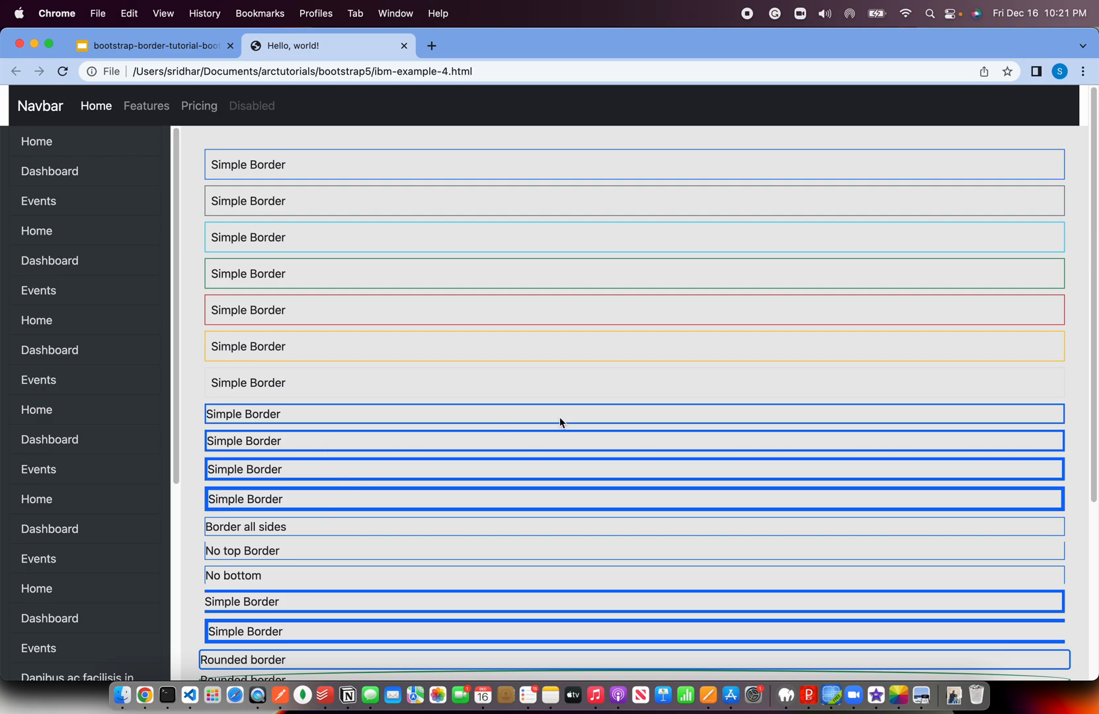
pyautogui.moveTo(238, 588)
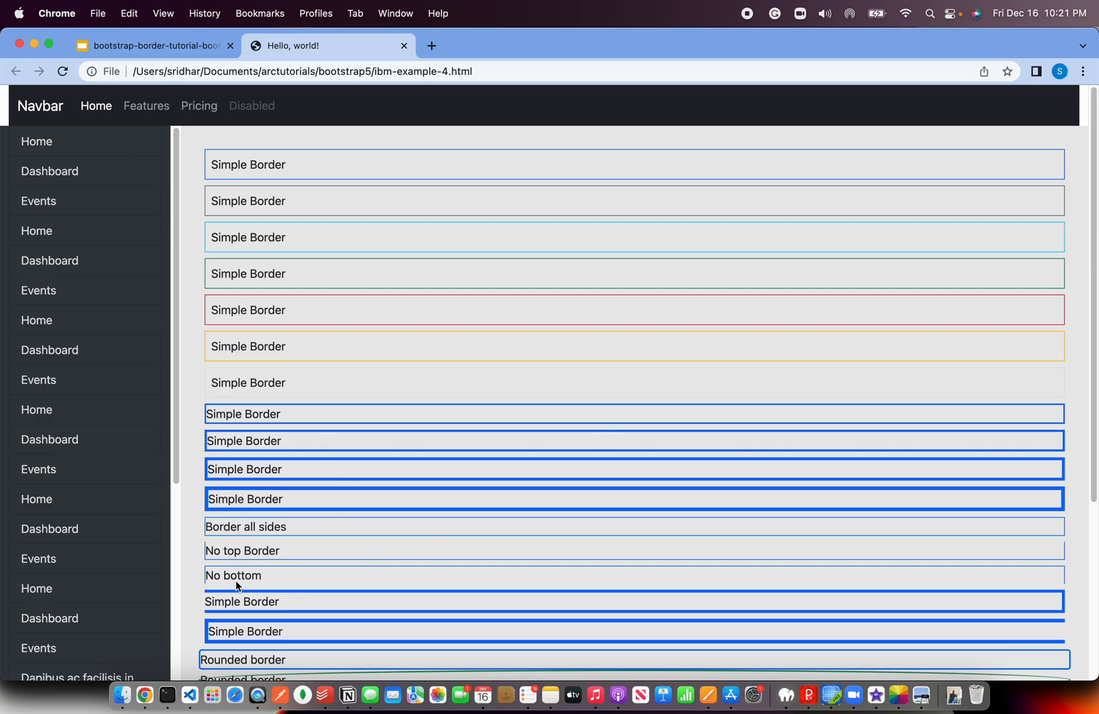
pyautogui.scroll(-3)
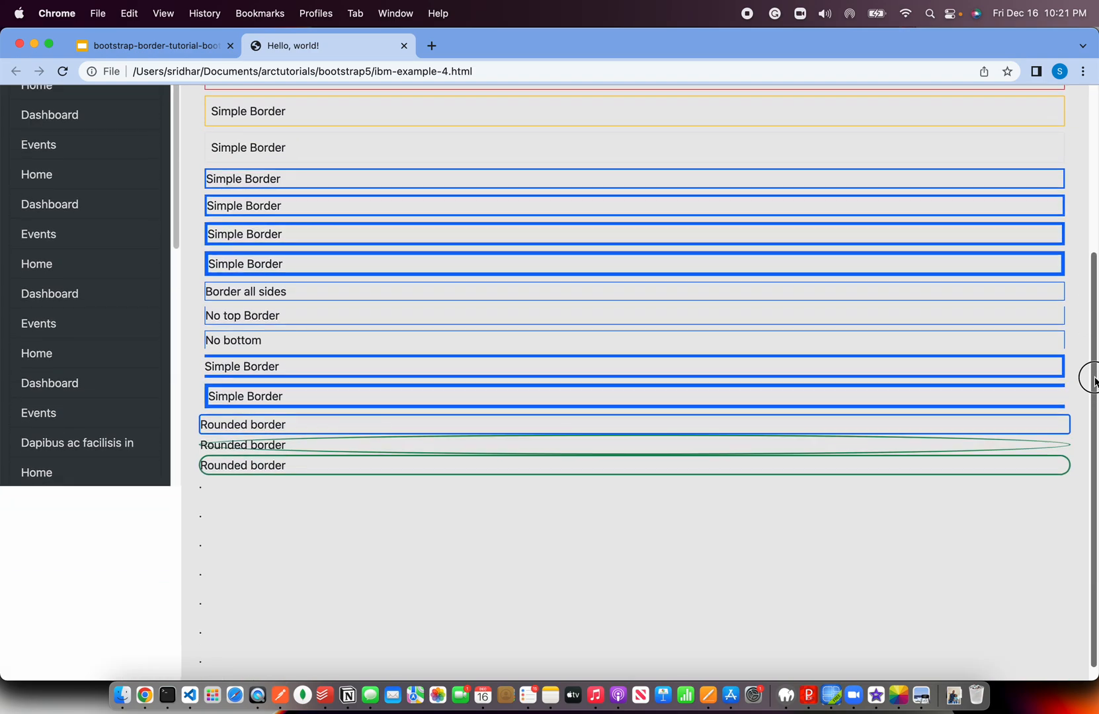
pyautogui.moveTo(330, 338)
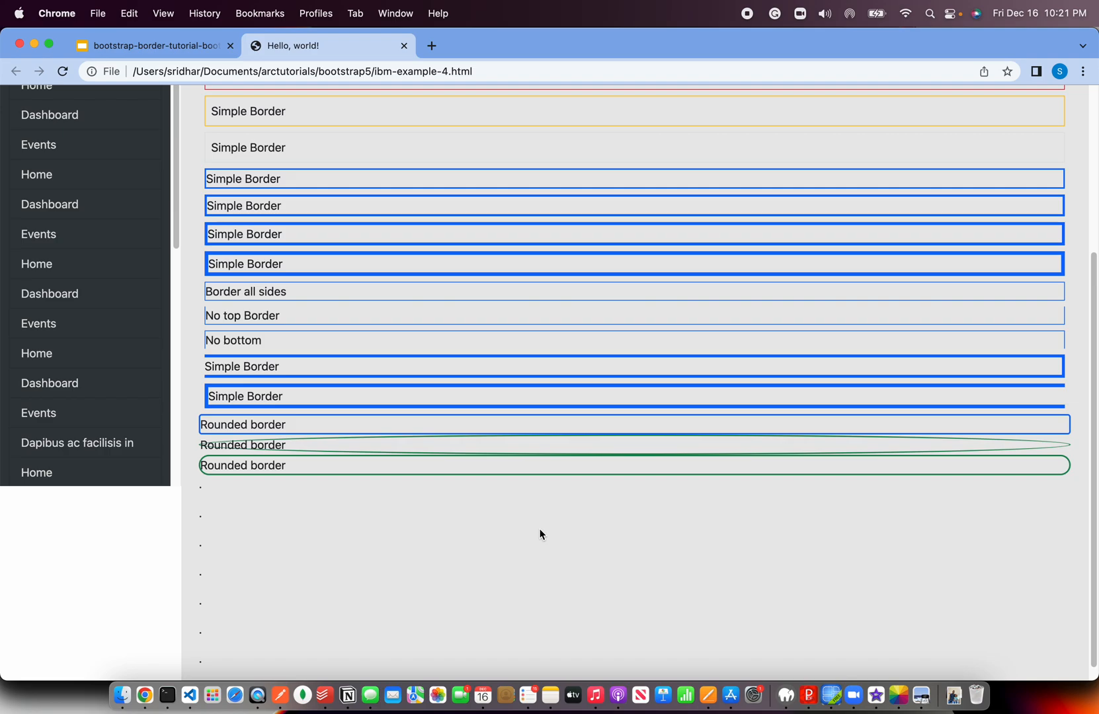
pyautogui.scroll(3)
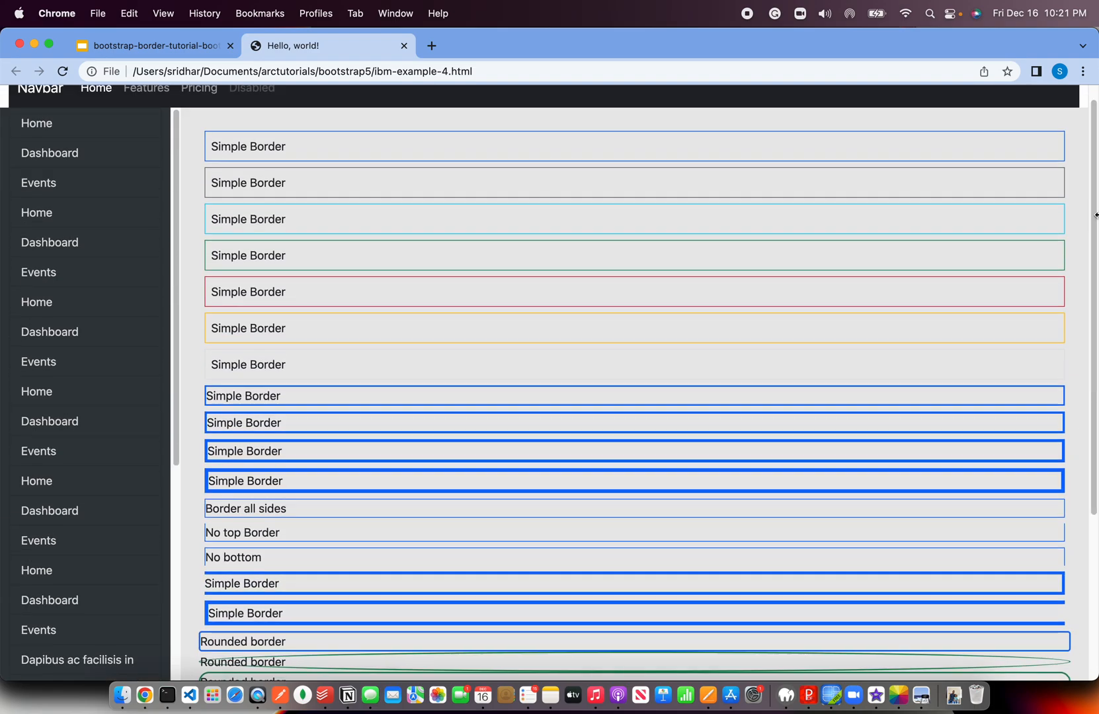
pyautogui.click(189, 695)
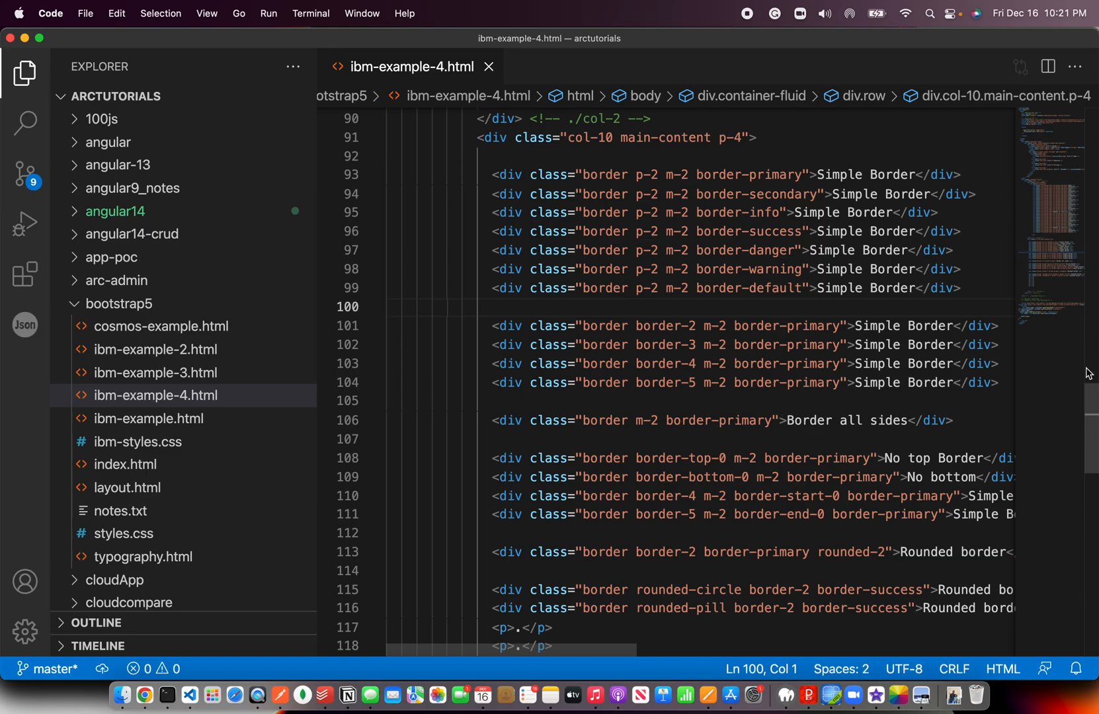
# Scroll ibm-example-4.html down past the rounded border divs to the dot paragraphs
pyautogui.scroll(-3)
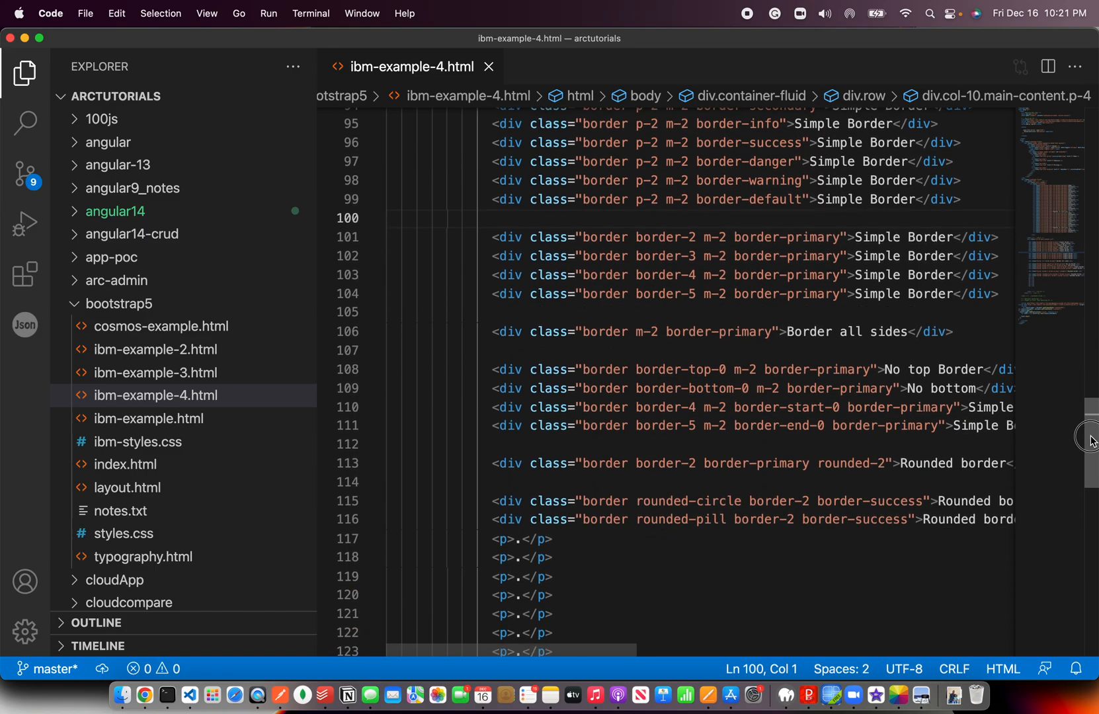